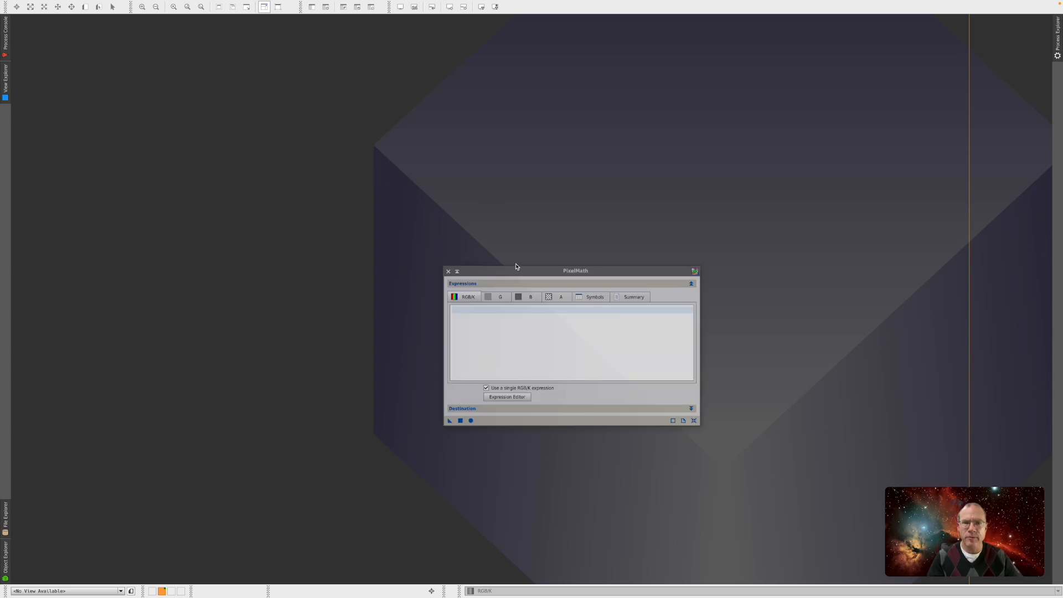
- Switch PixelMath's Destination to create a new image instead of replacing the target
drag(575, 270, 539, 163)
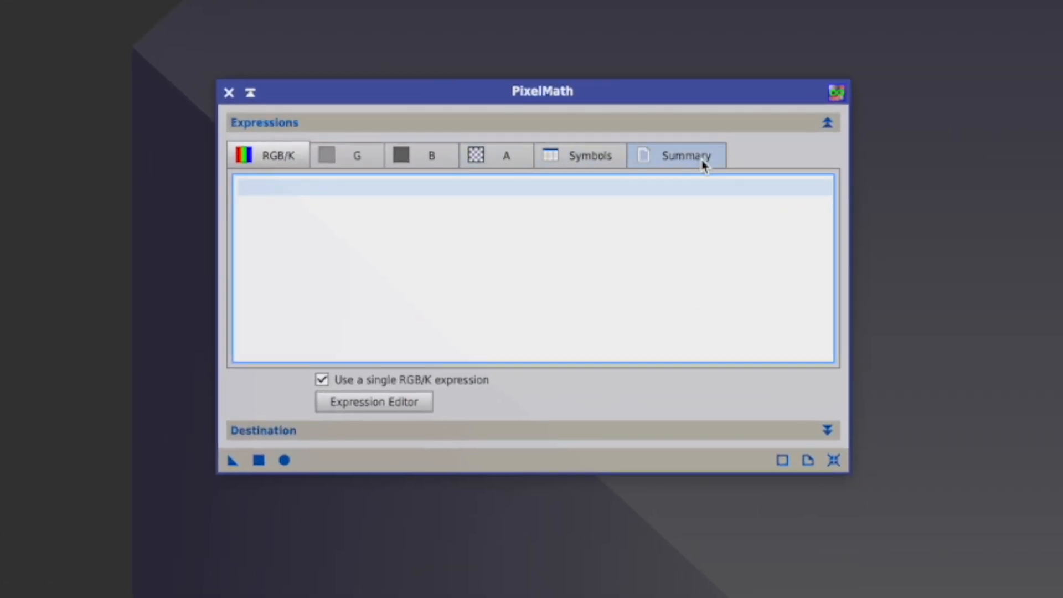
click(268, 155)
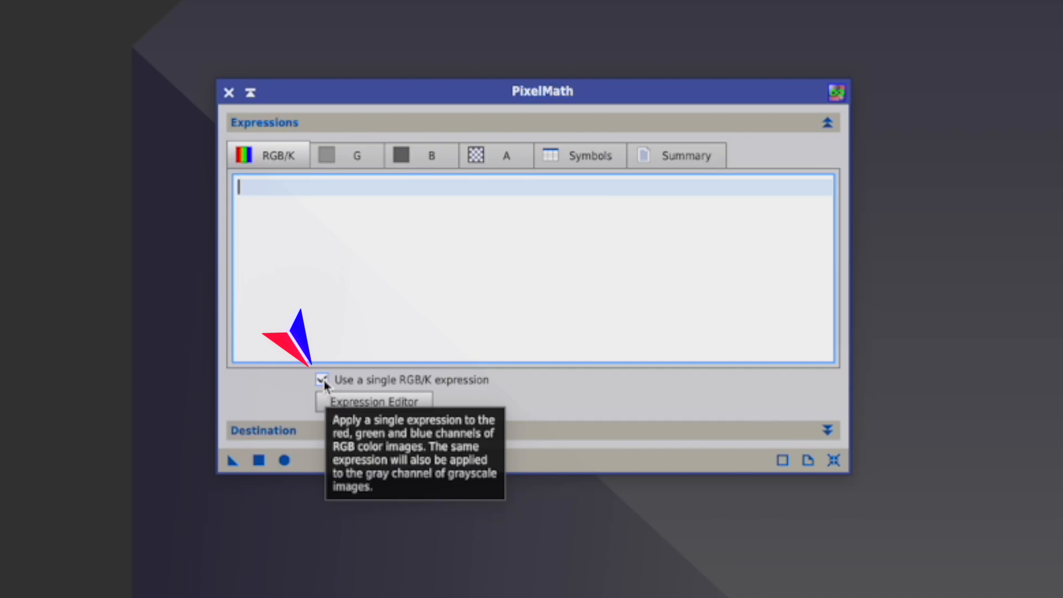
click(322, 379)
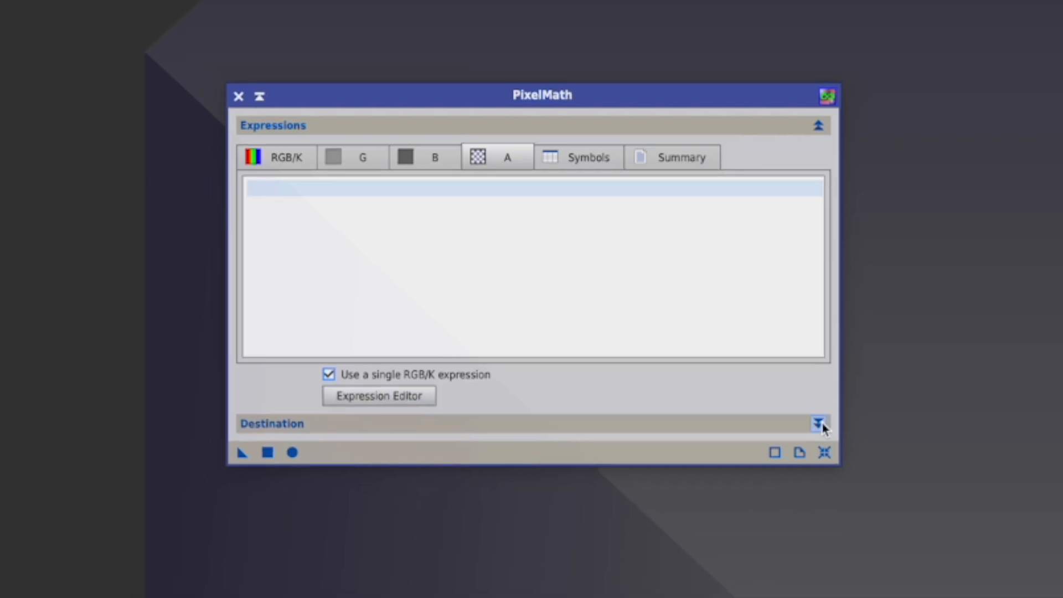
click(818, 423)
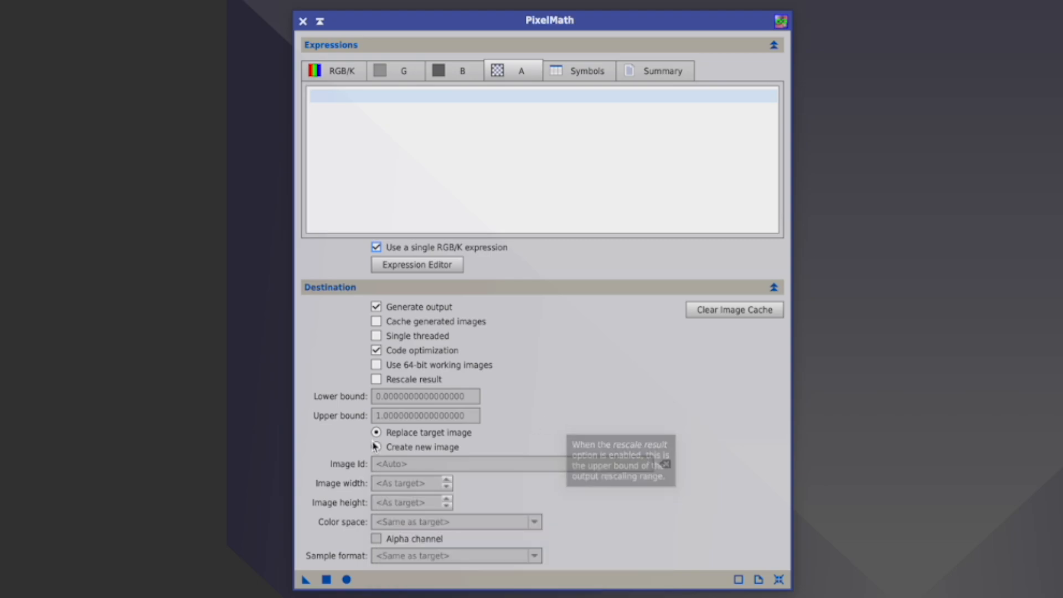
click(377, 447)
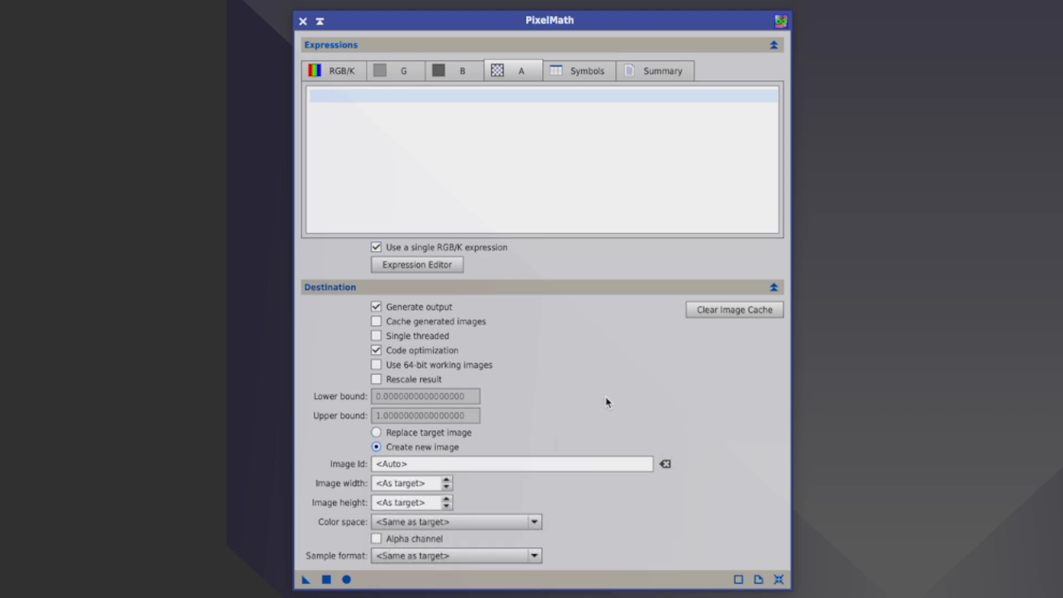
mouse_move(423, 396)
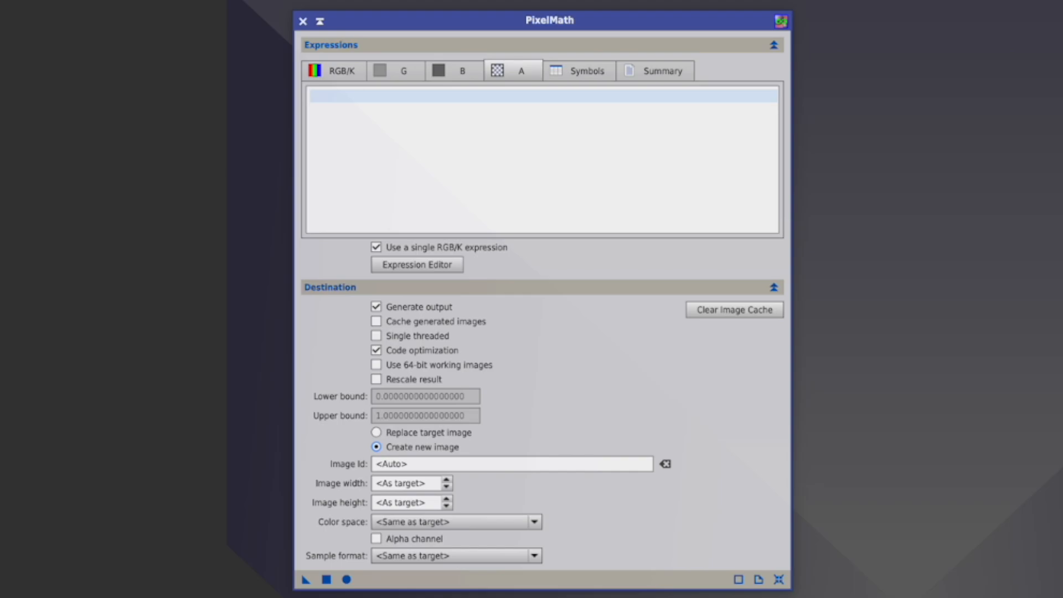
mouse_move(326, 482)
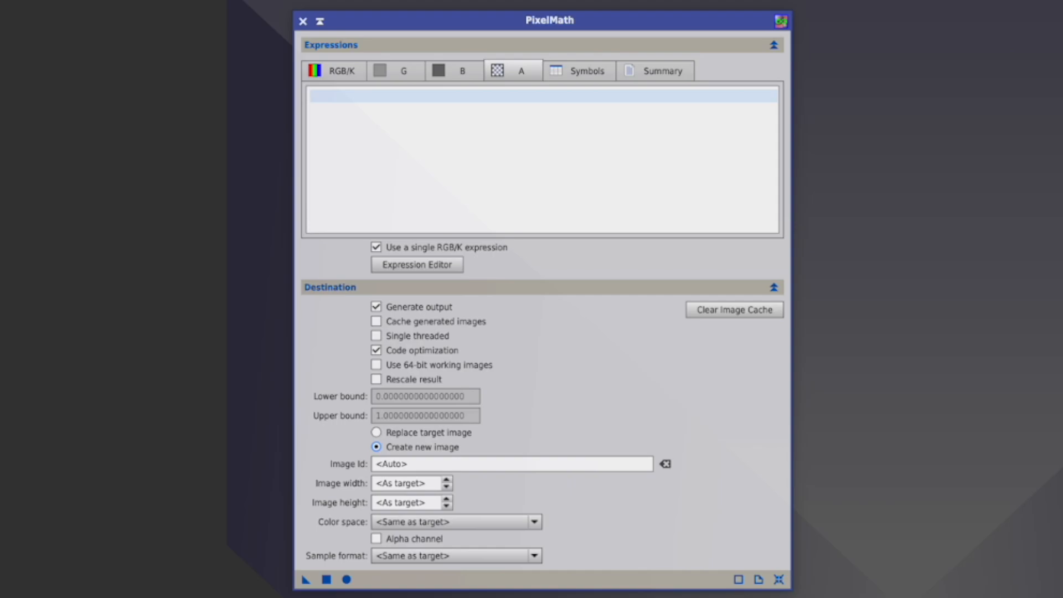
mouse_move(446, 451)
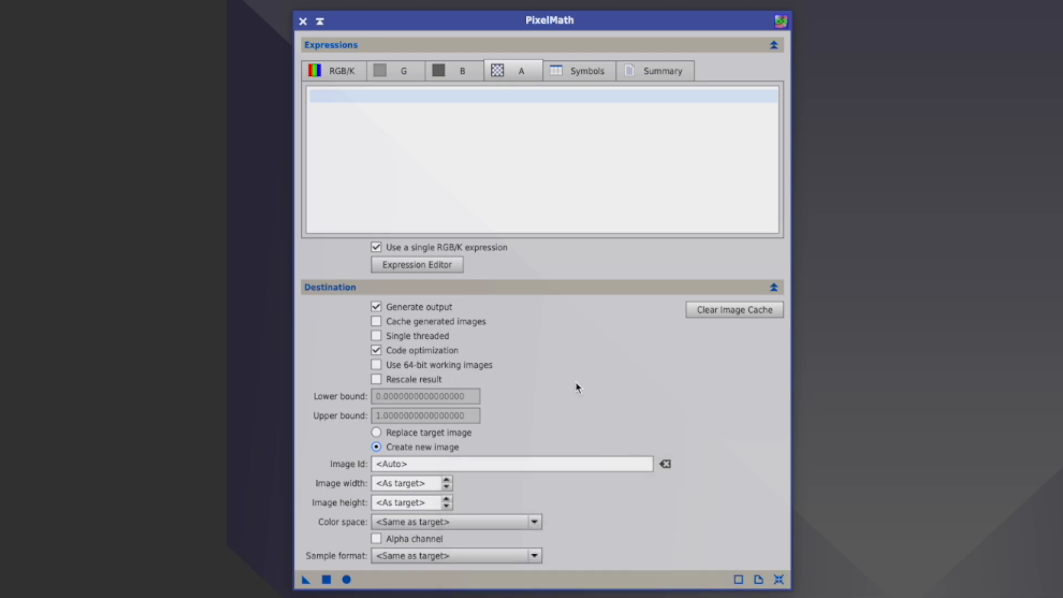
- Set the new image to 100×100, Grayscale, 16-bit unsigned integer
click(511, 464)
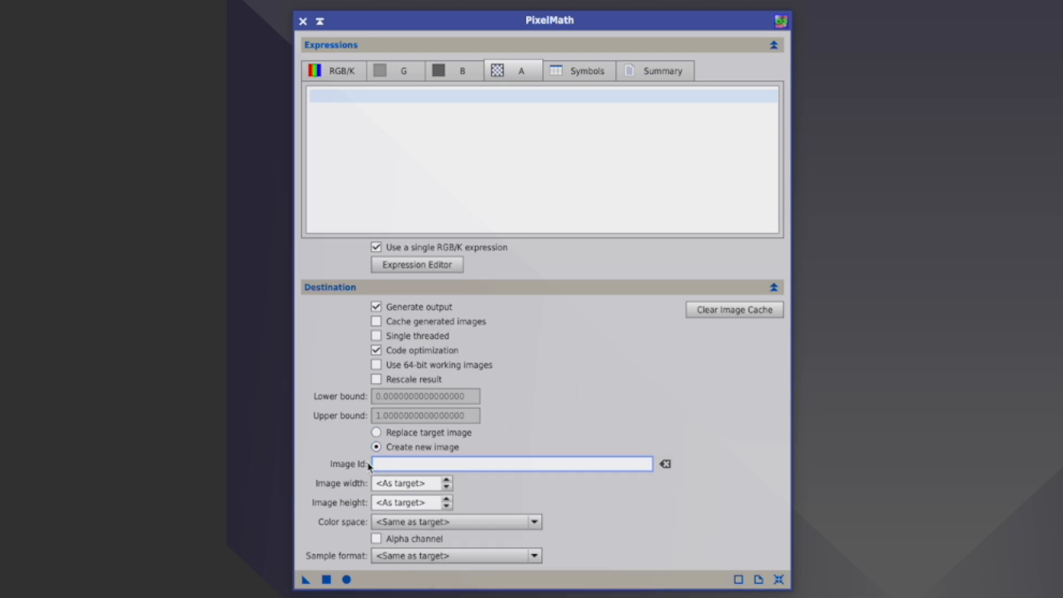
mouse_move(380, 464)
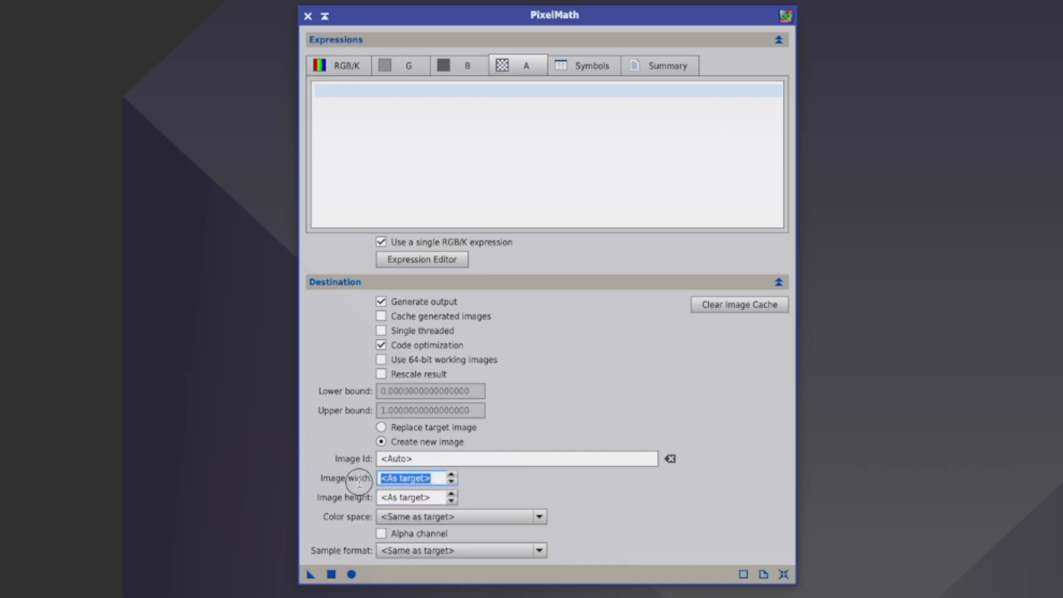
mouse_move(434, 478)
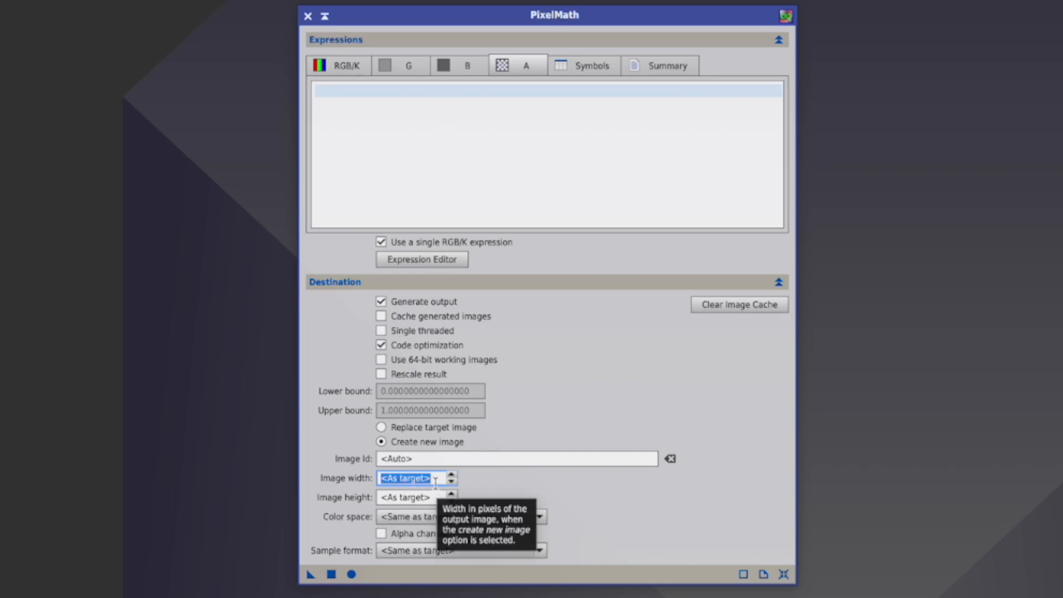
text(100)
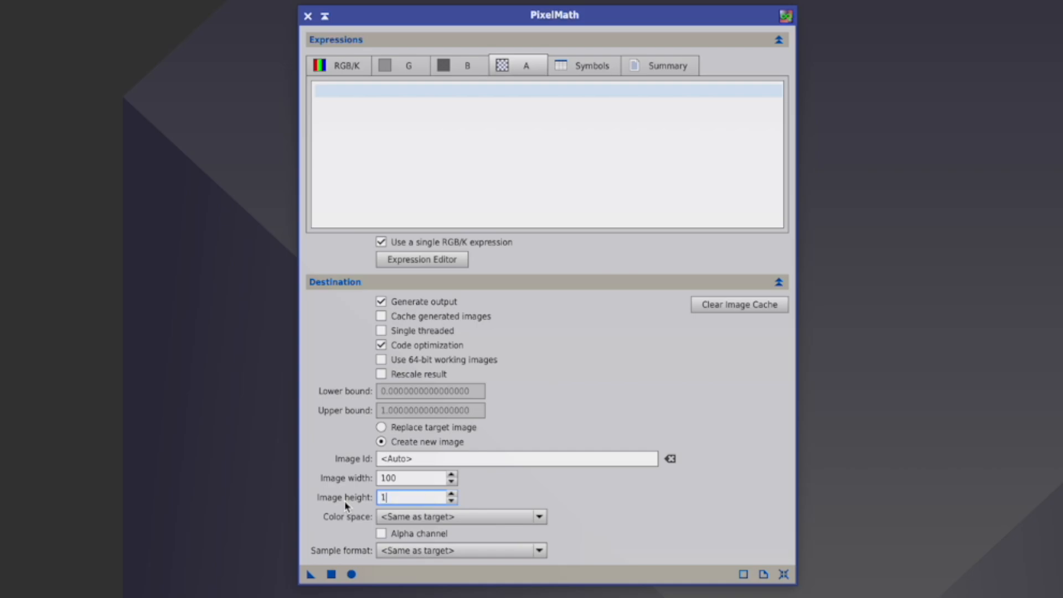
text(00)
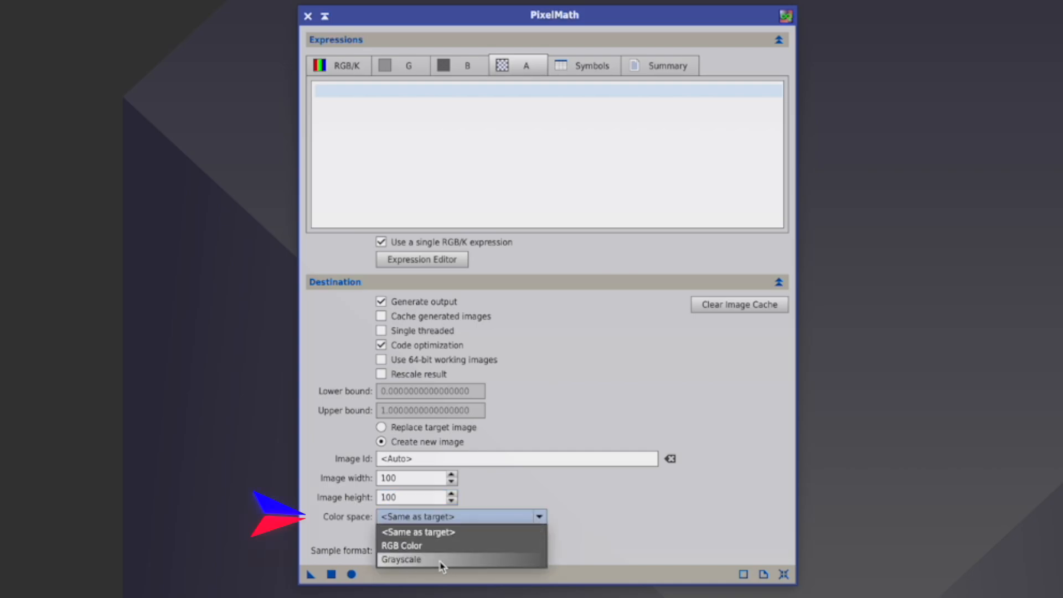
mouse_move(429, 553)
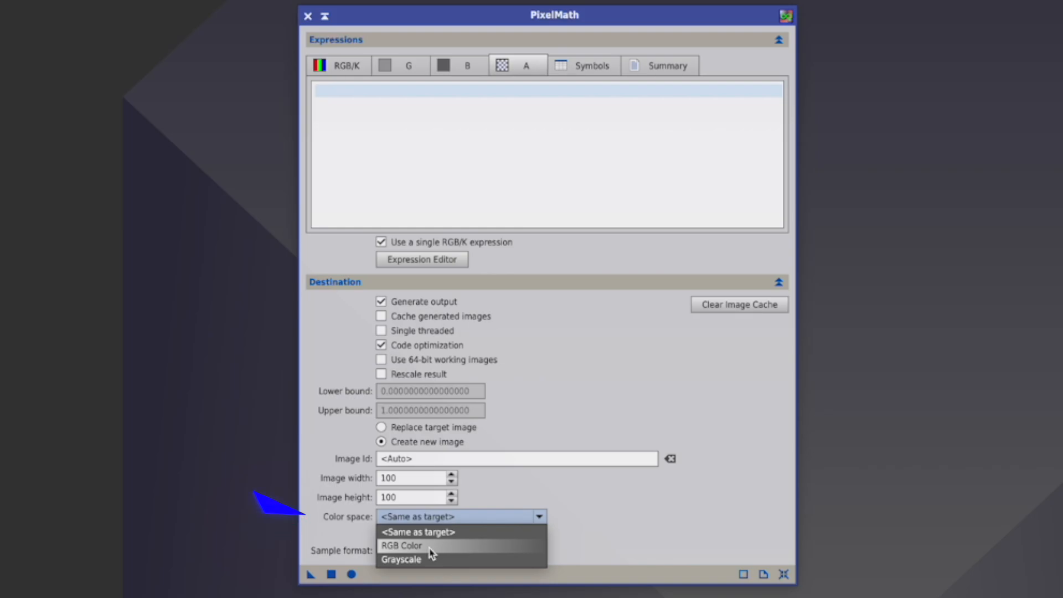
mouse_move(429, 565)
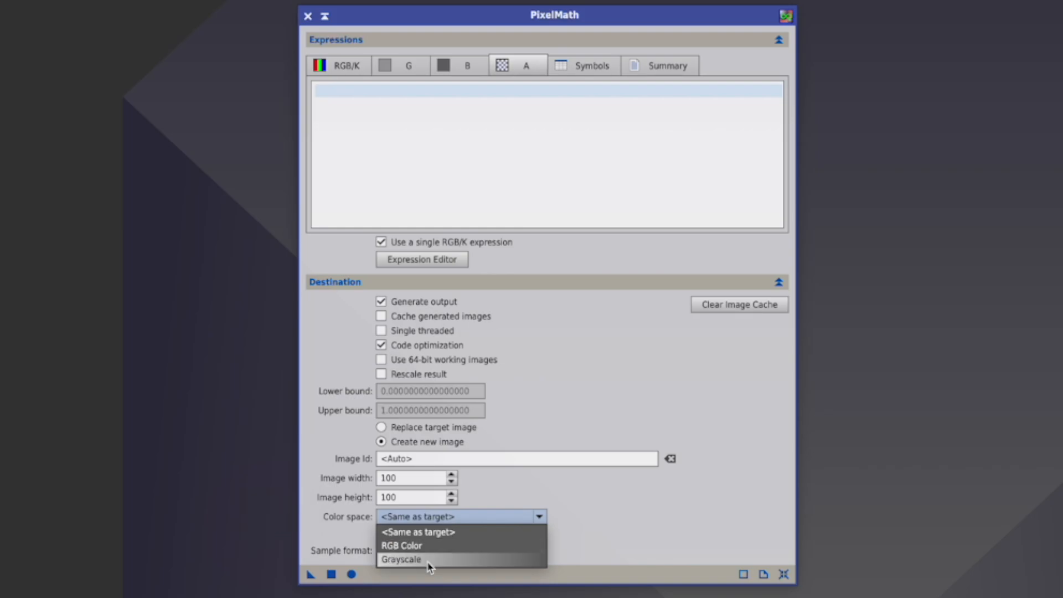
click(401, 559)
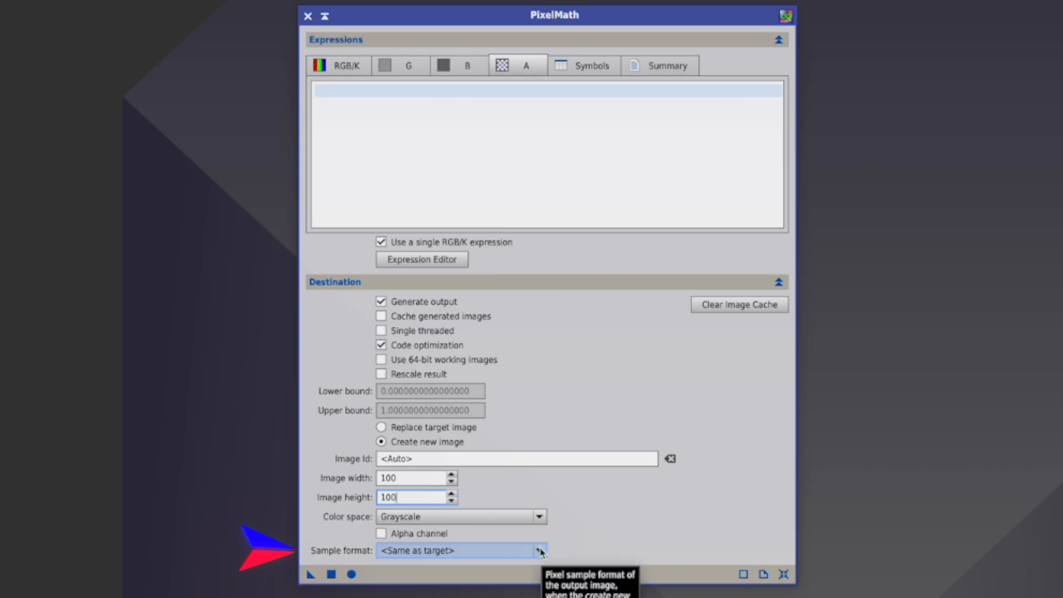
click(538, 550)
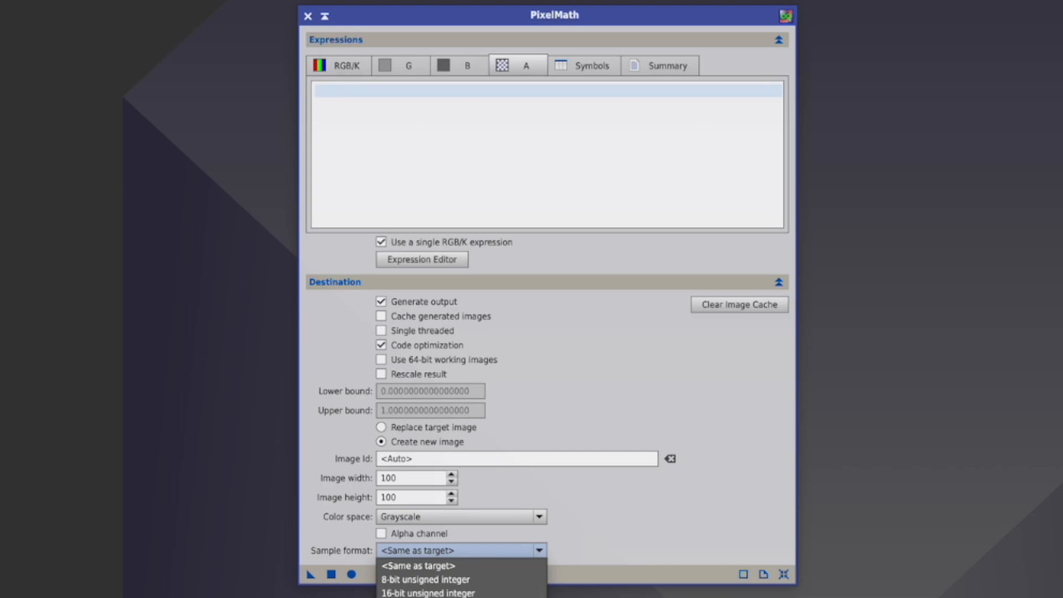
click(427, 591)
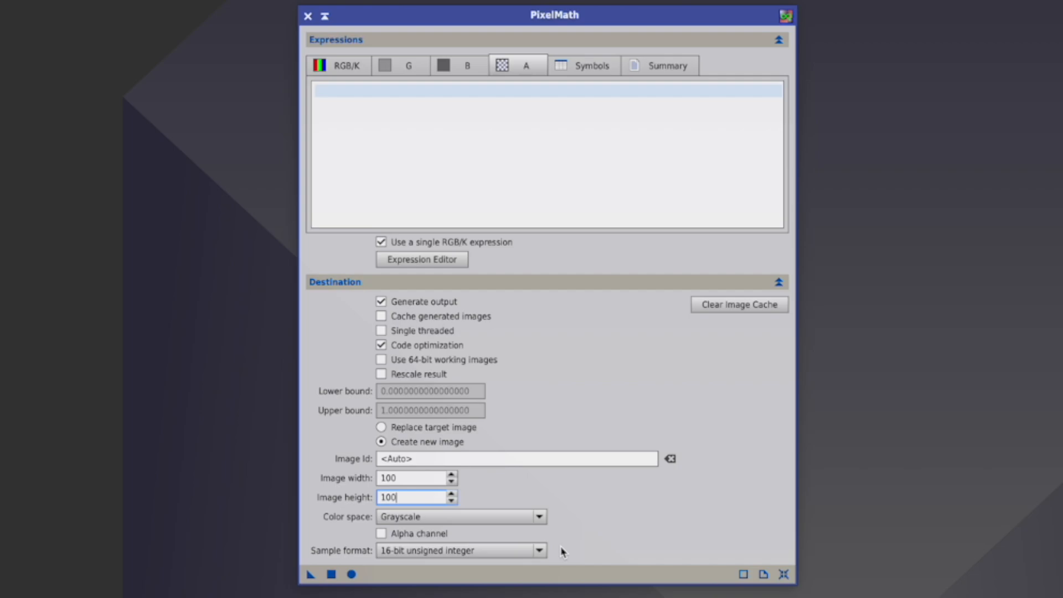
mouse_move(339, 91)
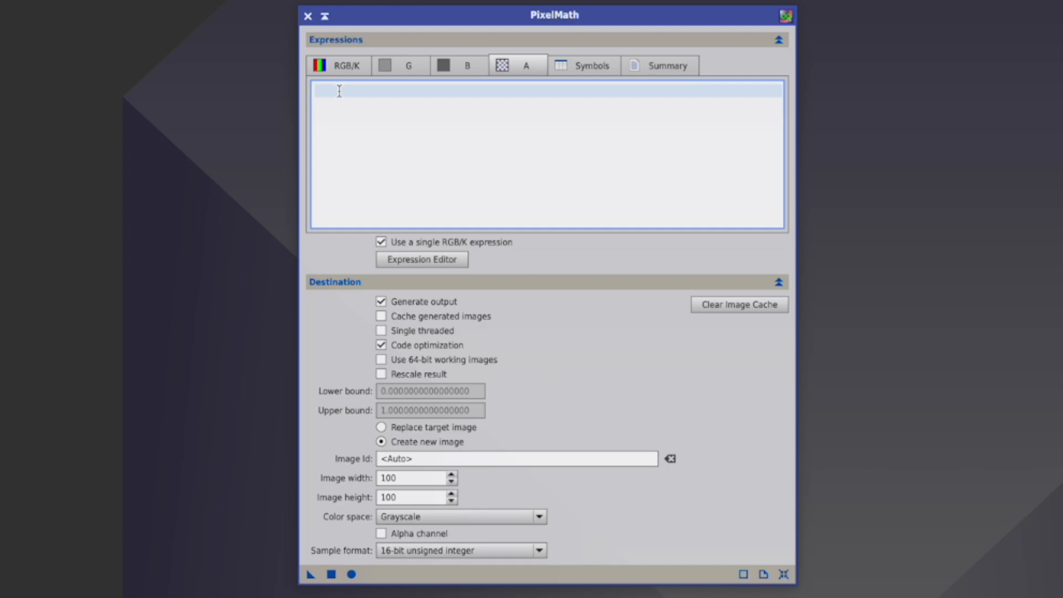
- Apply constant expressions 0, 1 and 0.5 to create black, white and mid-grey images
text(0)
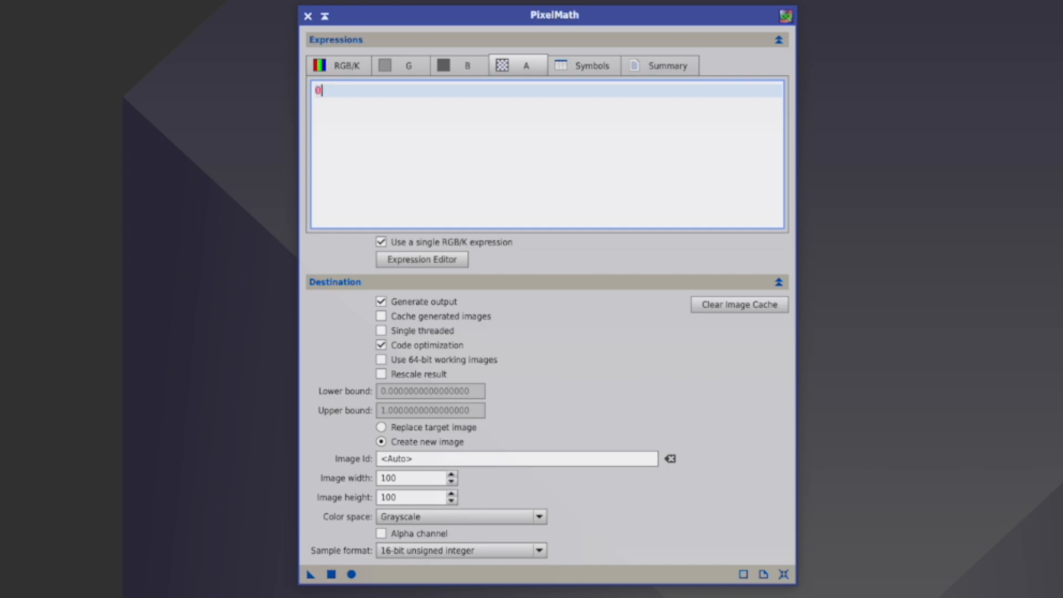
mouse_move(343, 114)
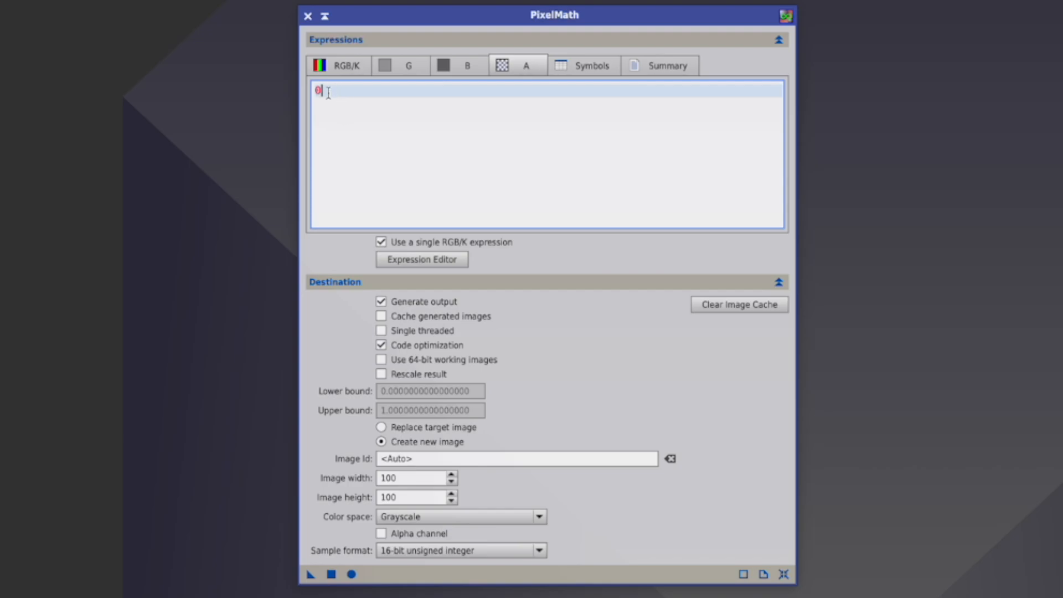
click(338, 65)
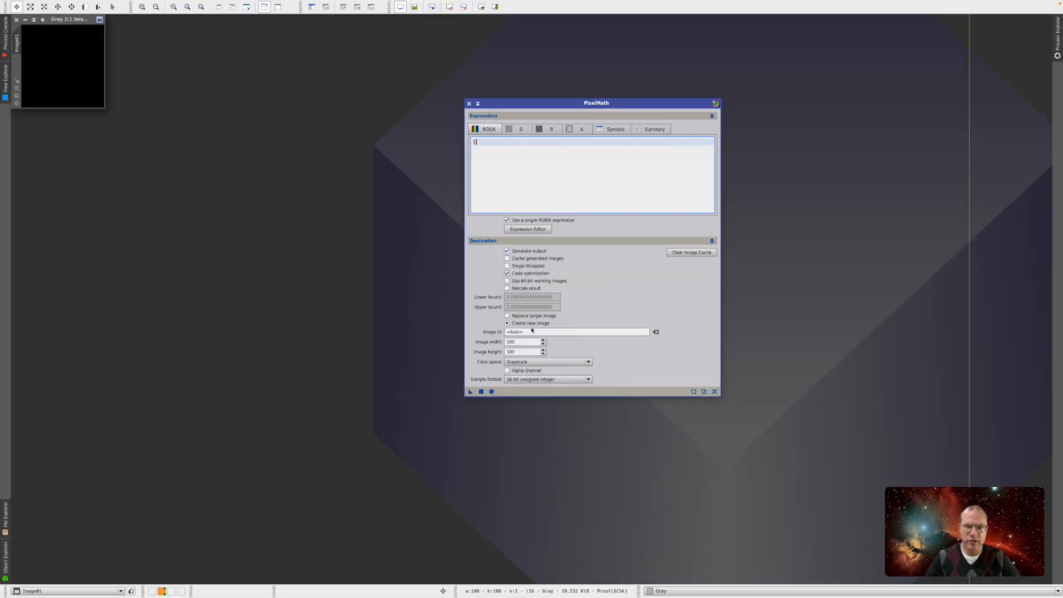
click(491, 392)
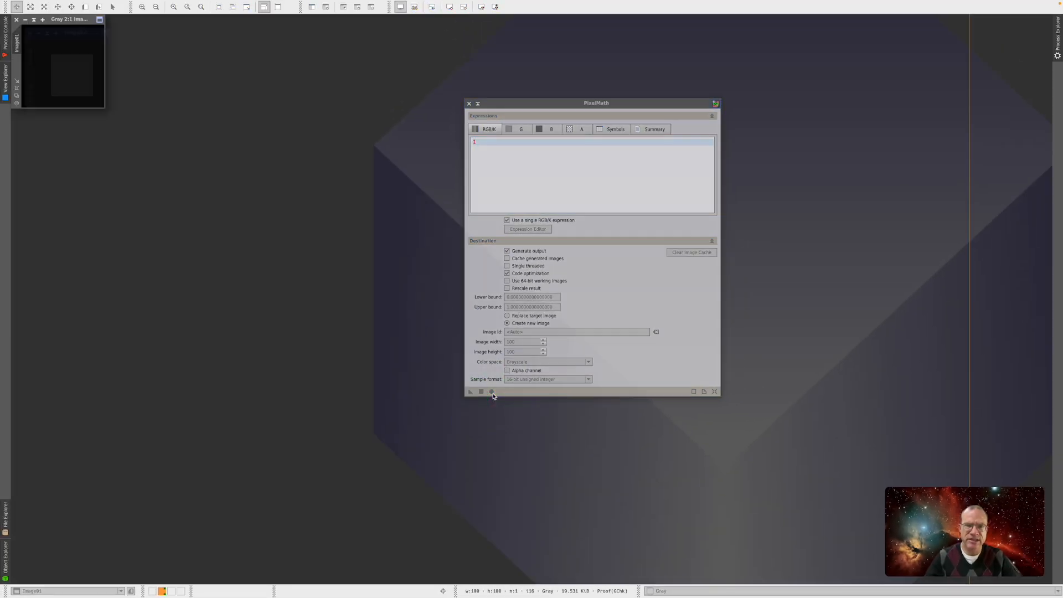
click(470, 392)
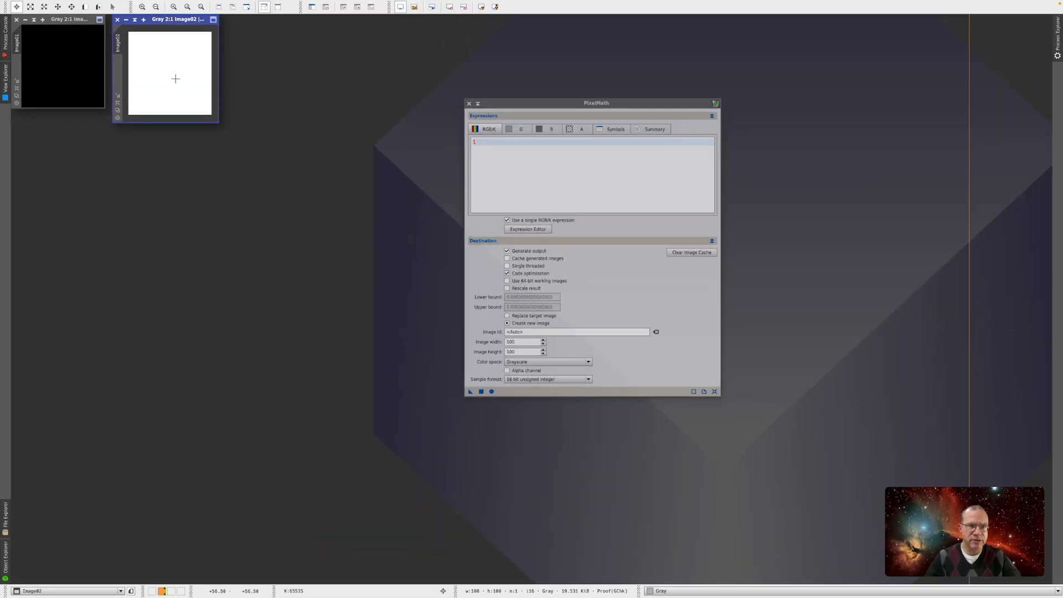
text(0.5)
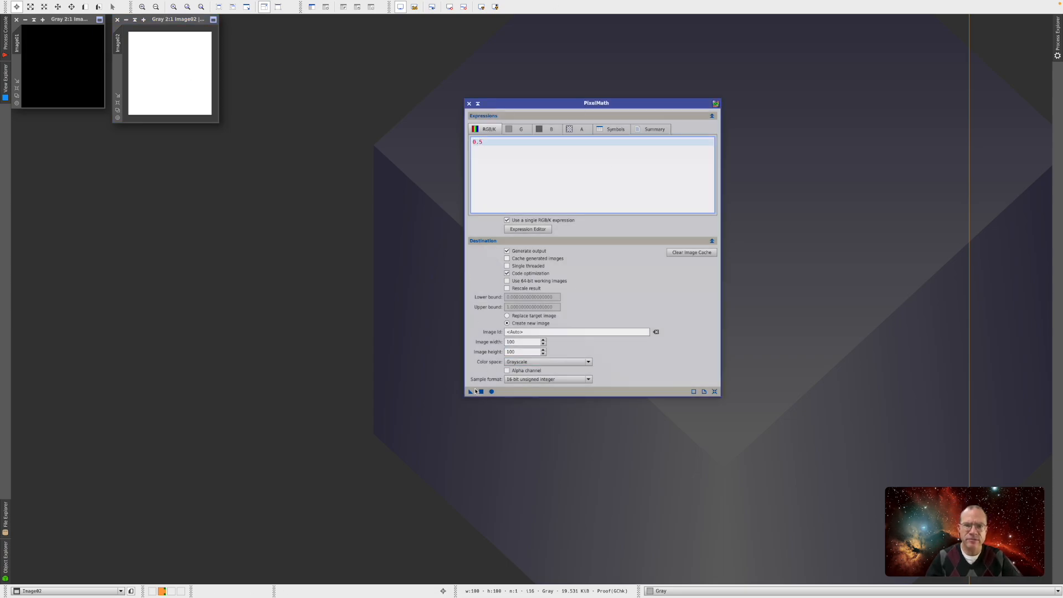
click(469, 392)
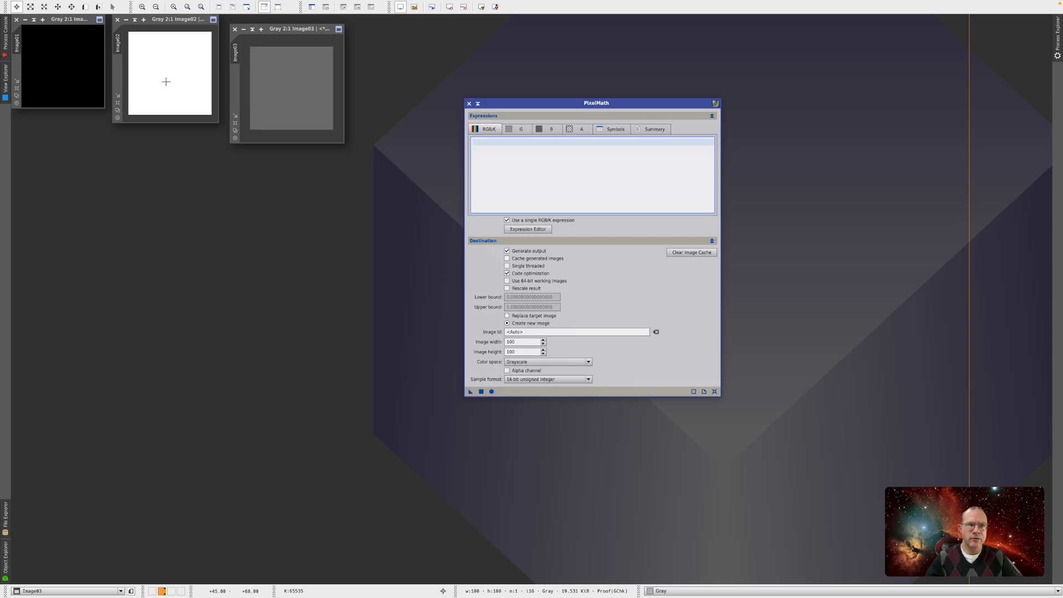
mouse_move(82, 76)
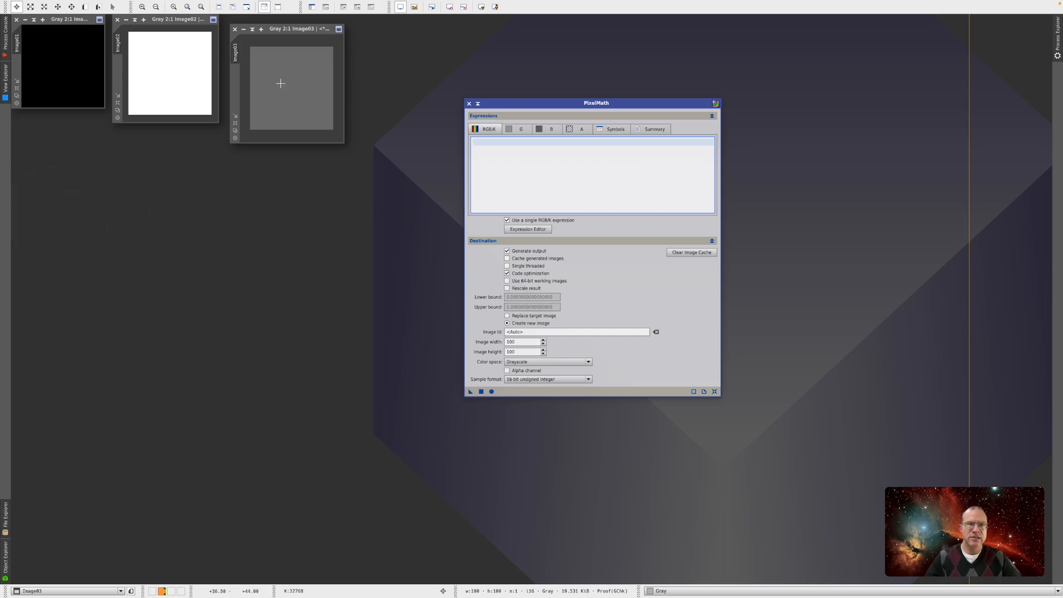
mouse_move(296, 124)
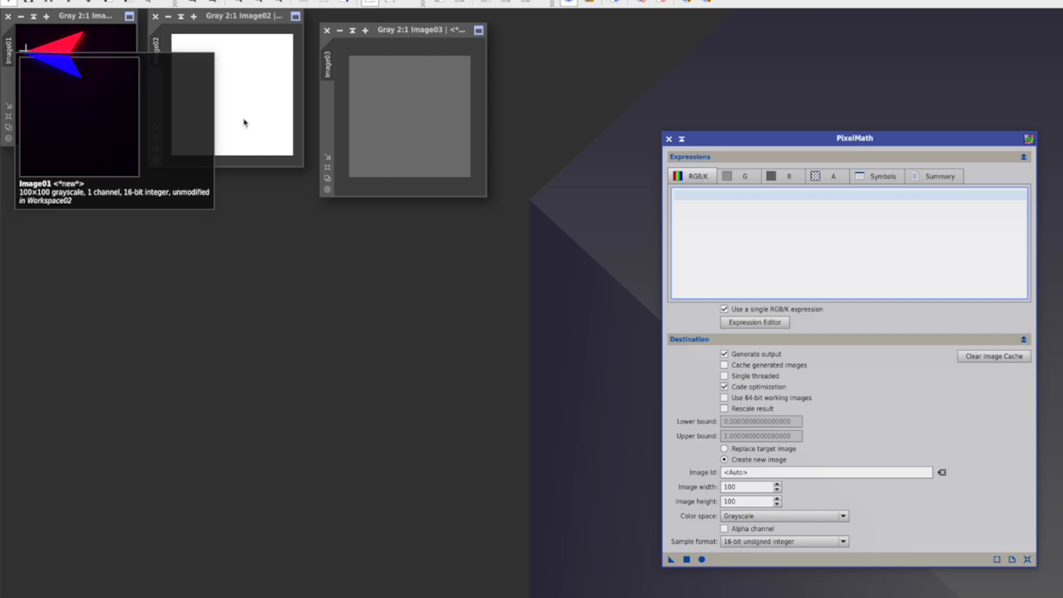
- Build (Image01+Image02)/2 in the Expression Editor and apply it, creating Image04
text(Image01)
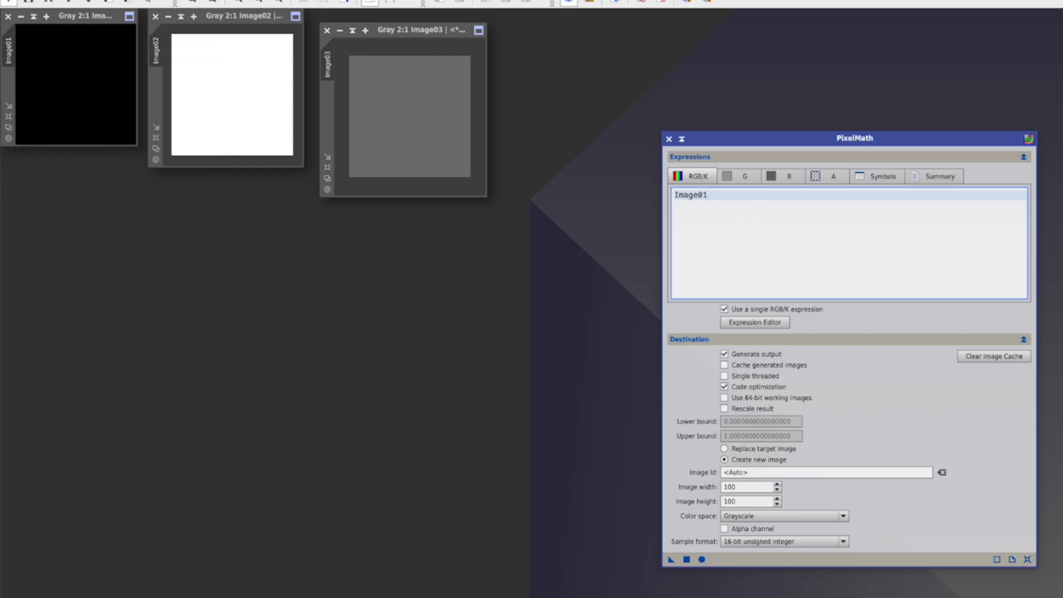
text(+)
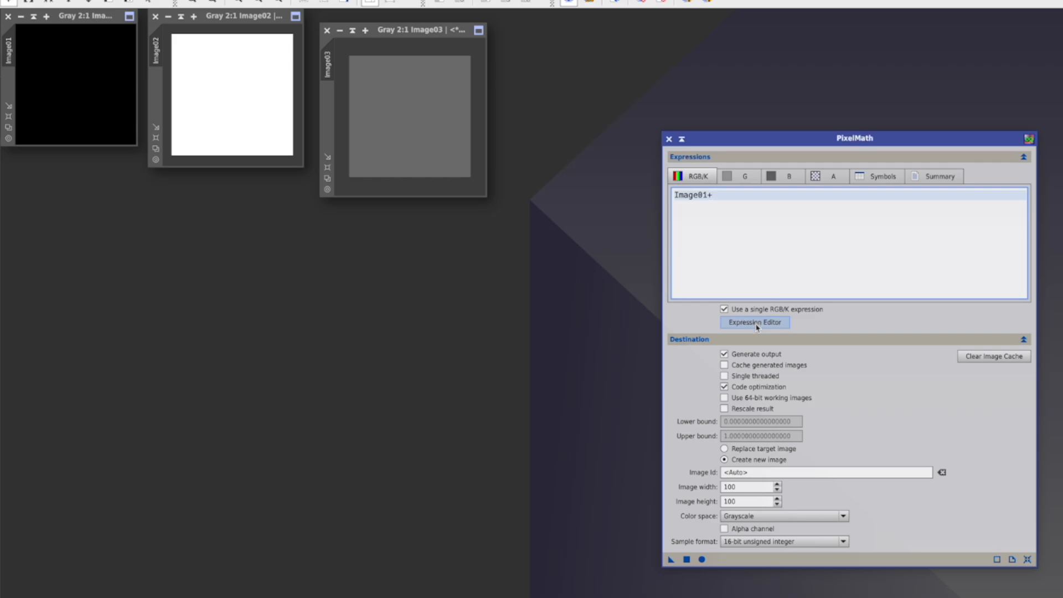
click(754, 323)
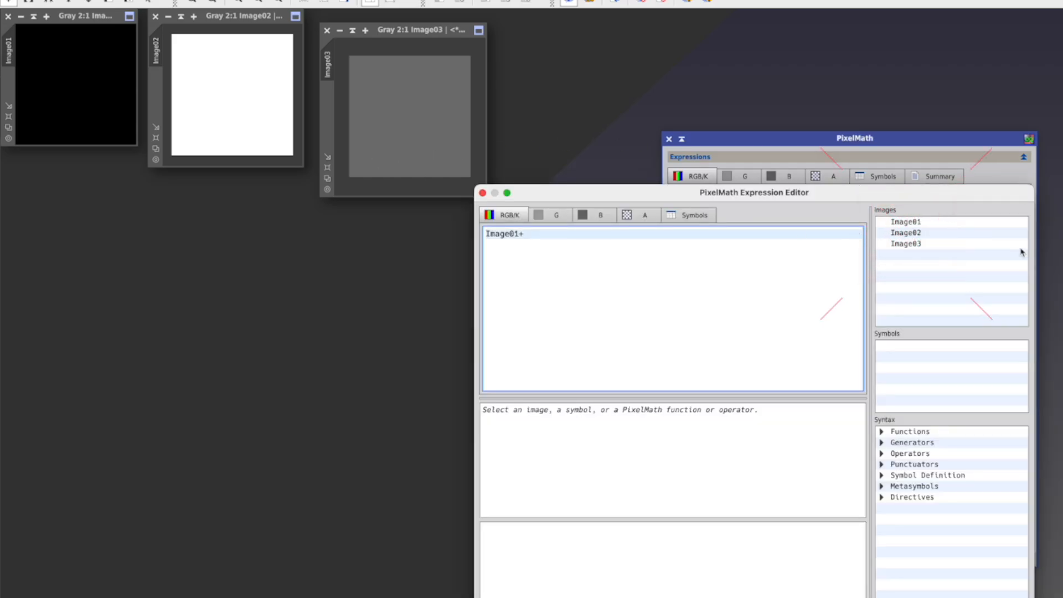
click(906, 232)
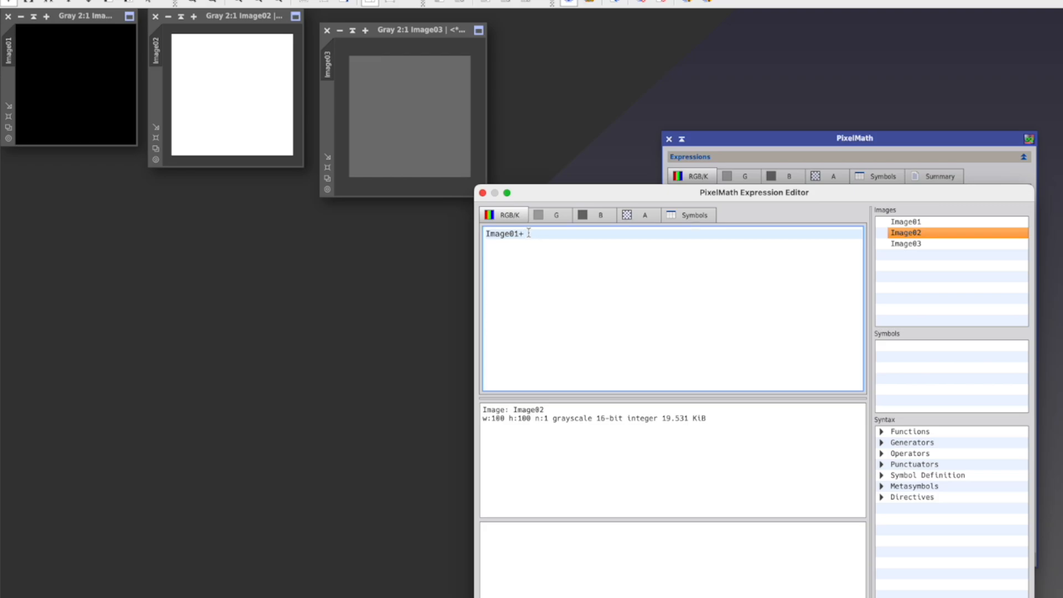
double_click(906, 232)
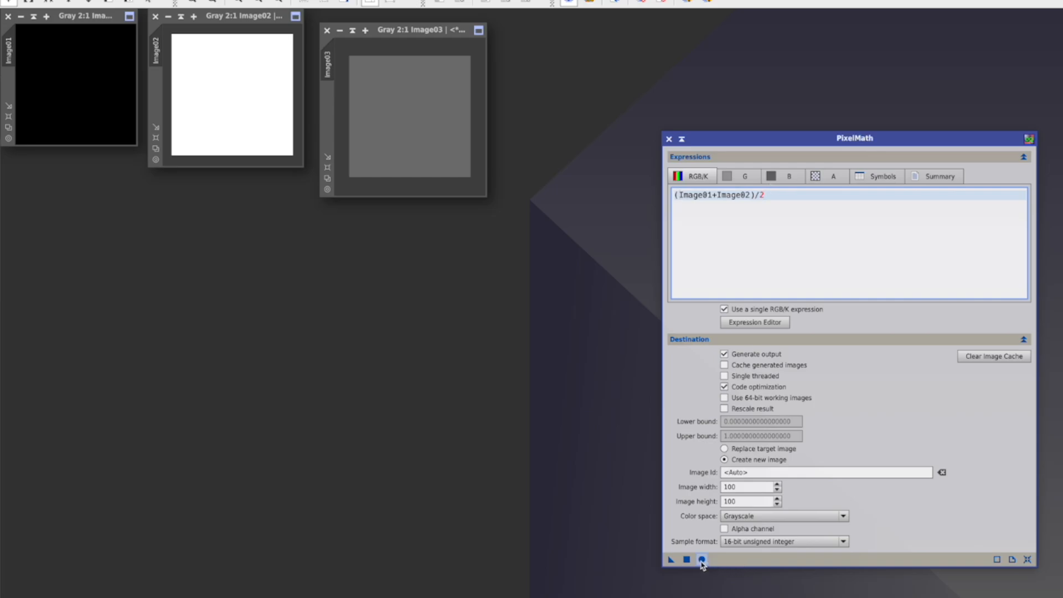
click(702, 559)
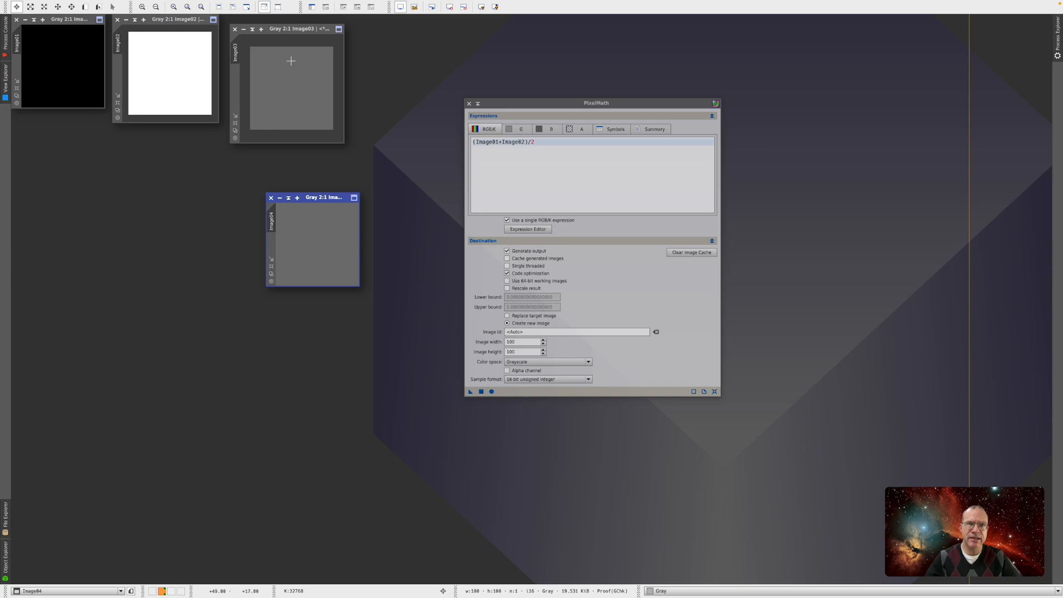
mouse_move(274, 60)
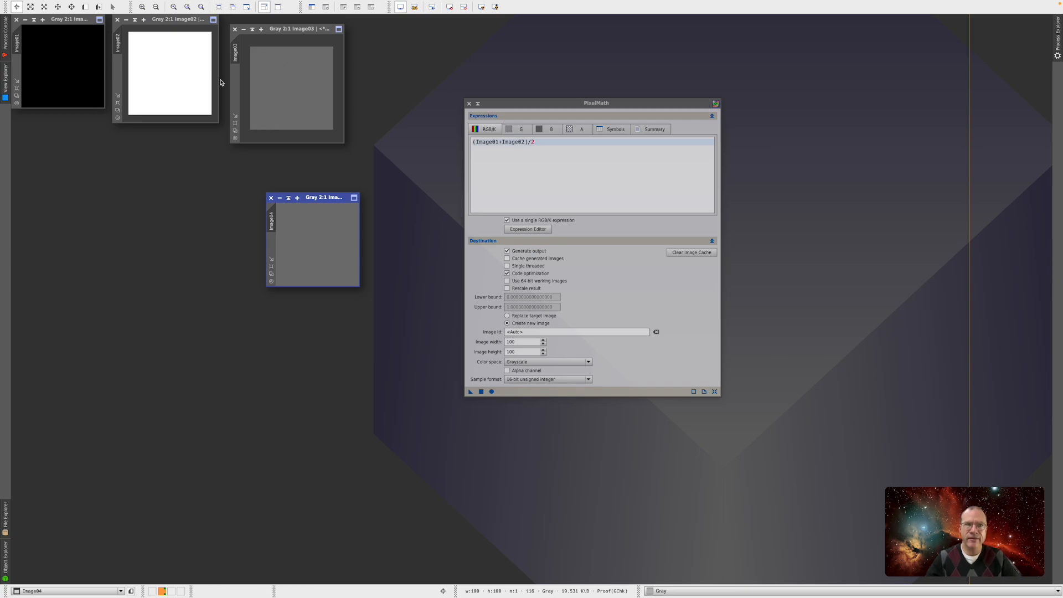
mouse_move(301, 89)
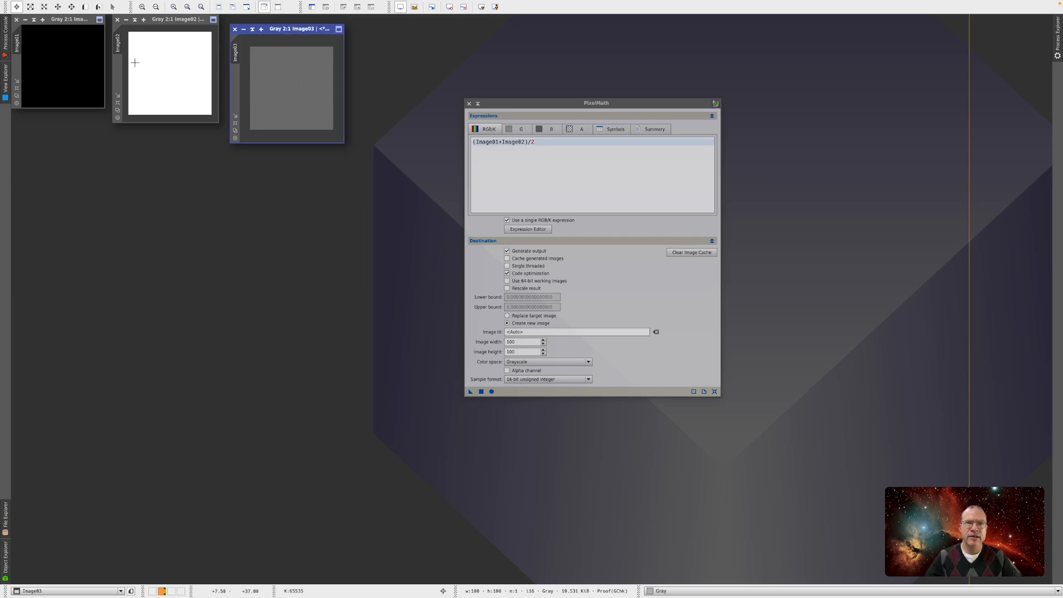
- Clear the expression and use red channel values 1 and 0.5 for bright and dark red
triple_click(502, 141)
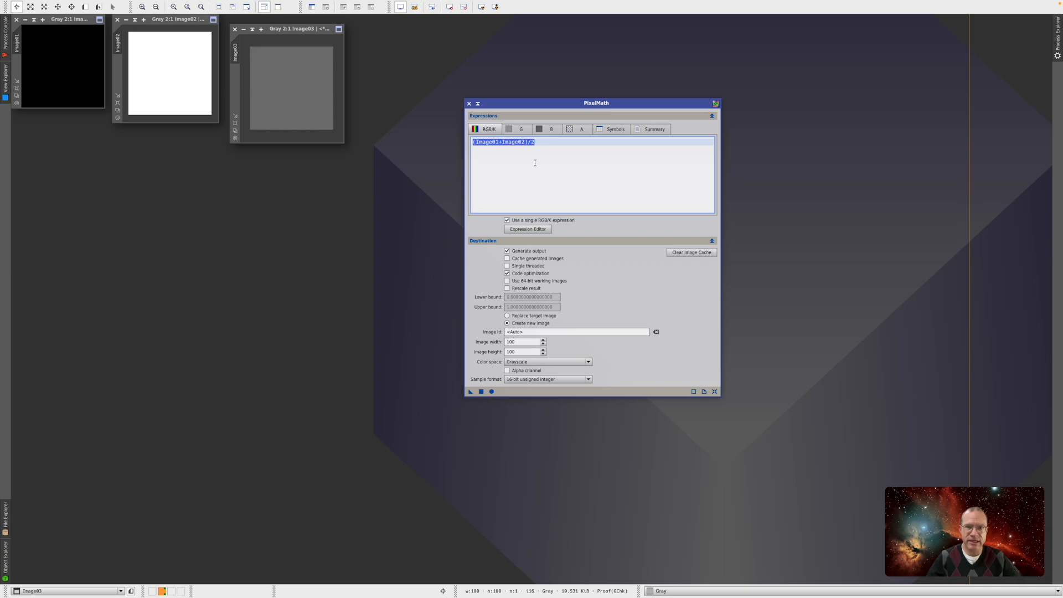
mouse_move(546, 148)
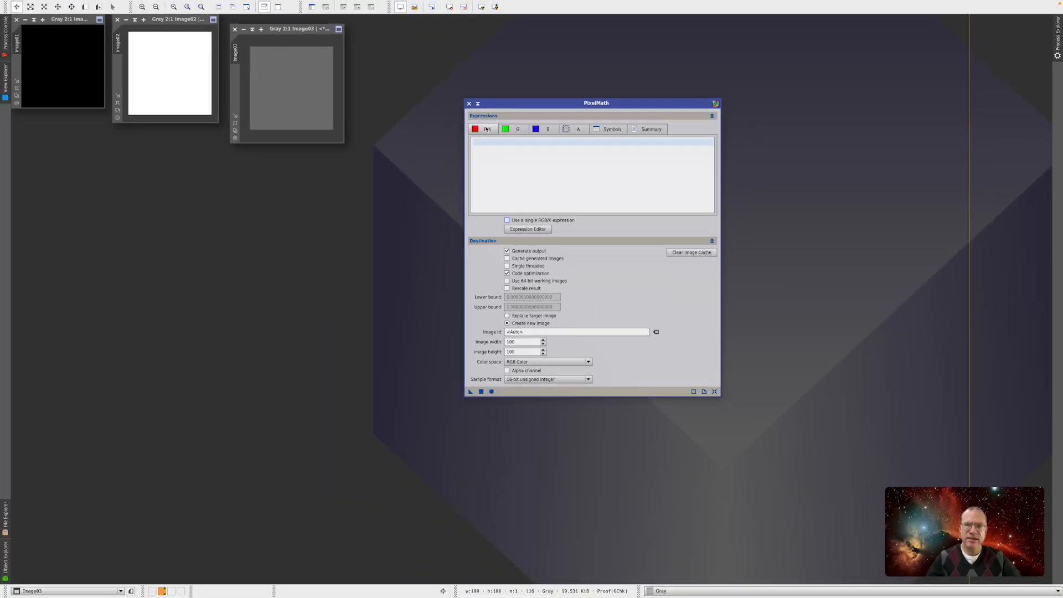
click(482, 142)
text(0.5)
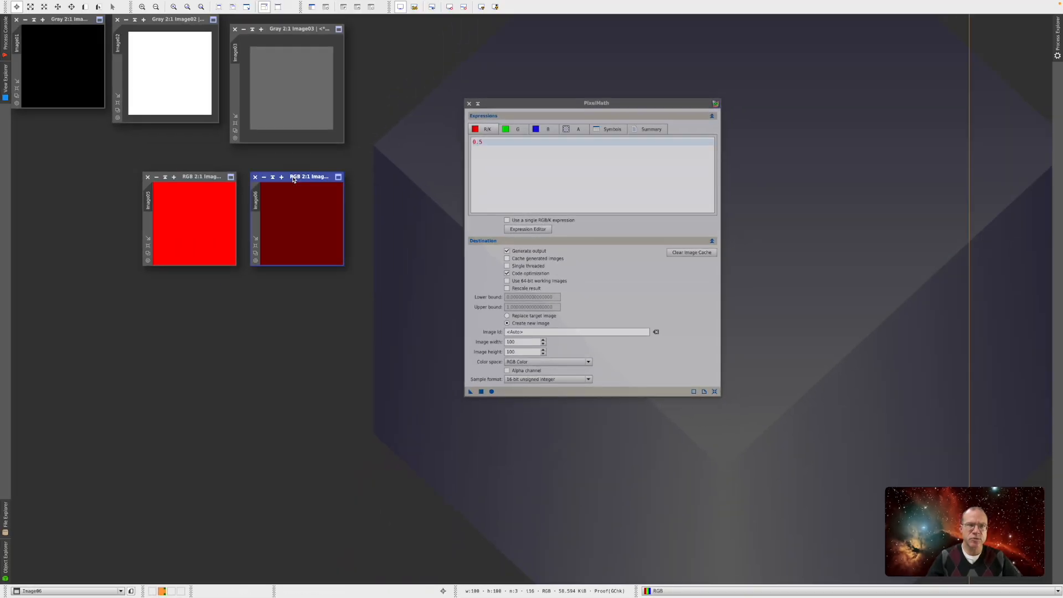
- Create green, blue and yellow images with value 1, then a red image from Image09
click(516, 129)
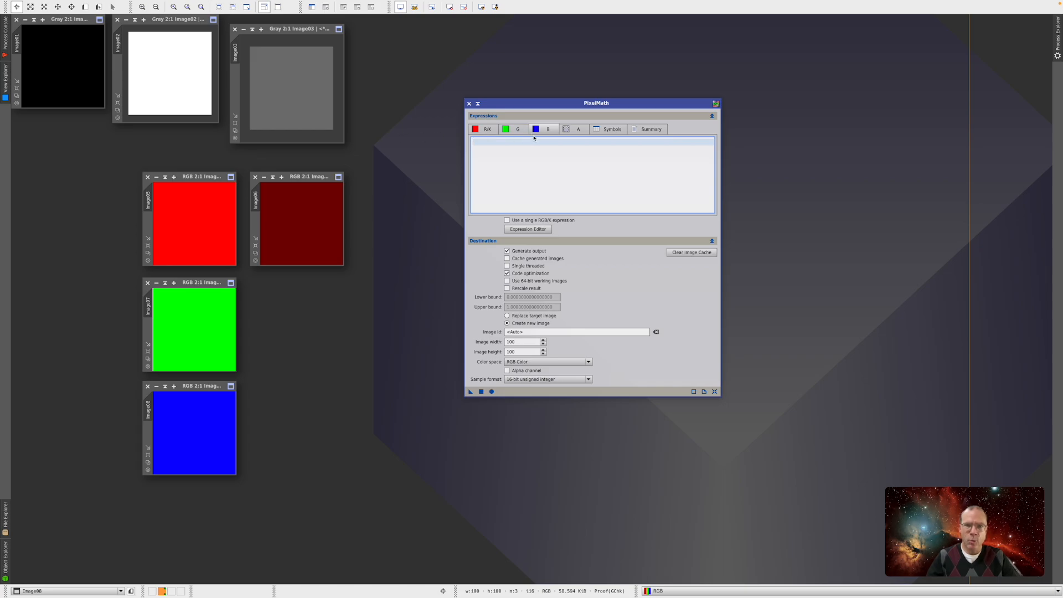
text(1)
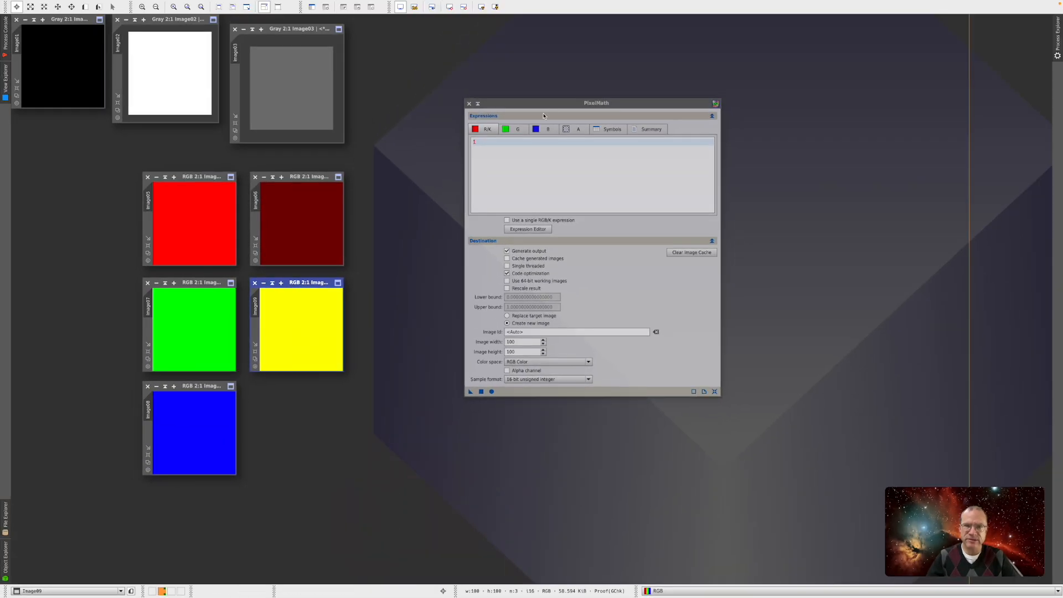
click(517, 129)
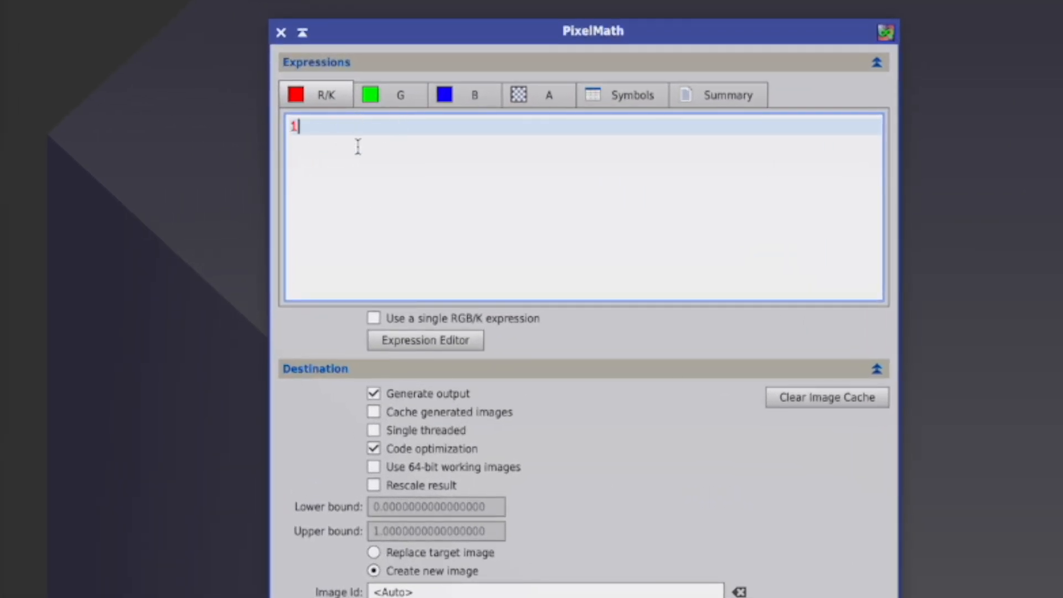
key(Backspace)
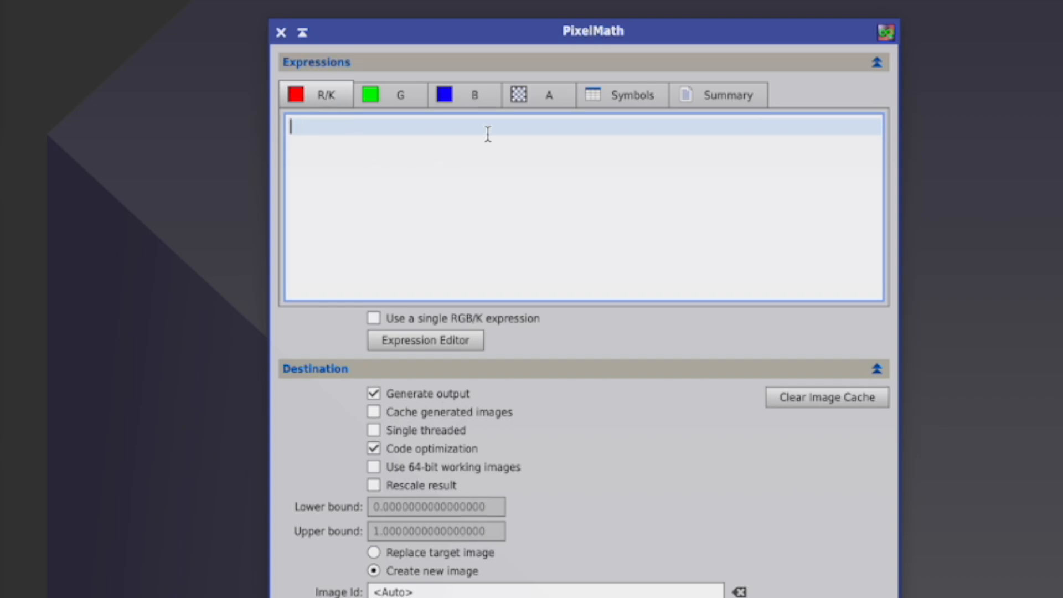
click(447, 95)
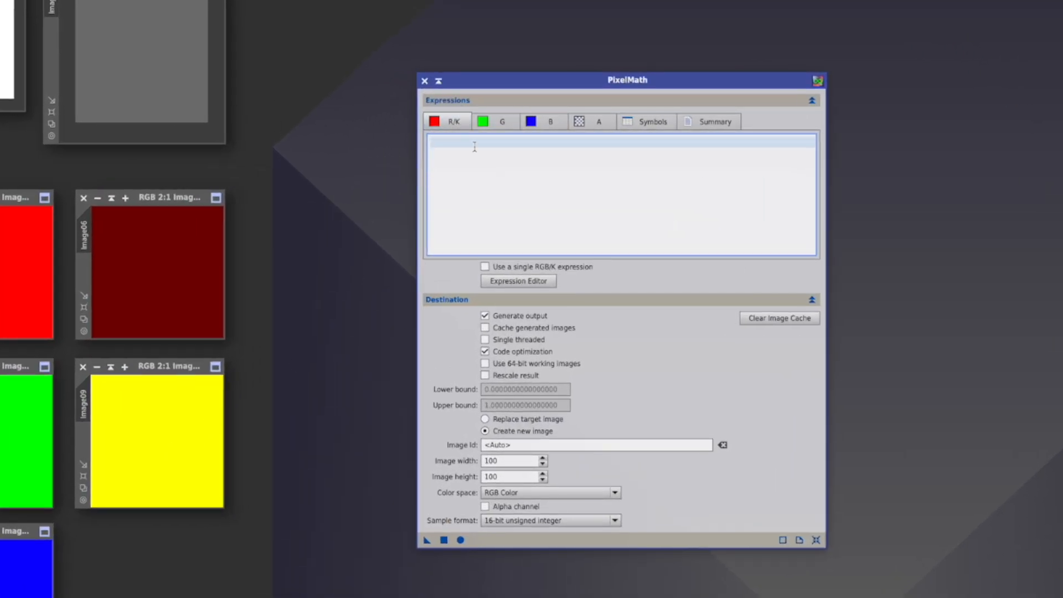
text(Image09)
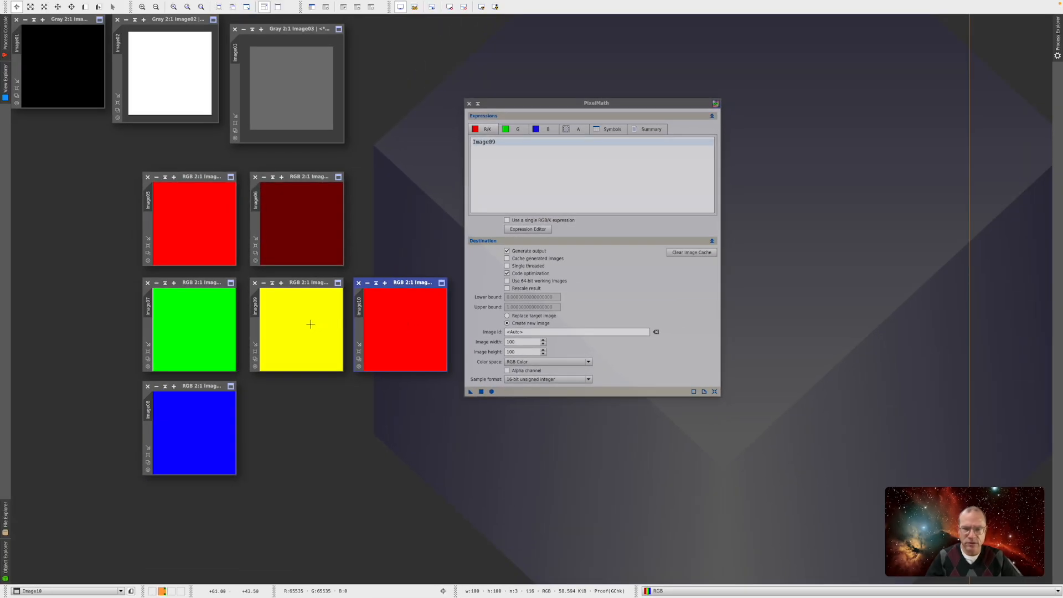
mouse_move(317, 314)
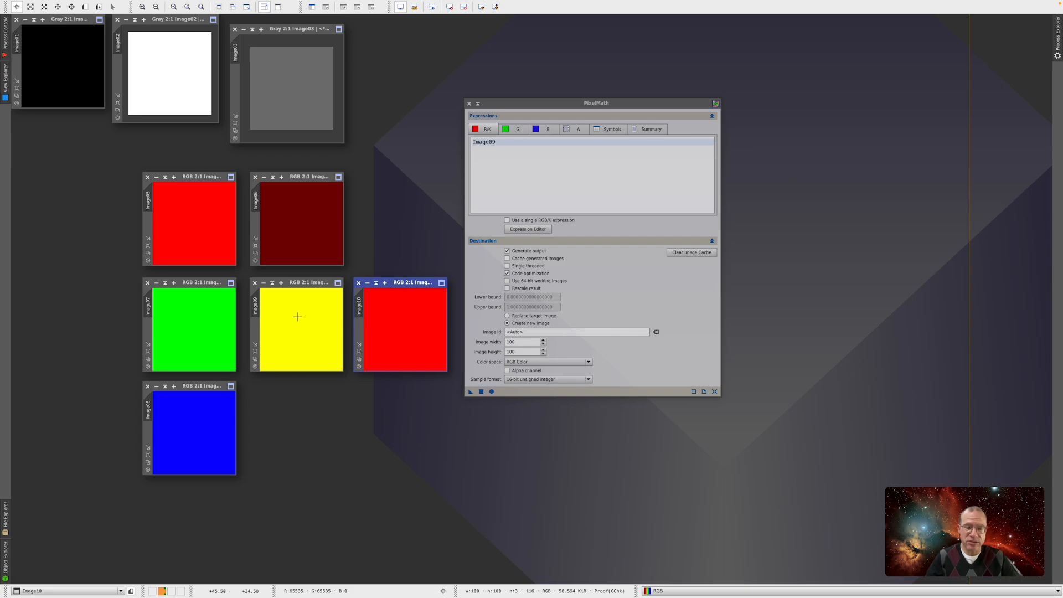
mouse_move(283, 315)
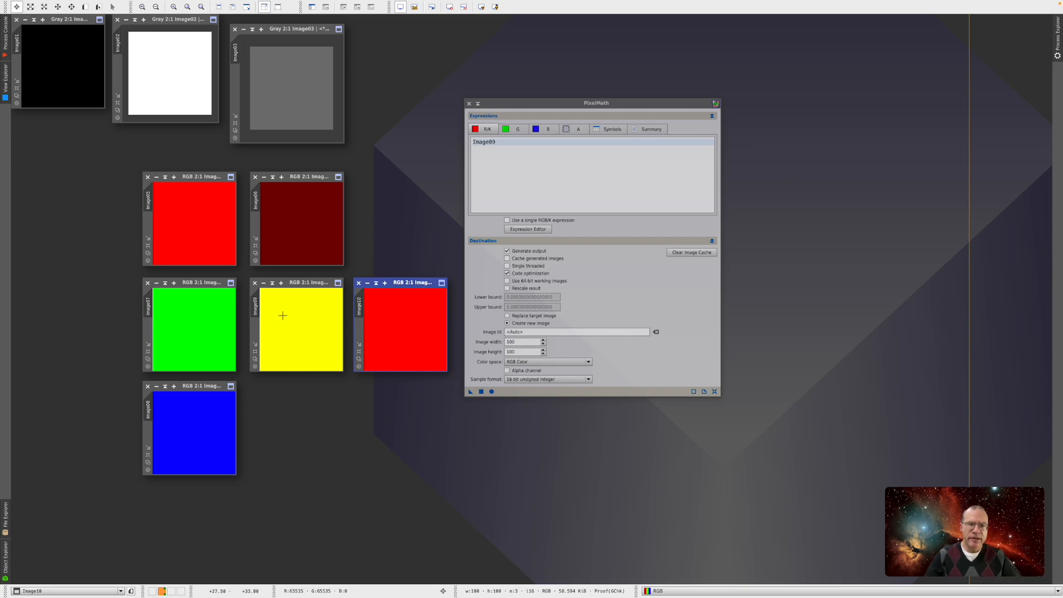
mouse_move(324, 312)
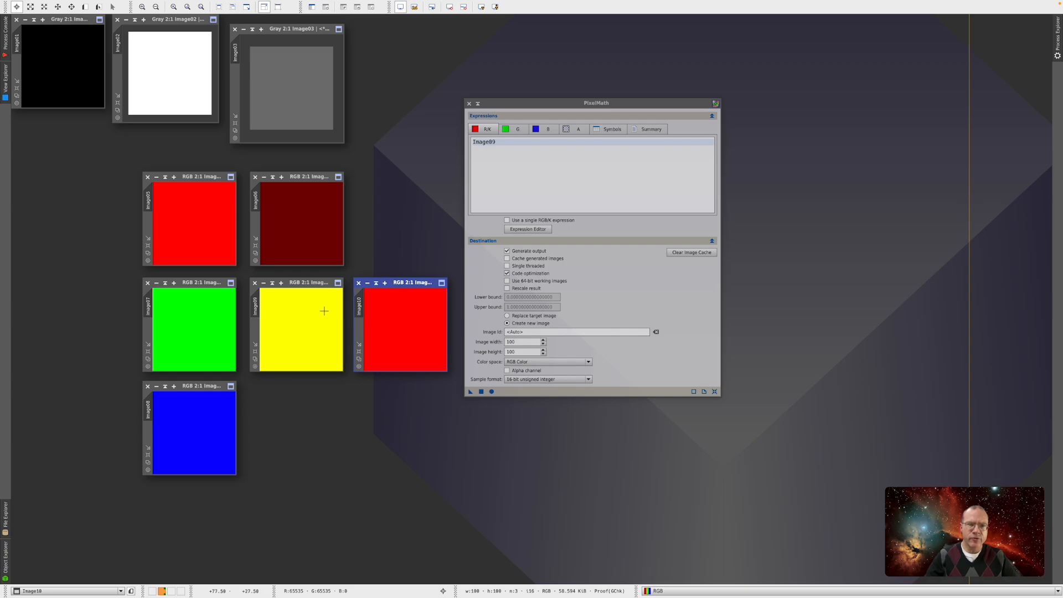
mouse_move(443, 210)
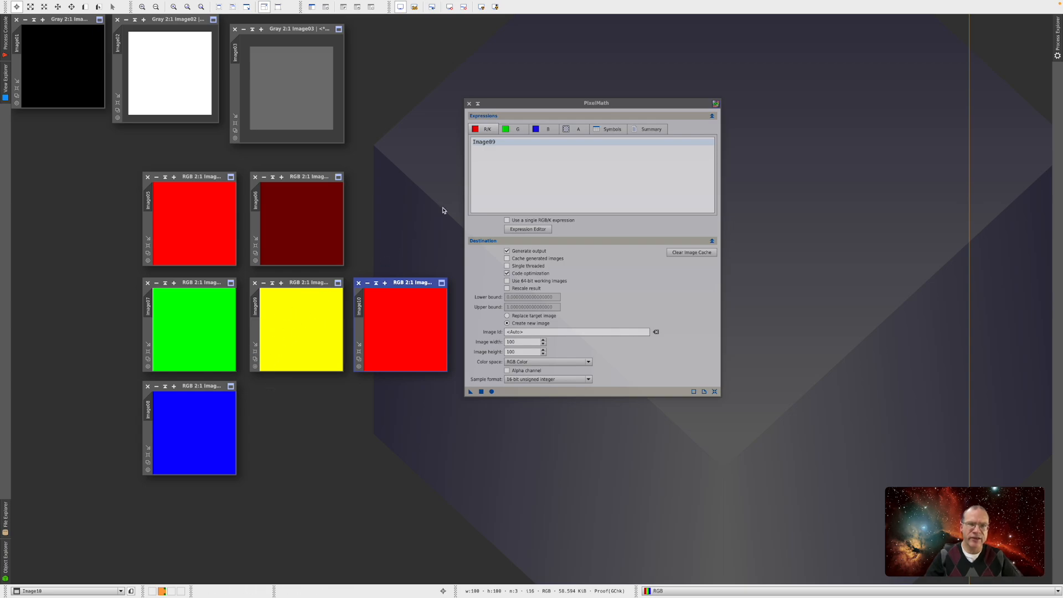
click(546, 129)
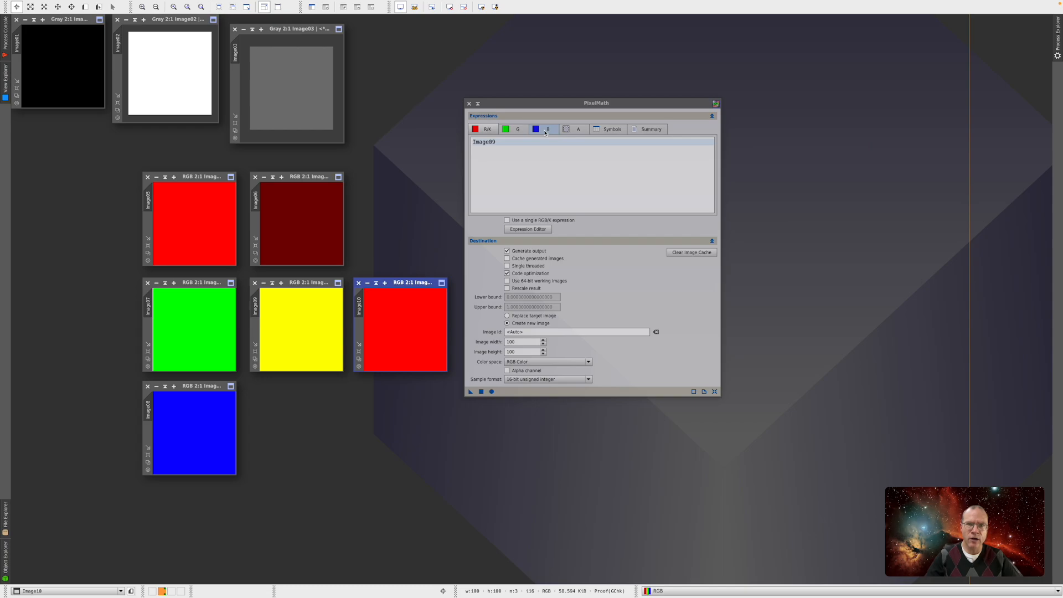
mouse_move(545, 133)
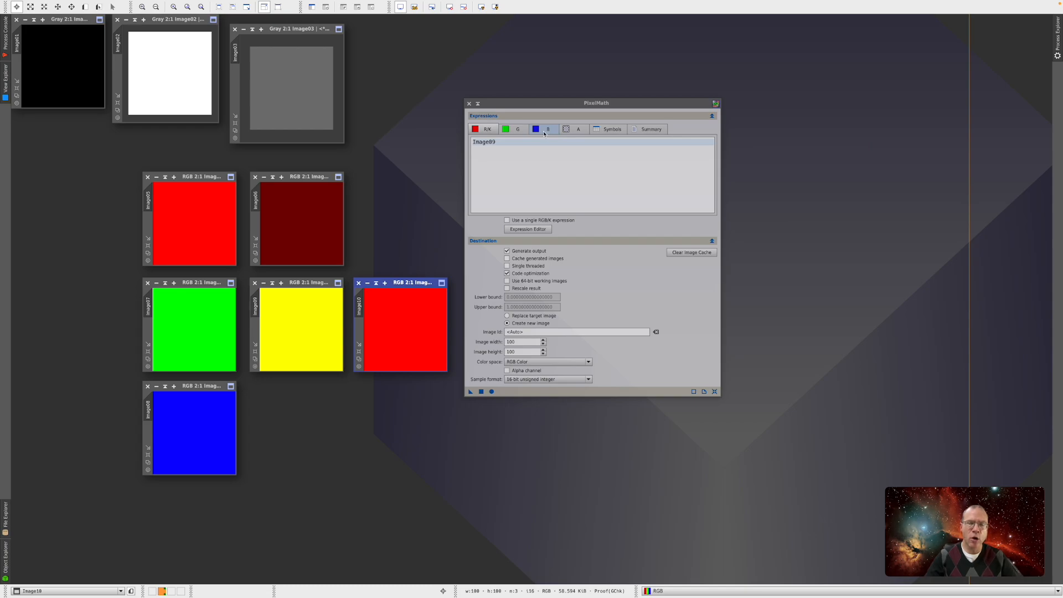
click(484, 129)
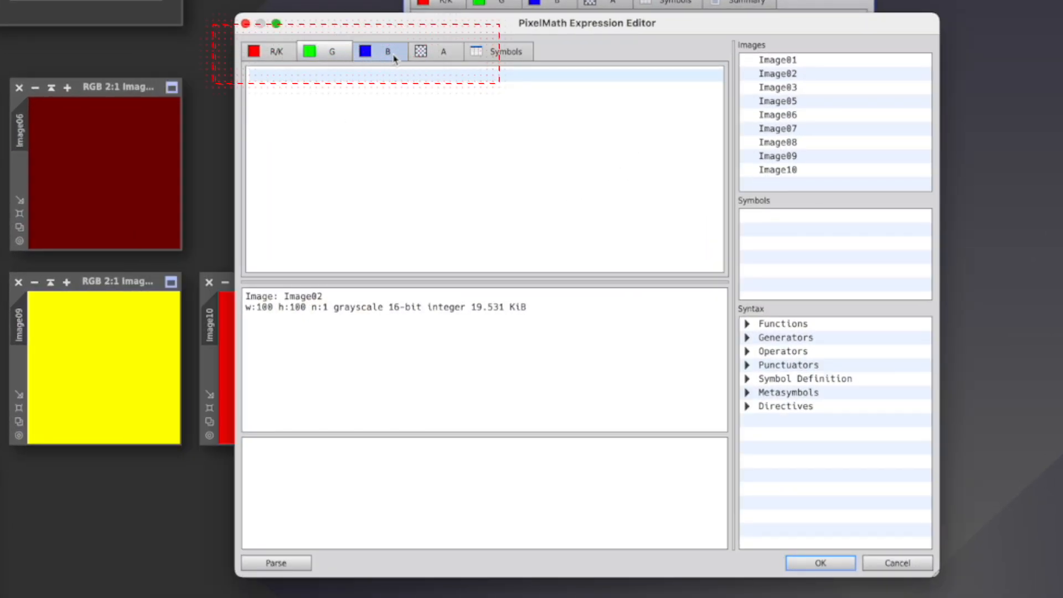
- Browse the Syntax reference (abs, mean, median) and insert mean(Image01,Image02) as the red expression
click(777, 73)
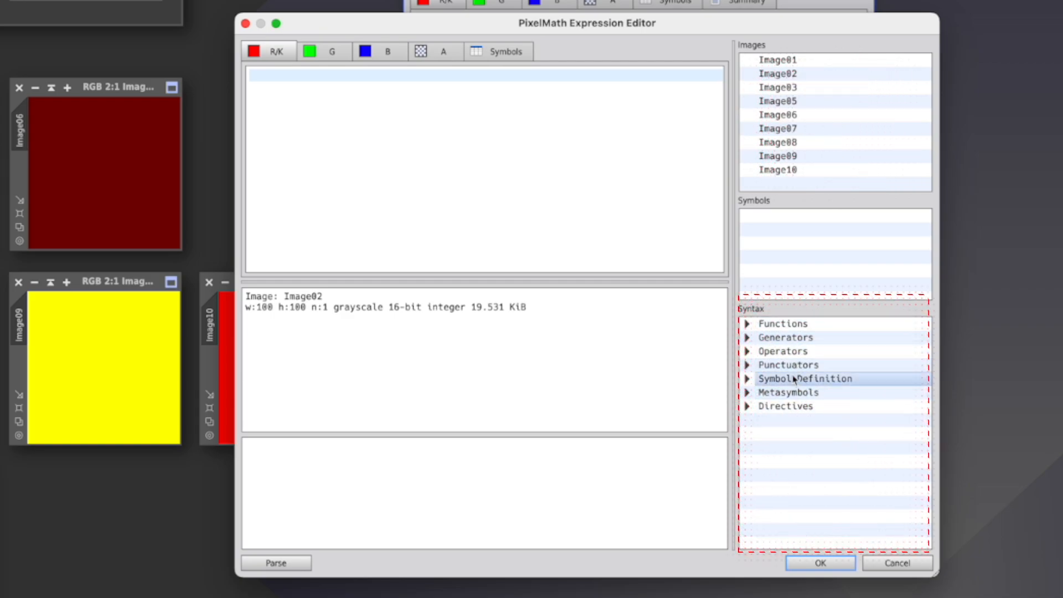
click(747, 323)
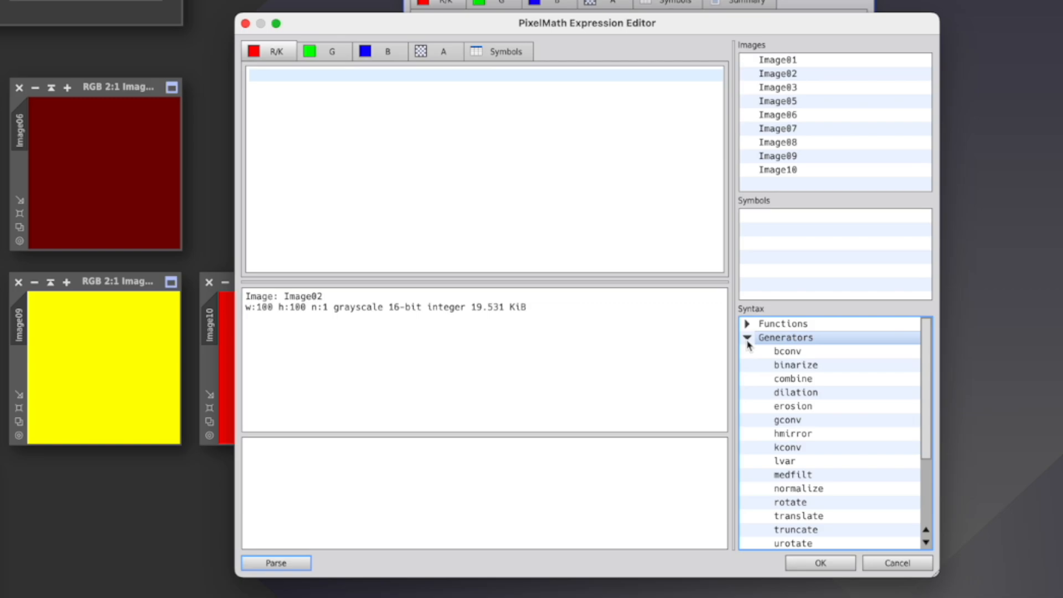
click(747, 337)
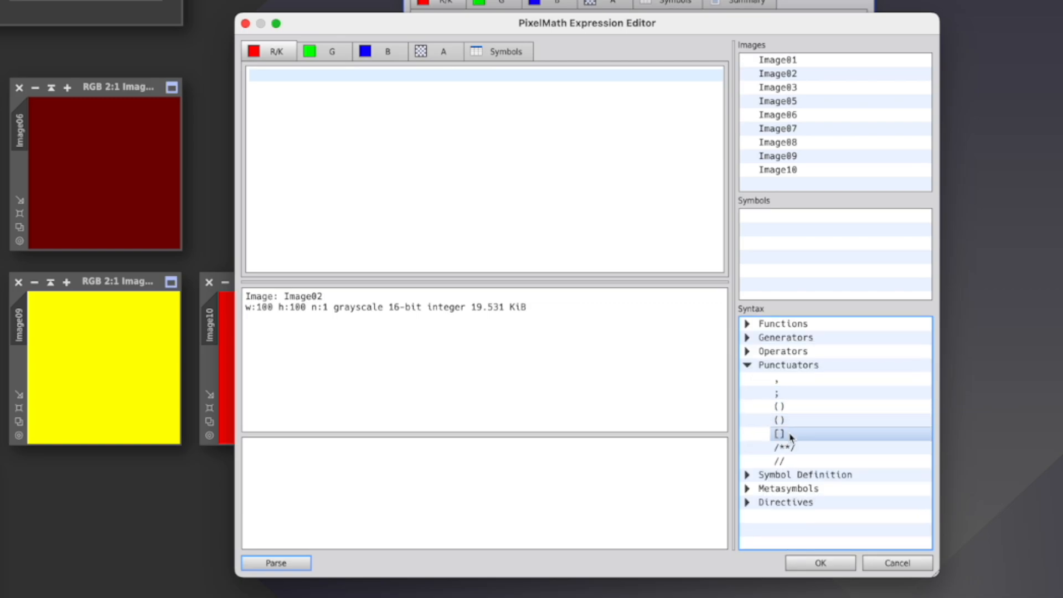
click(788, 405)
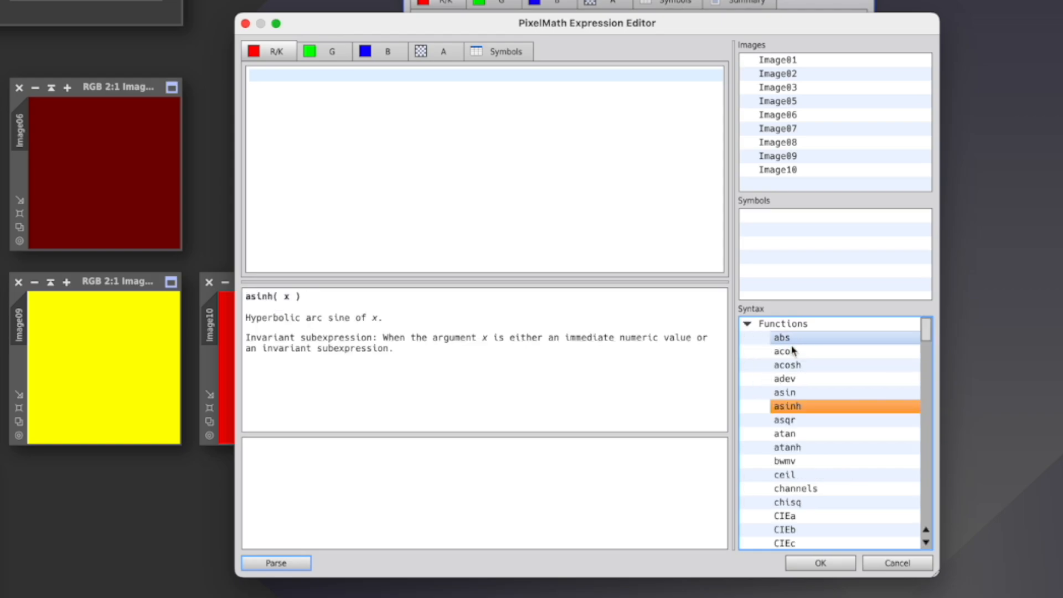
click(783, 337)
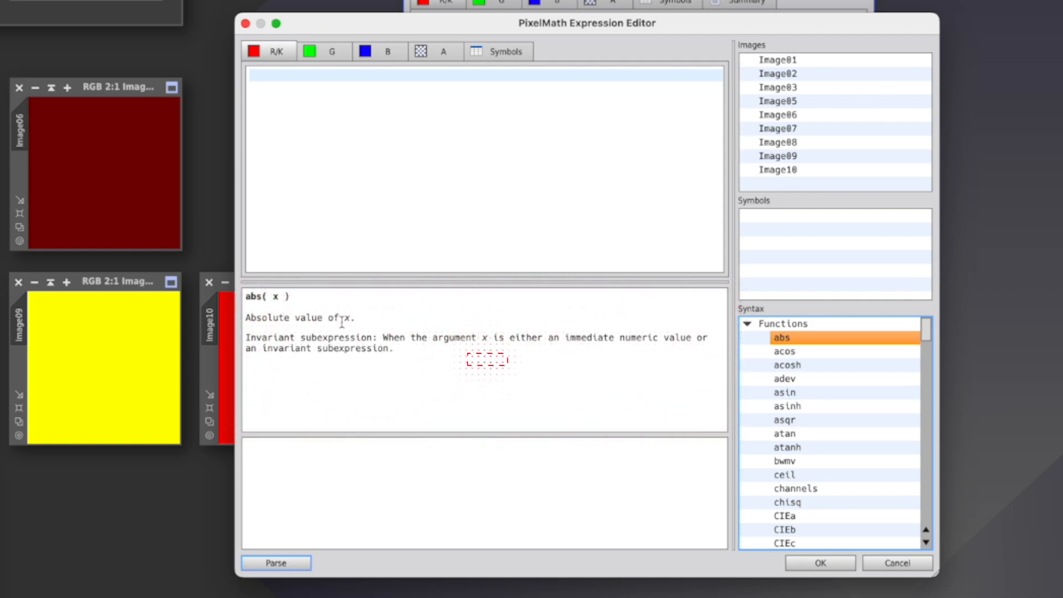
click(805, 378)
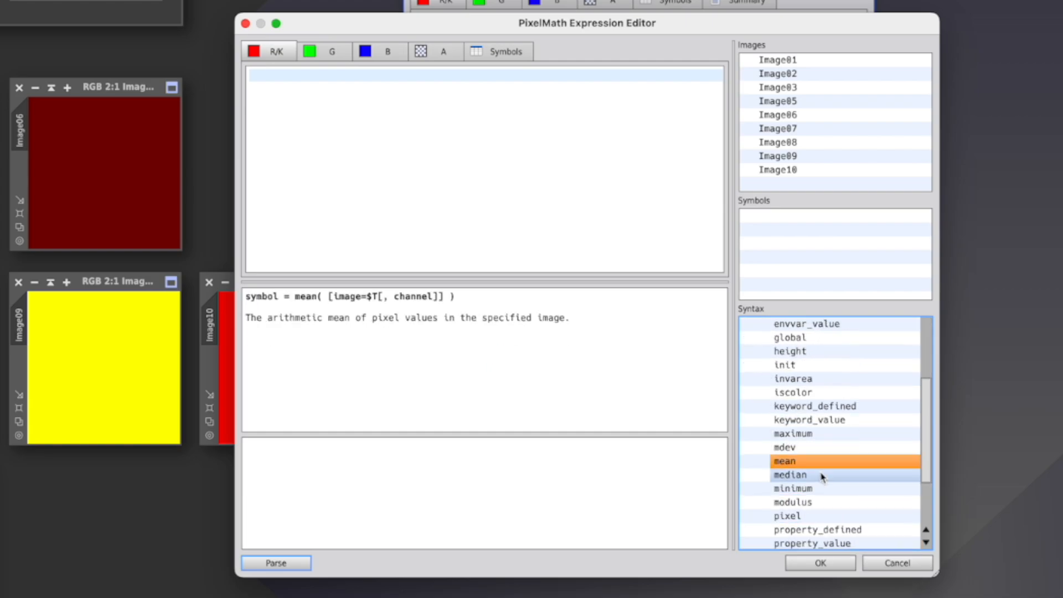
click(790, 474)
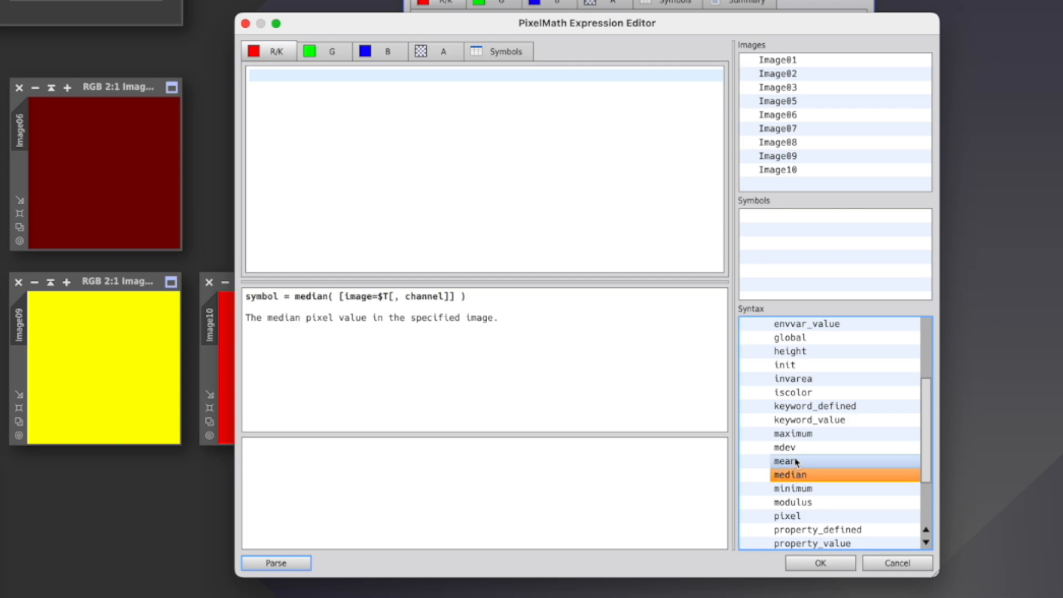
click(785, 474)
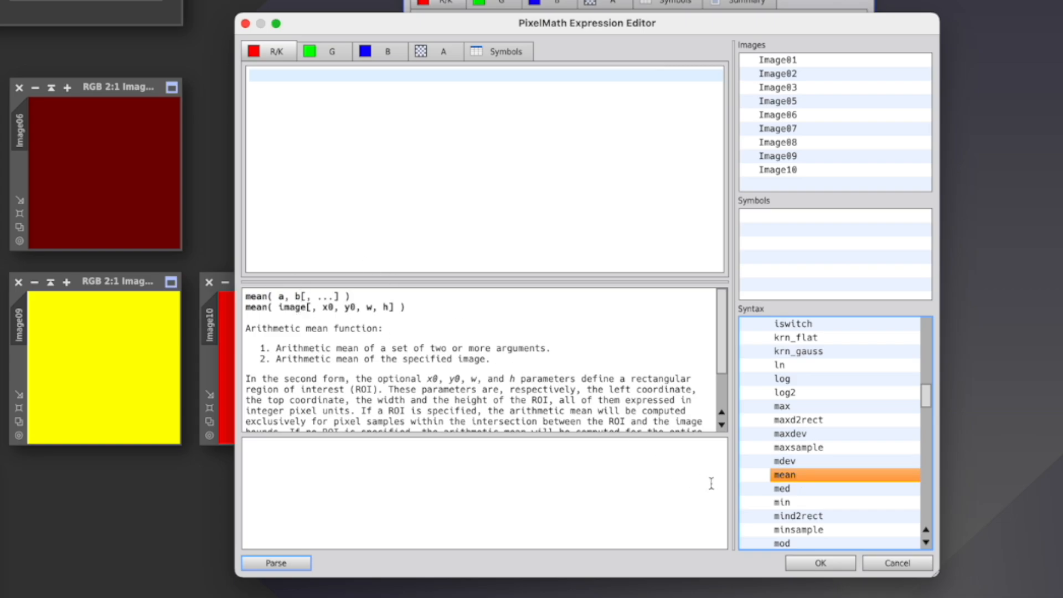
double_click(784, 474)
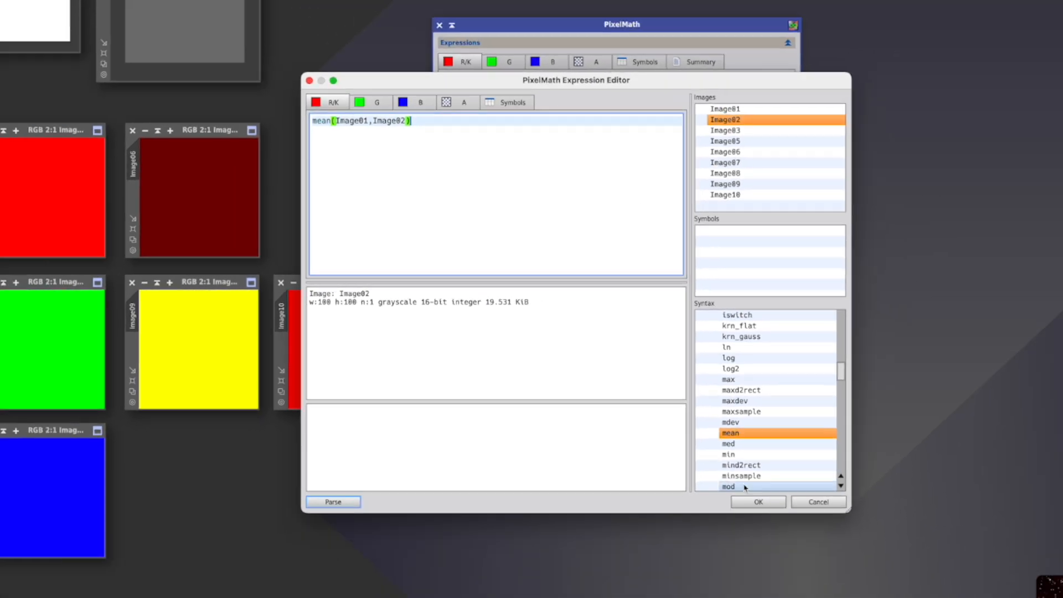
- Accept the mean expression to produce dark red Image11, then inspect the alpha expression
click(757, 502)
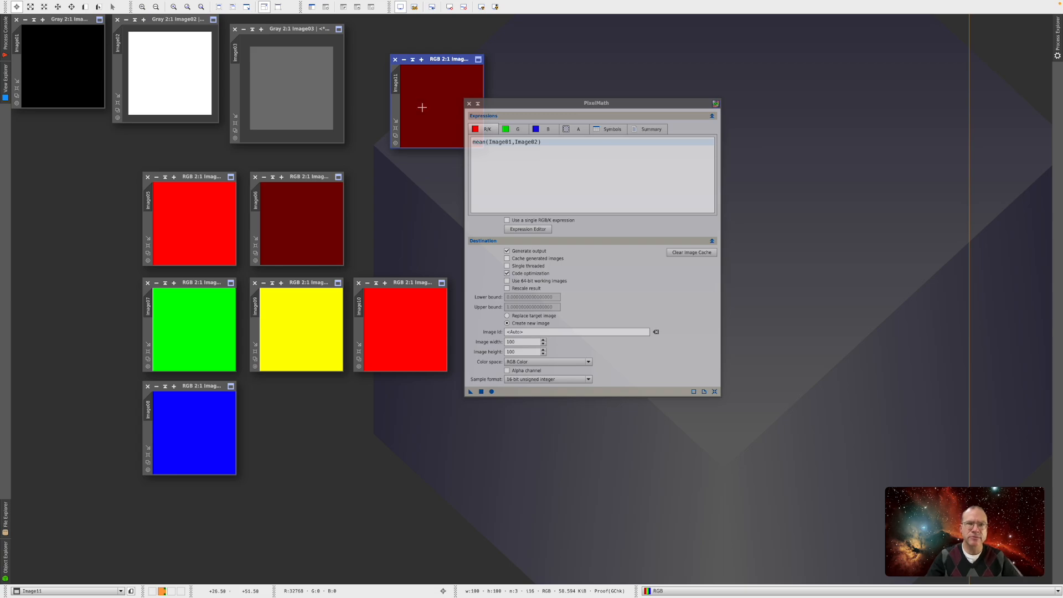
mouse_move(242, 70)
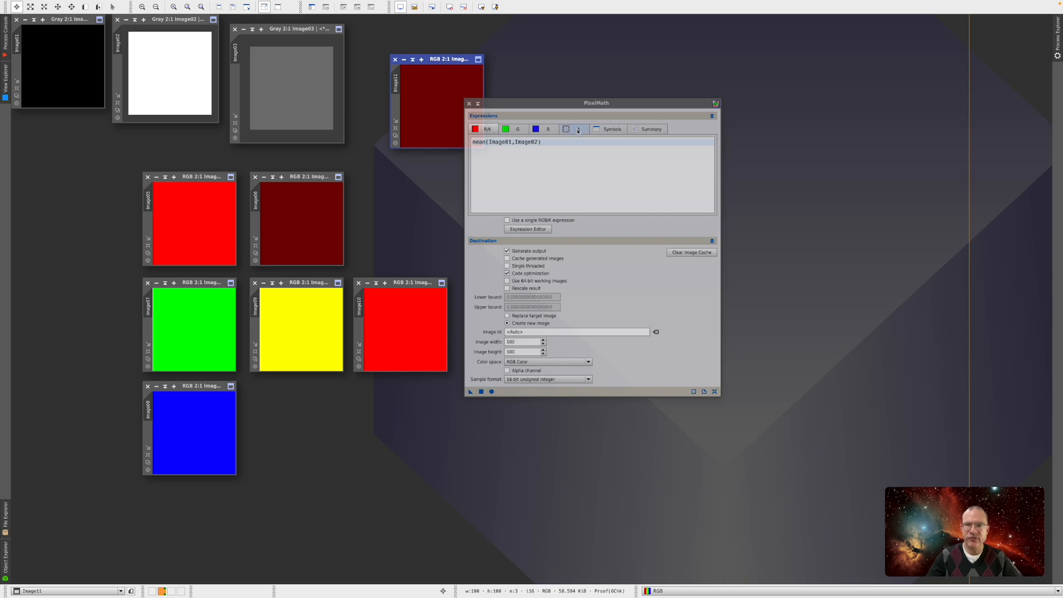
click(578, 129)
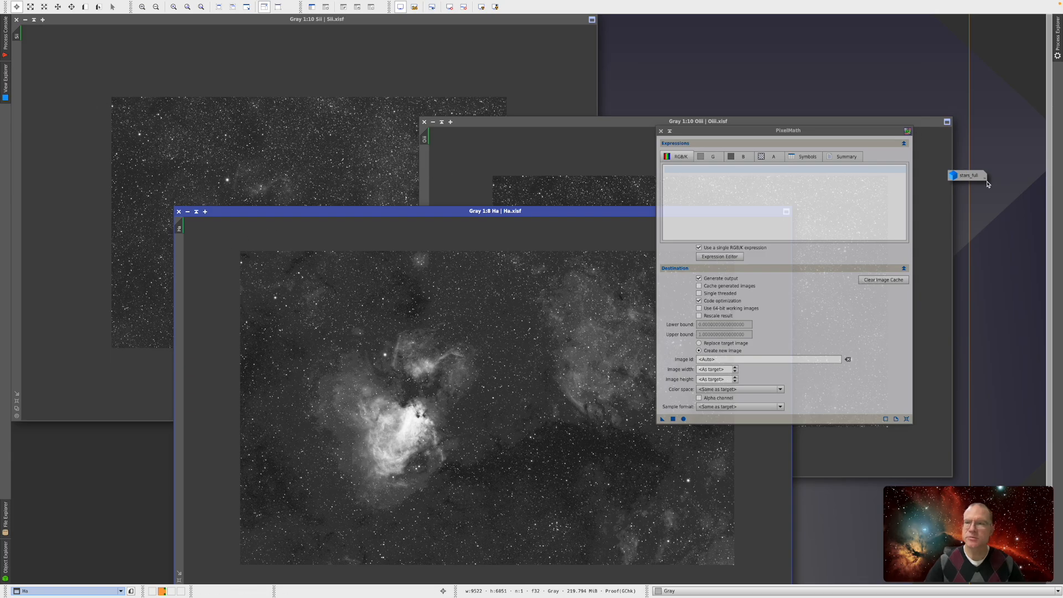
- Map Sii to red, Ha to green and Oiii to blue with RGB Color output
click(966, 175)
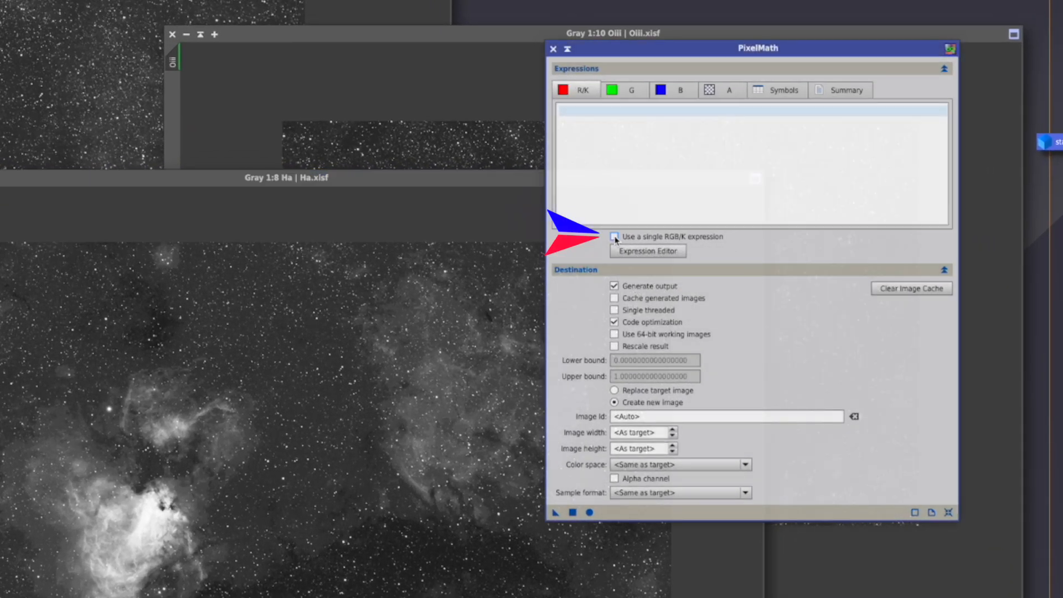
mouse_move(637, 257)
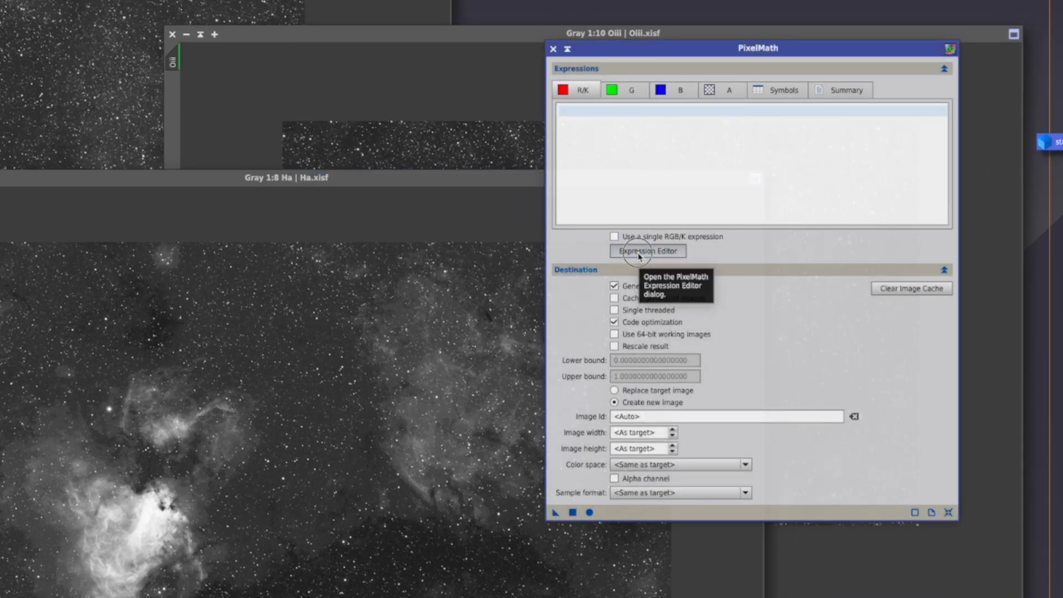
click(646, 250)
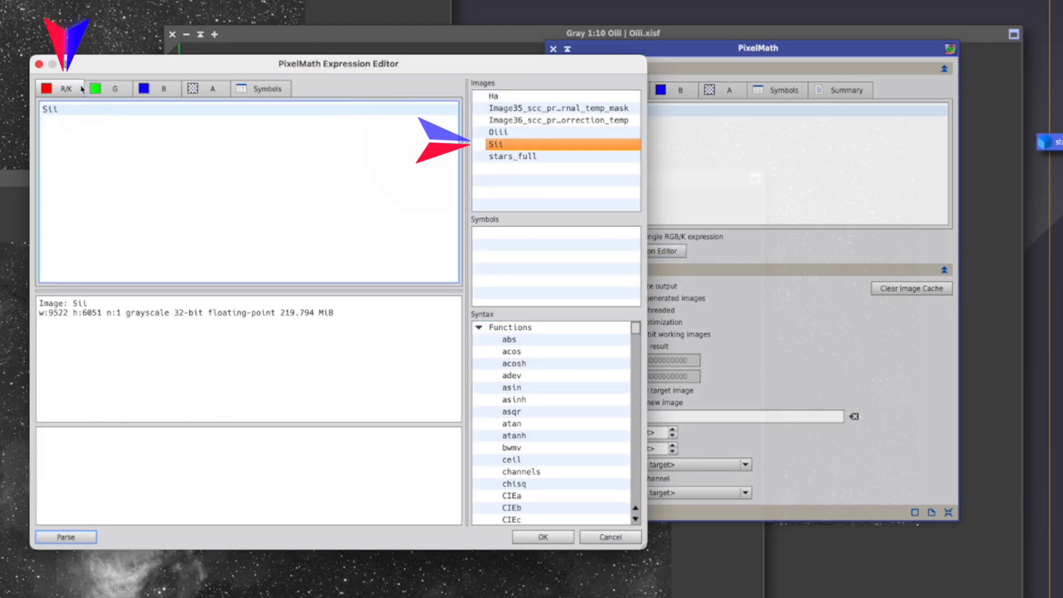
click(105, 88)
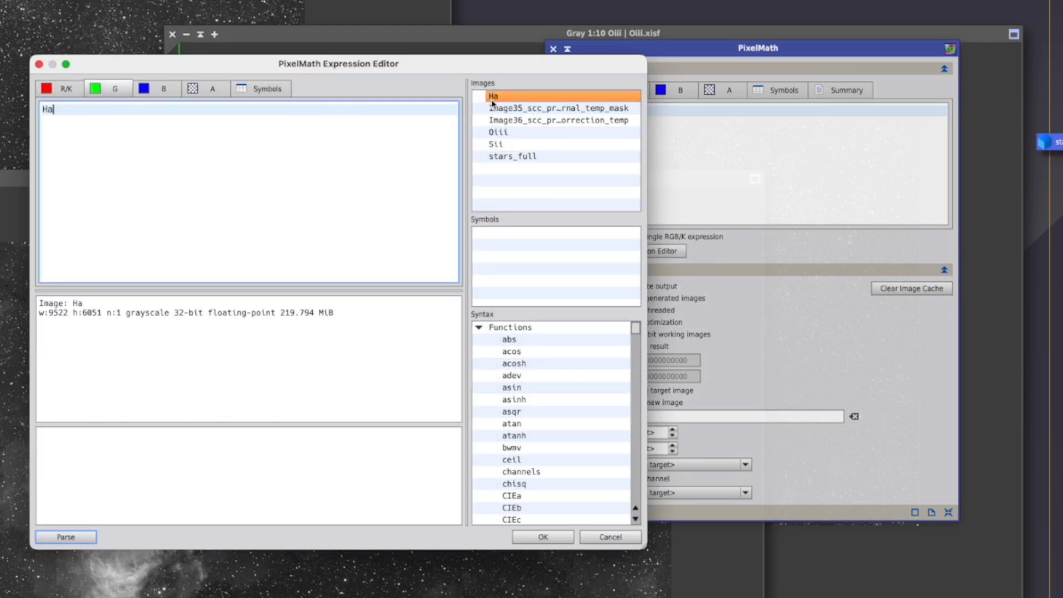
click(499, 132)
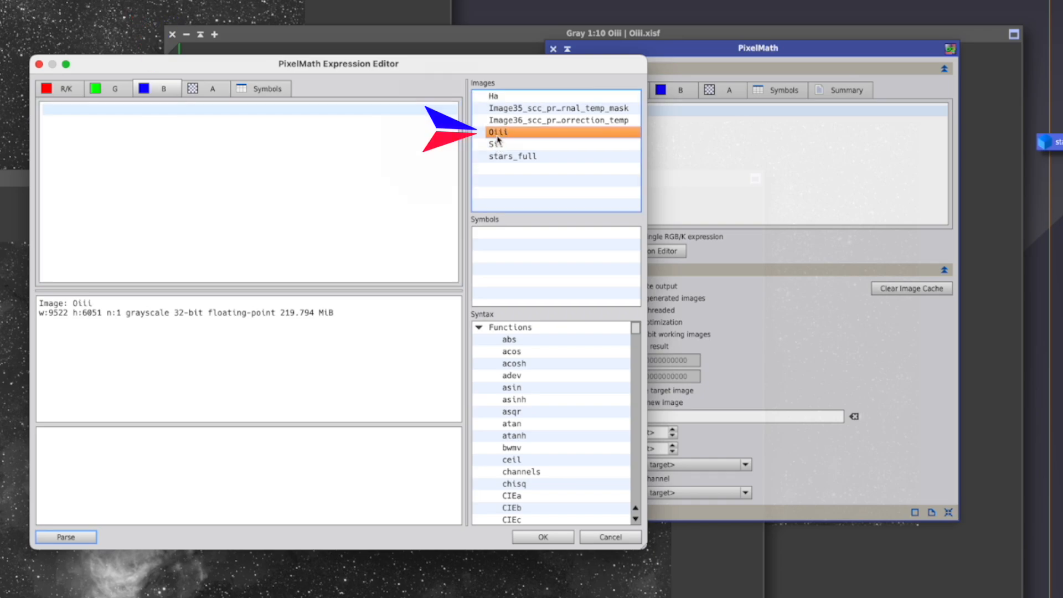
double_click(498, 132)
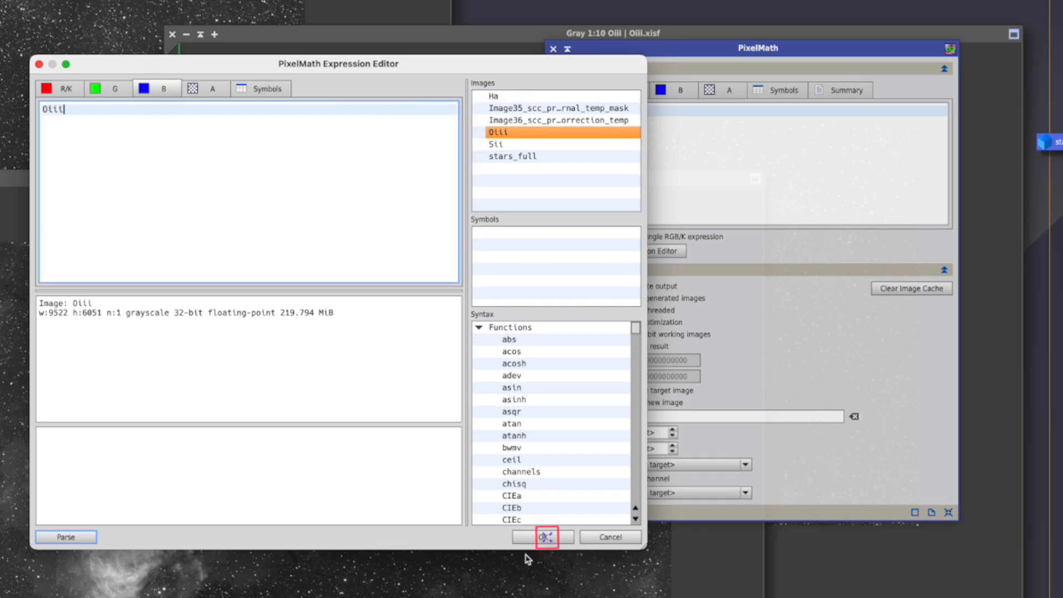
click(544, 538)
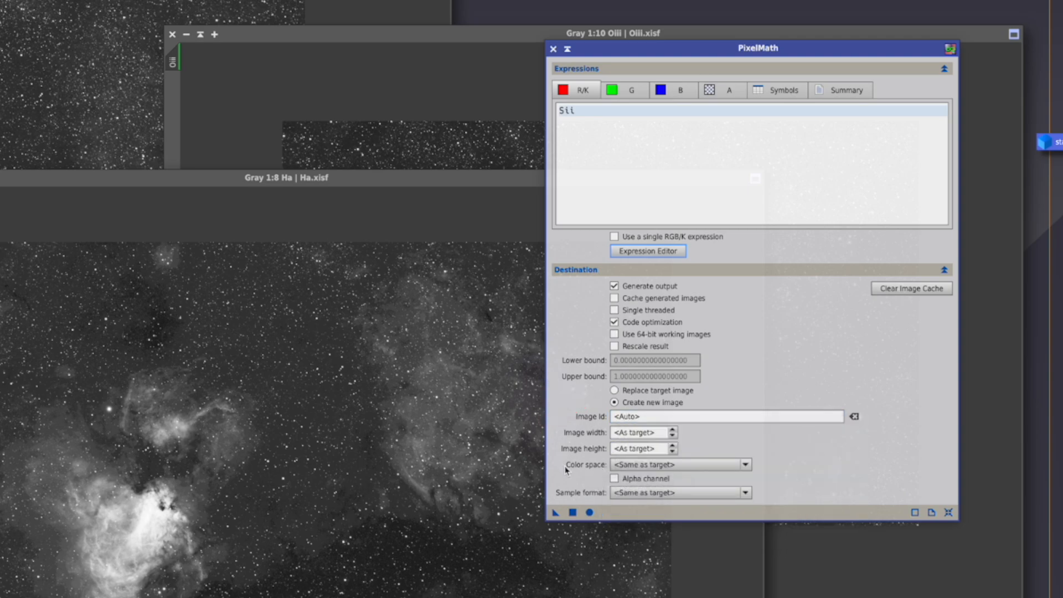
mouse_move(678, 464)
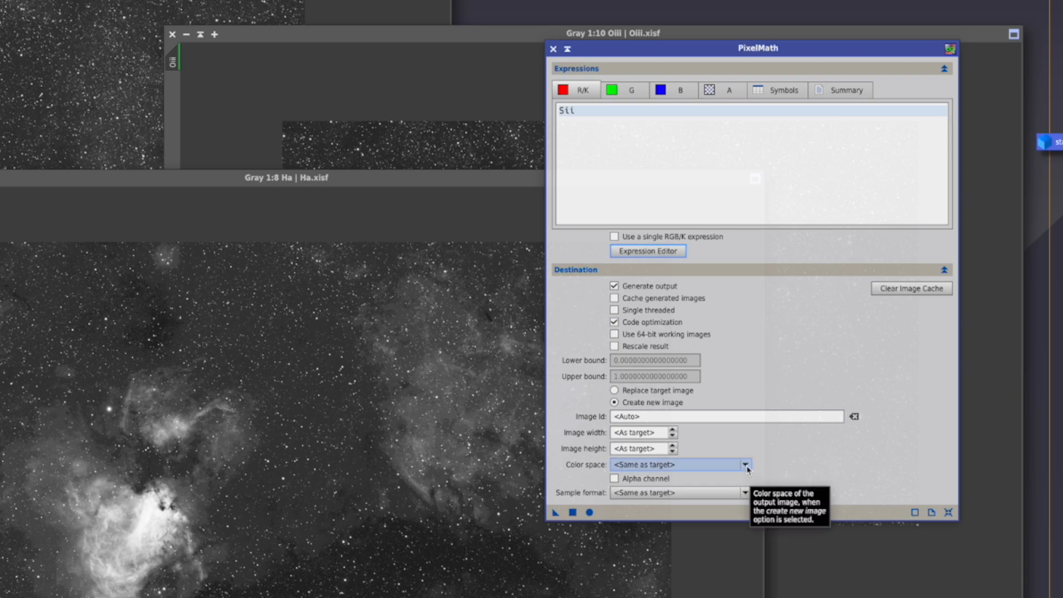
click(746, 465)
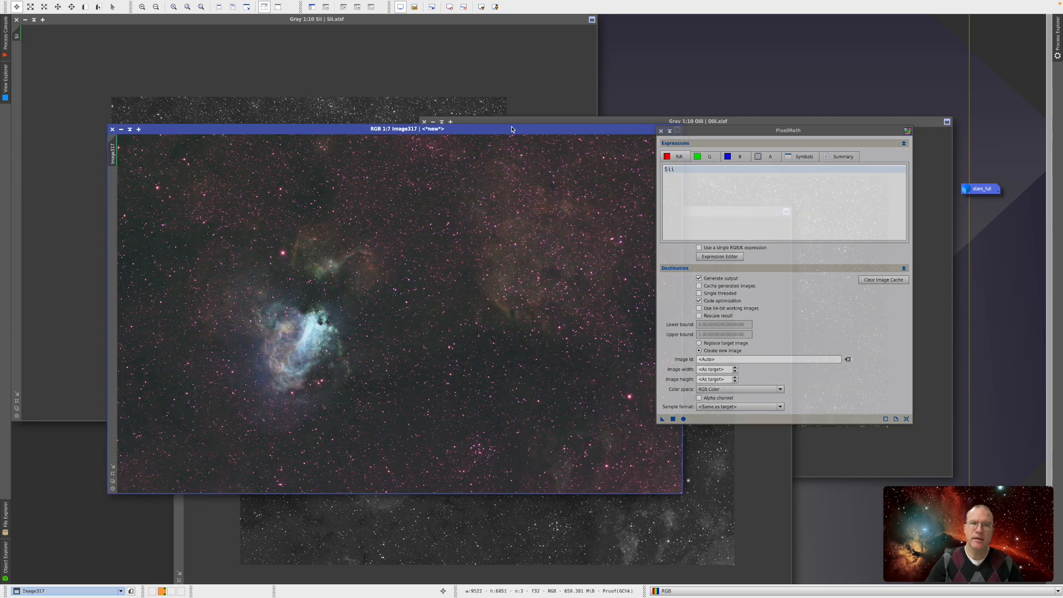
mouse_move(434, 266)
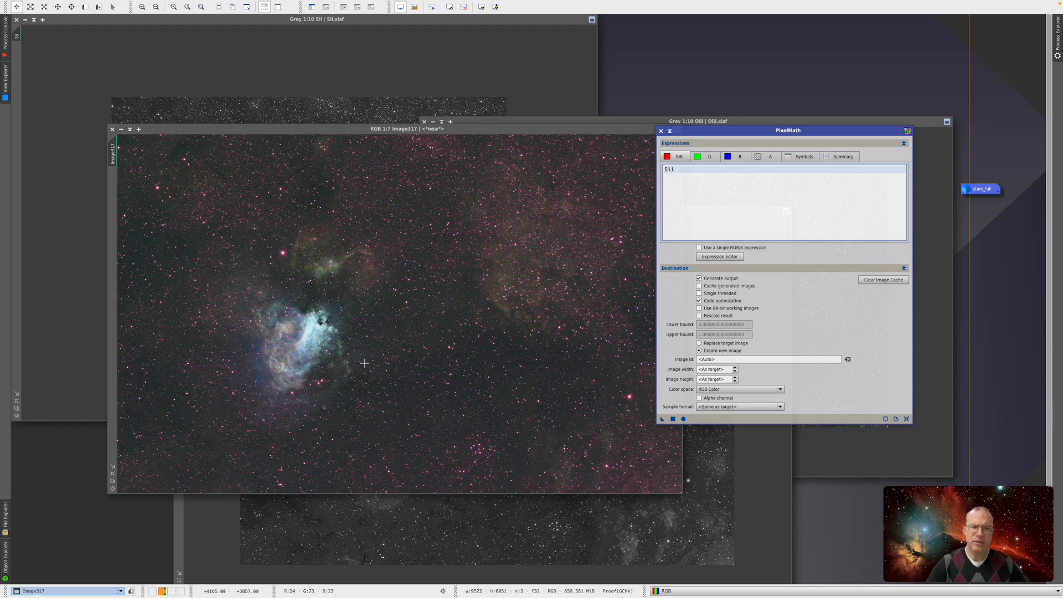
mouse_move(307, 335)
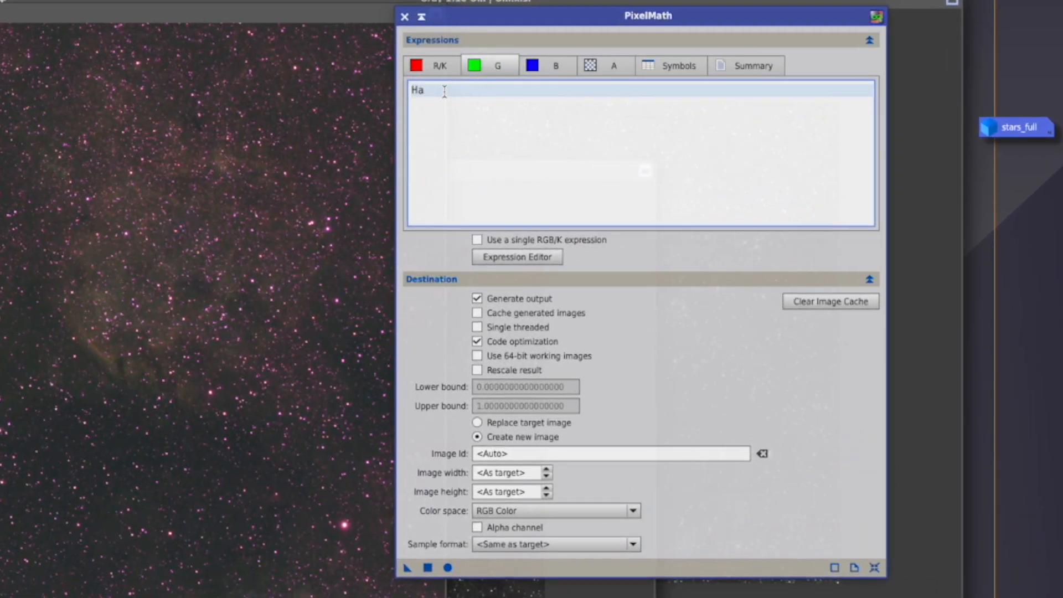
- Change the green channel expression to Ha*1.1 and apply, creating Image319
text(*1.1)
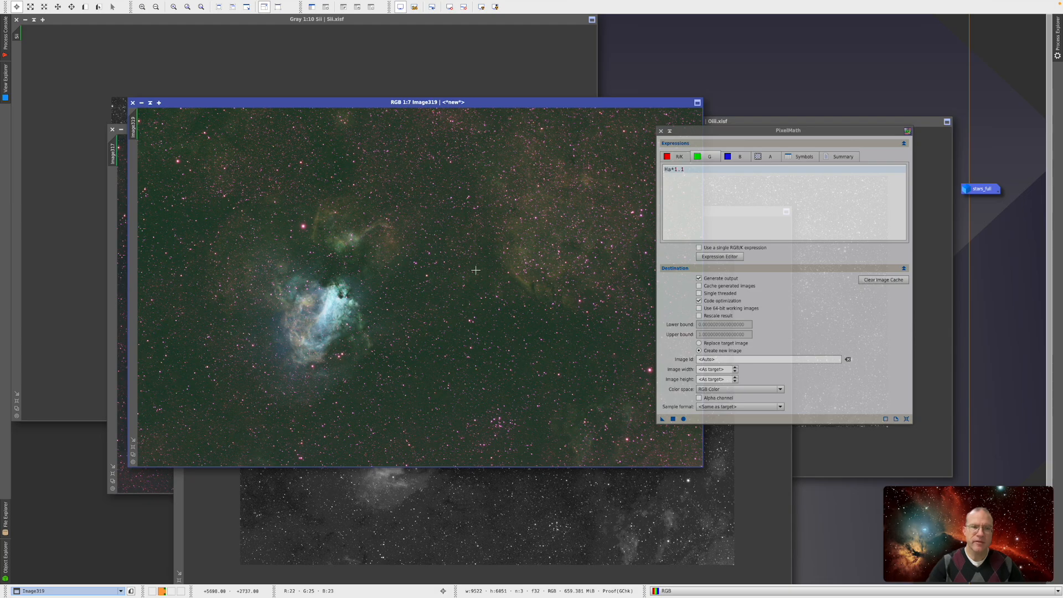
mouse_move(420, 253)
text((Oiii^~Oiii)*Sii + ~(Oiii^~Oiii)*Ha)
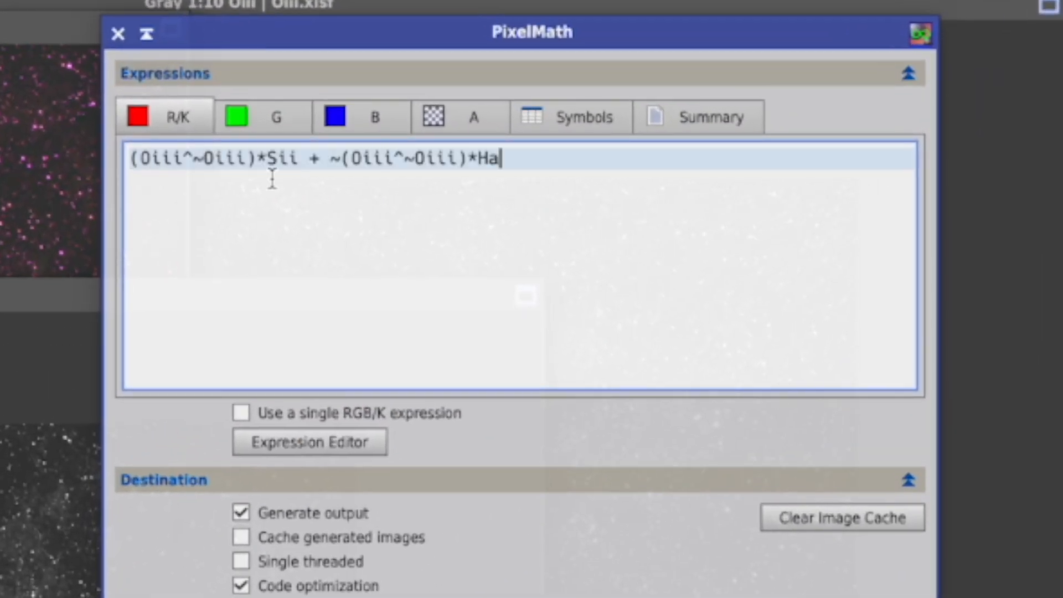
- Apply the Oiii-weighted blend expressions as Image320, then review each channel in the Expression Editor
click(360, 117)
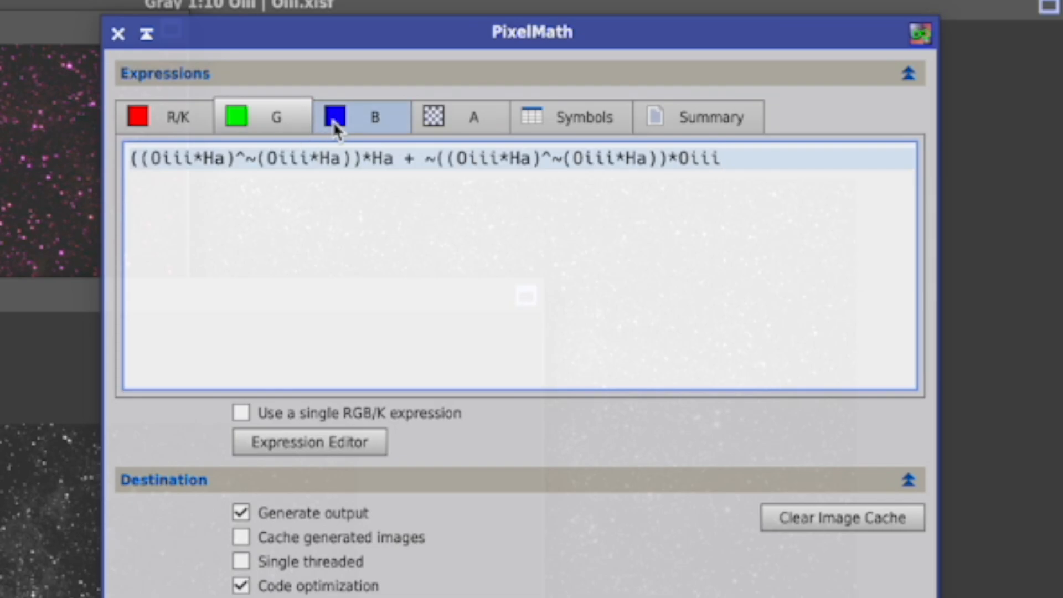
click(373, 116)
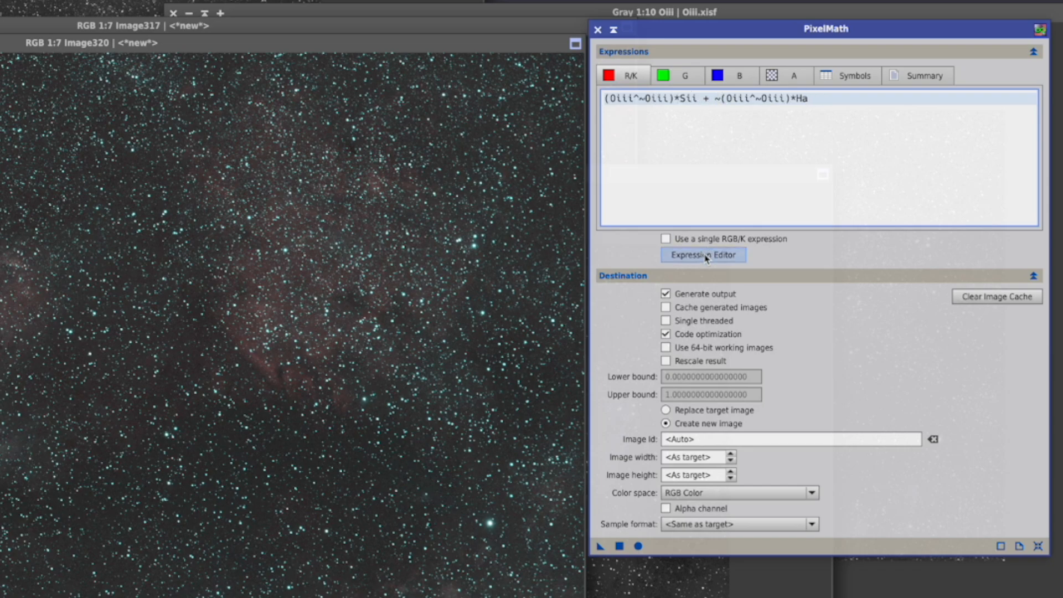
click(702, 254)
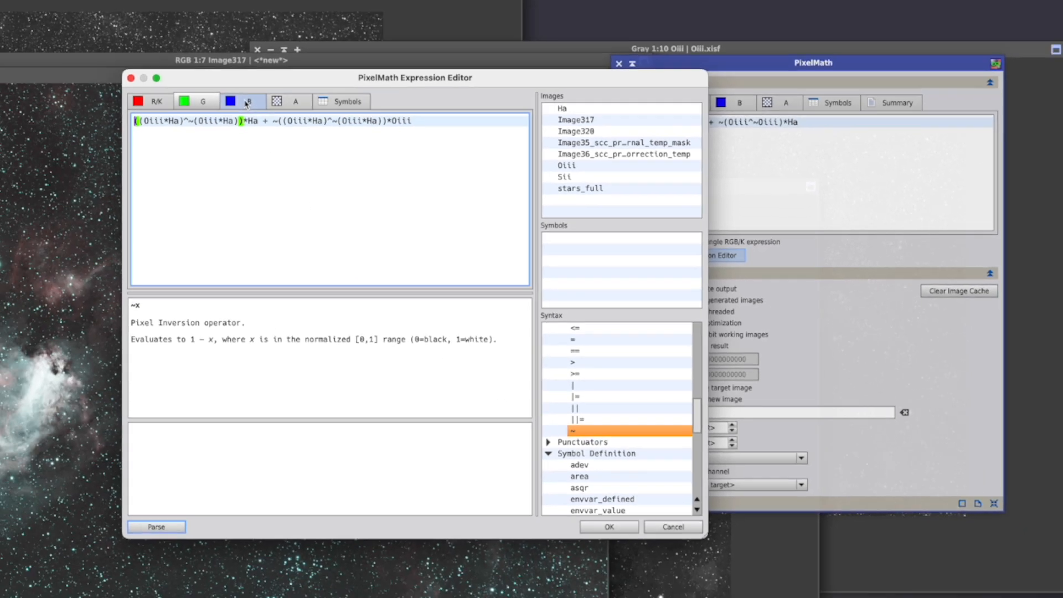
click(608, 526)
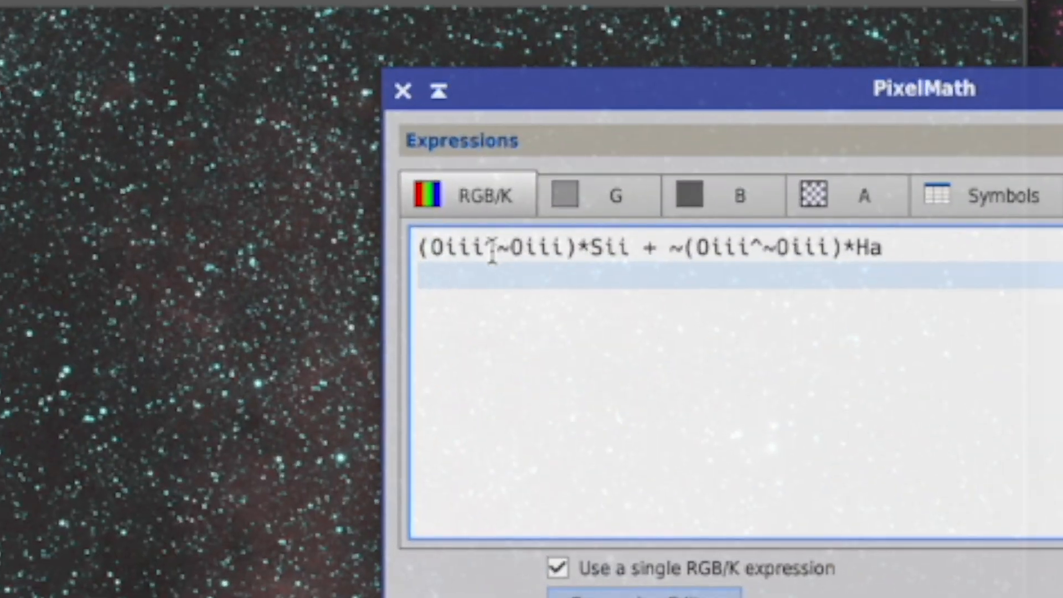
- Test an inverted Oiii PixelMath expression using 0.2, producing the darker Image321
text(Oiii)
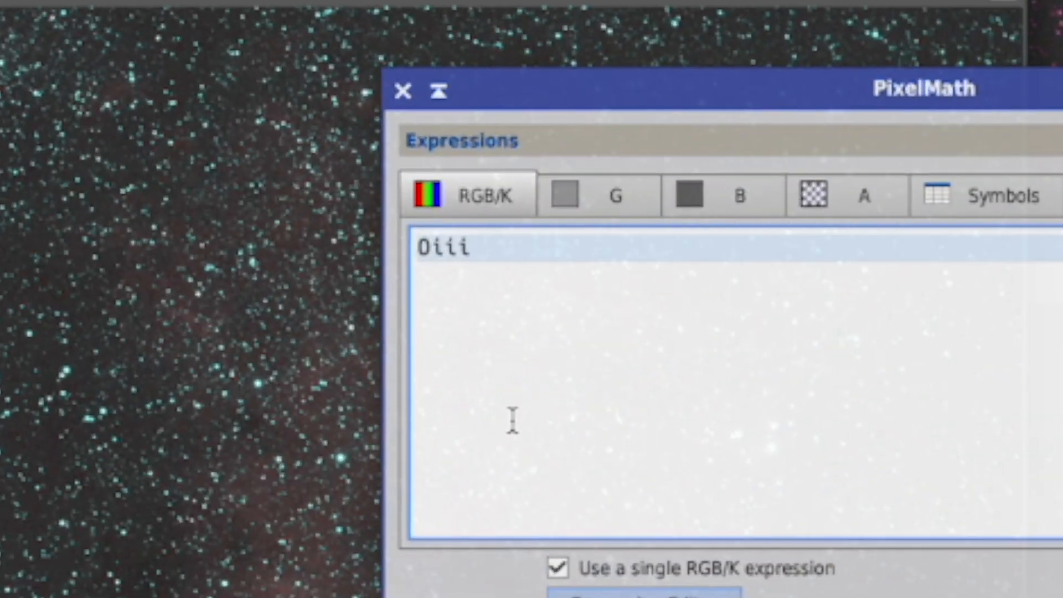
text(~))
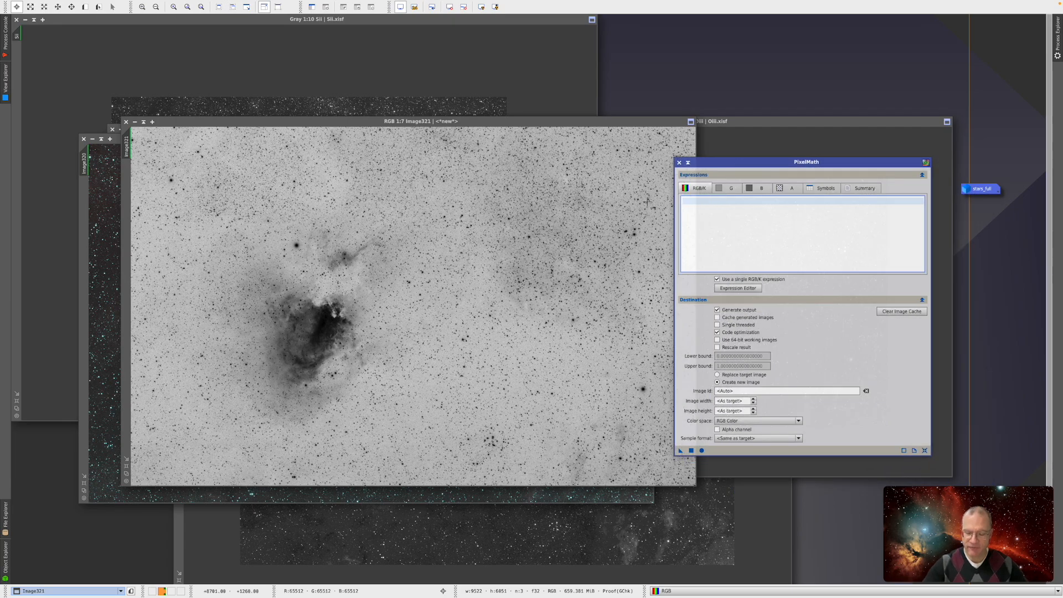
text(0.2)
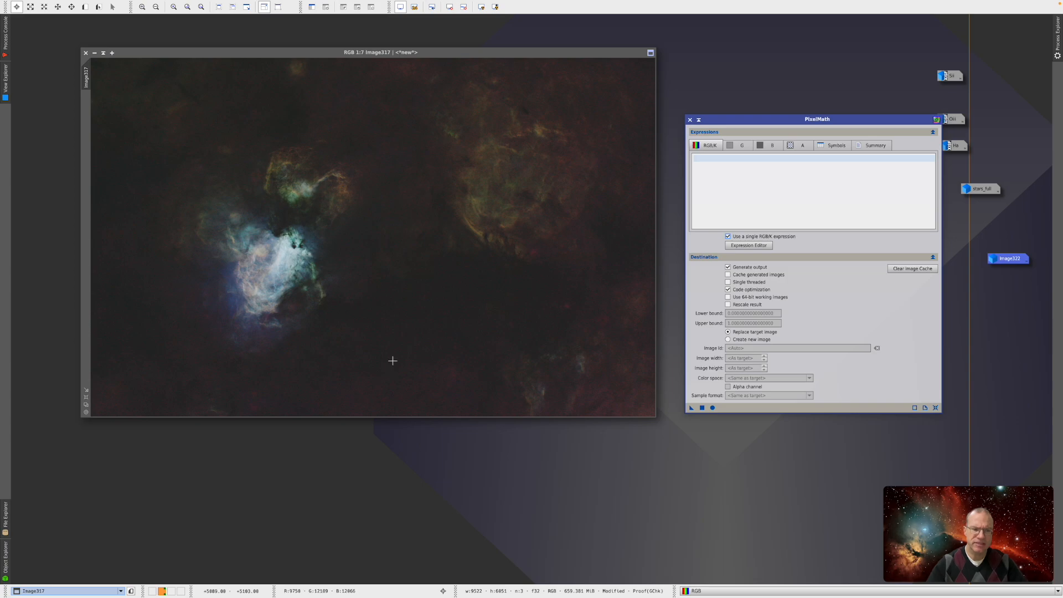
mouse_move(306, 258)
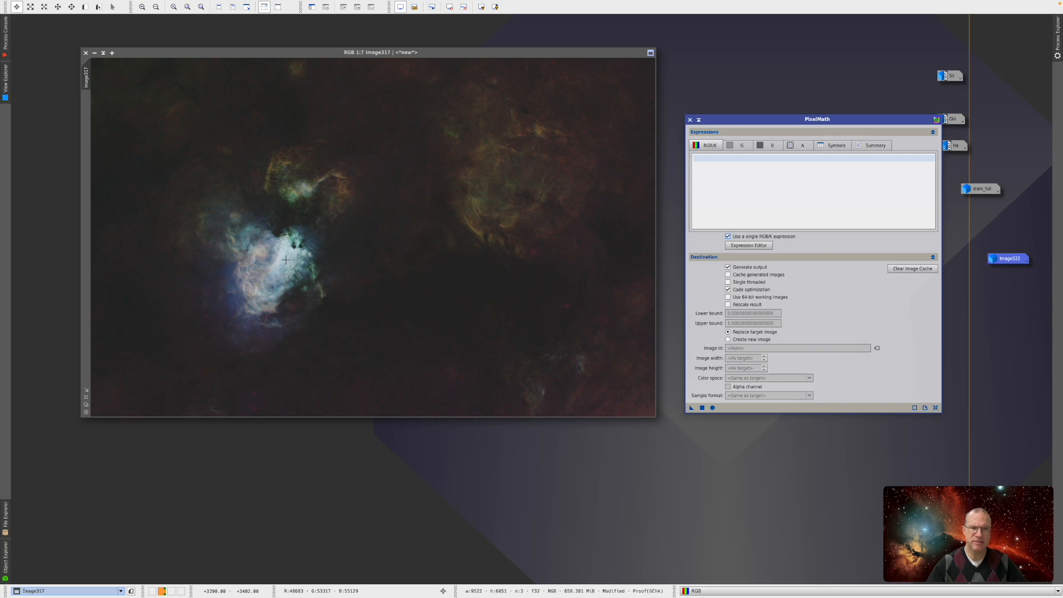
mouse_move(157, 176)
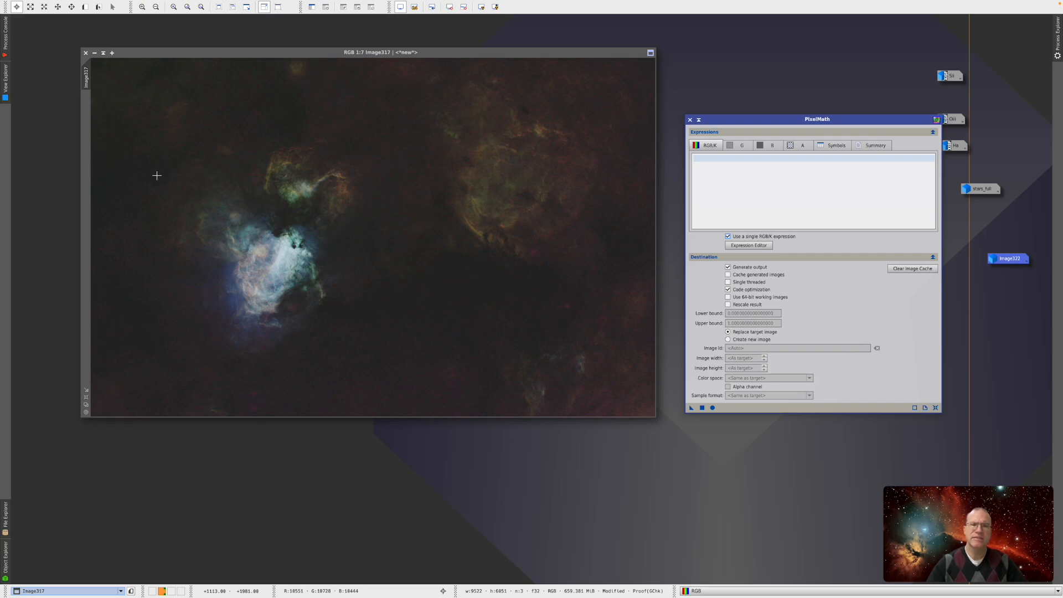
mouse_move(453, 265)
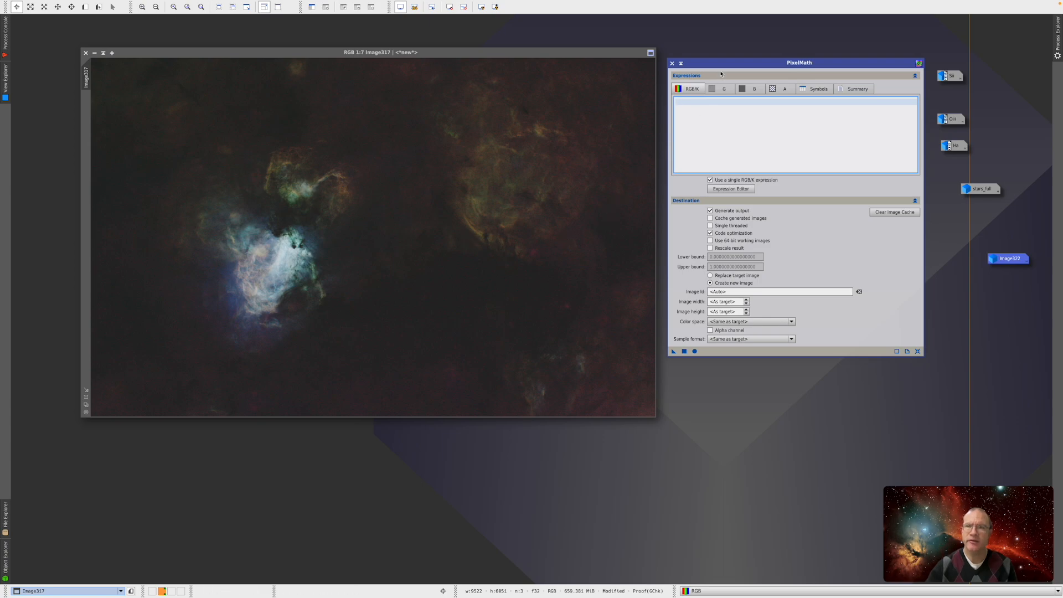
- Enter iif(Image317>0.6,Image317*1.1,Image317) and review its syntax in the Expression Editor
text(iif(Image317>0.6,Image317*1.1,Image317))
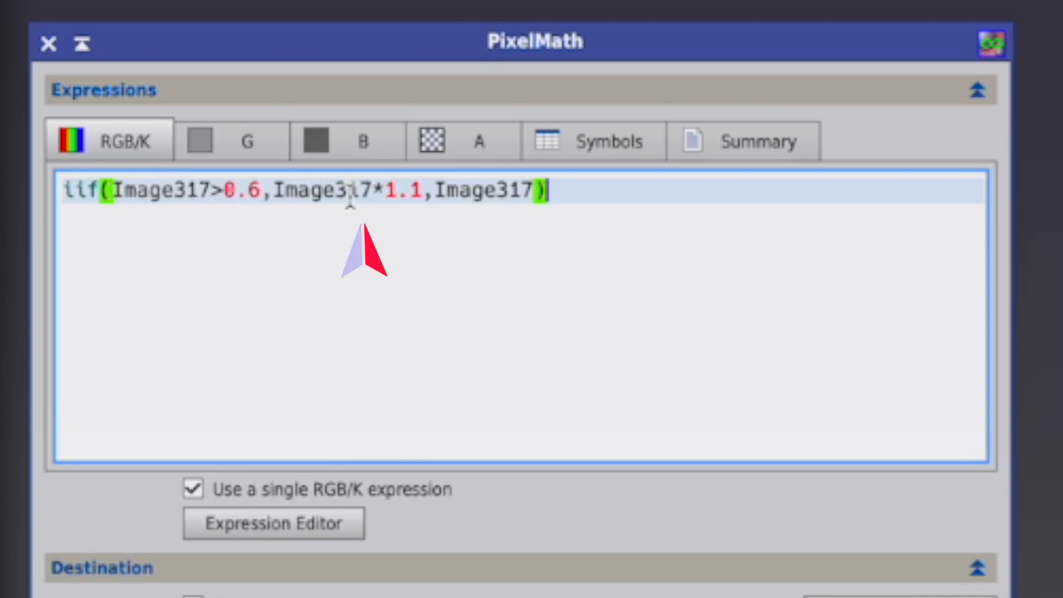
mouse_move(520, 206)
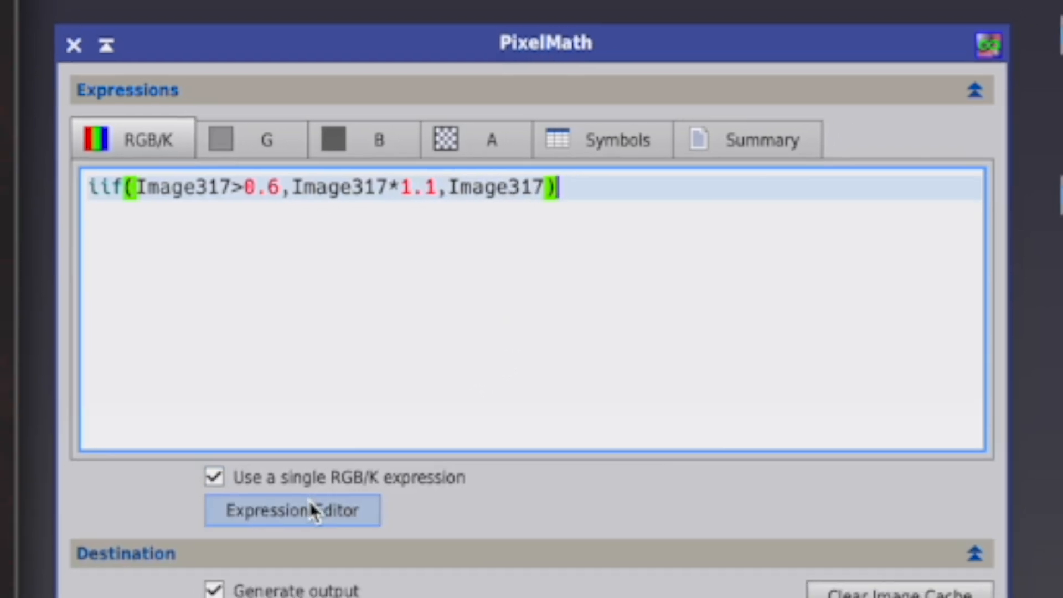
click(292, 510)
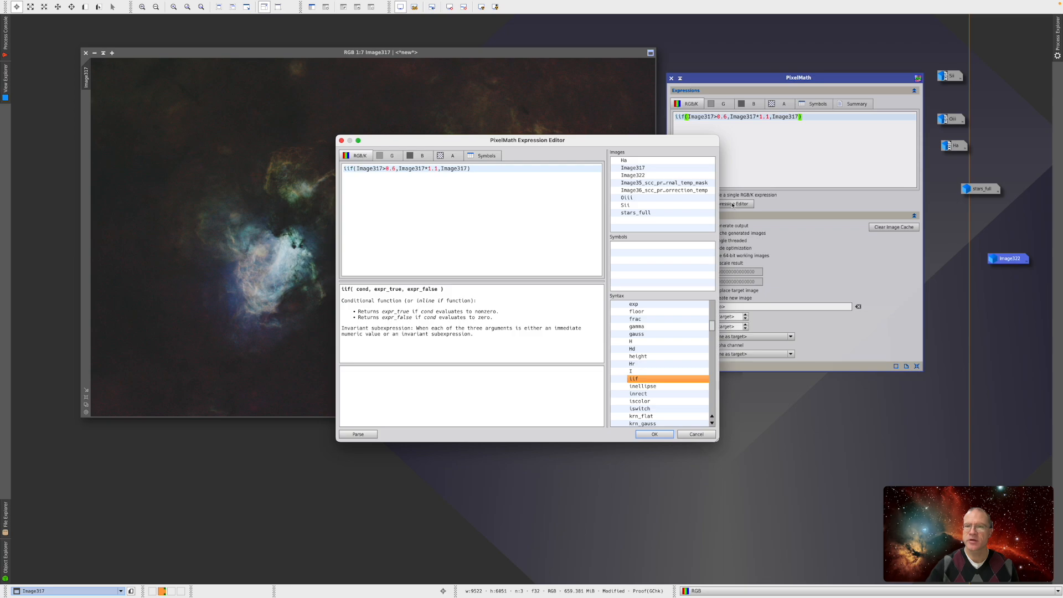
mouse_move(463, 341)
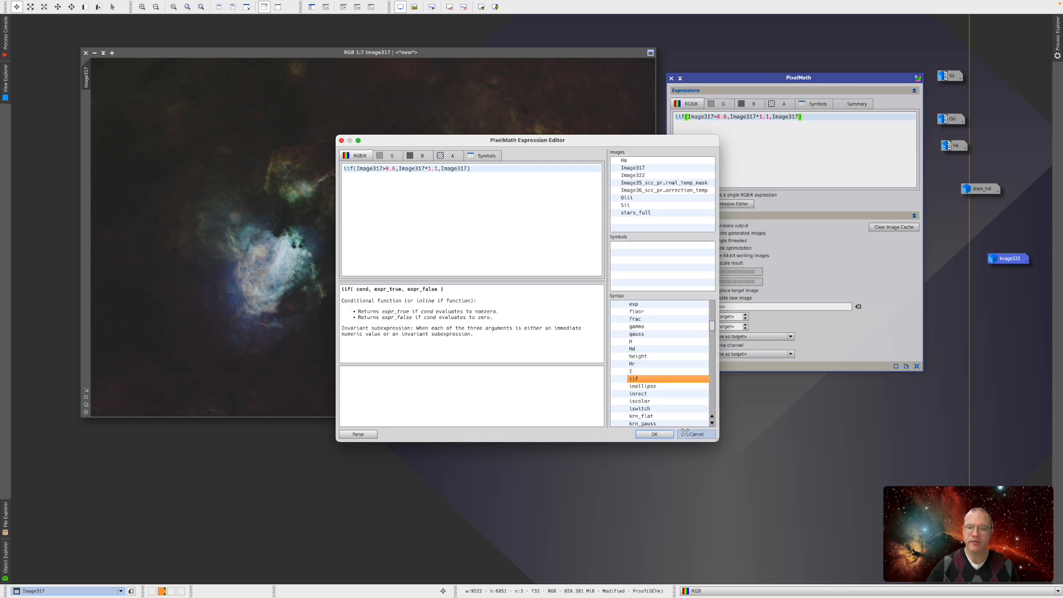
click(653, 433)
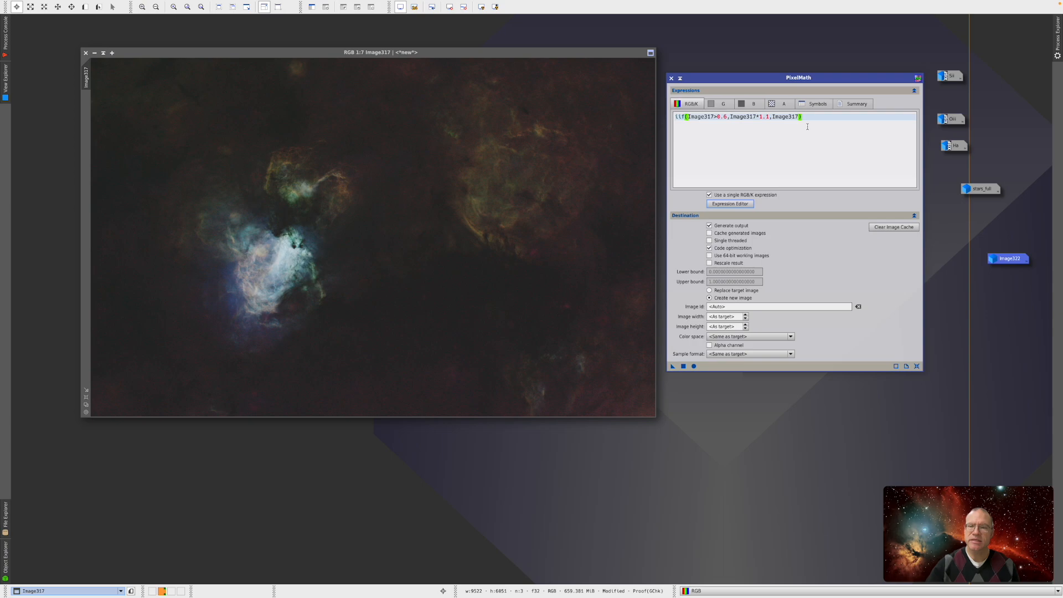
mouse_move(717, 140)
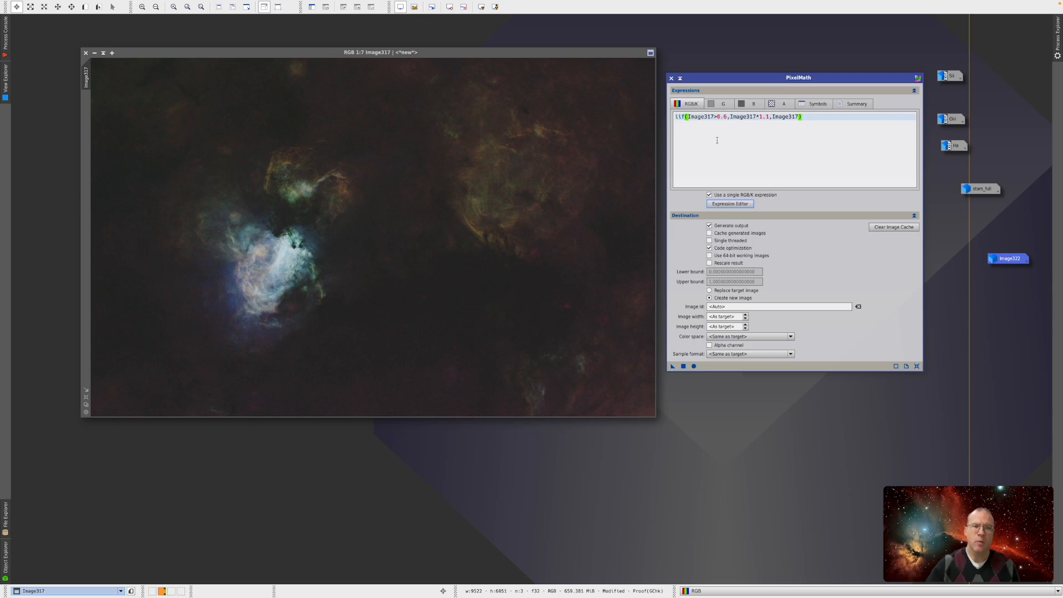
mouse_move(433, 307)
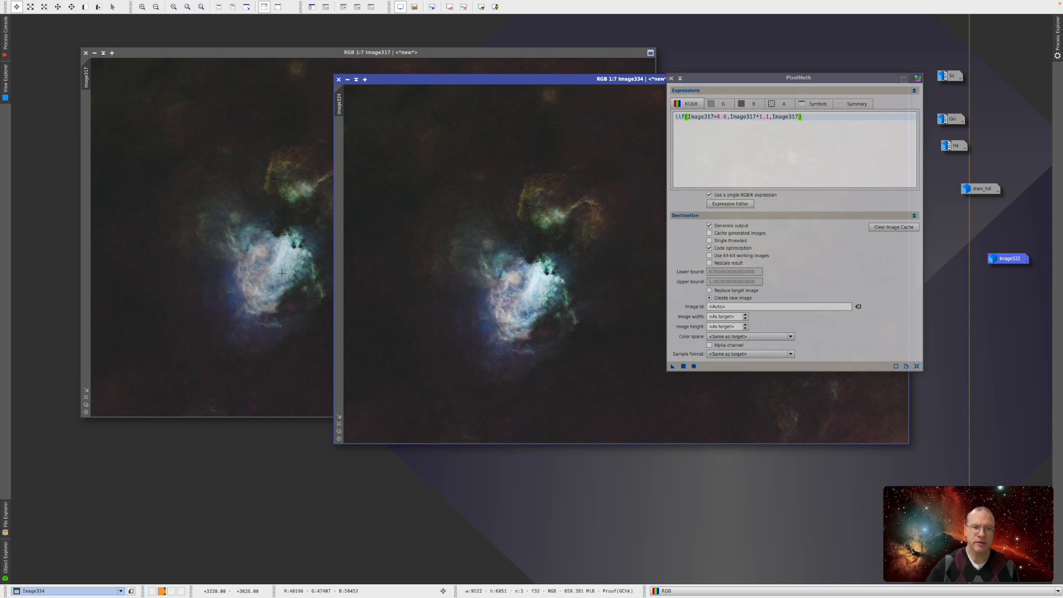
mouse_move(526, 287)
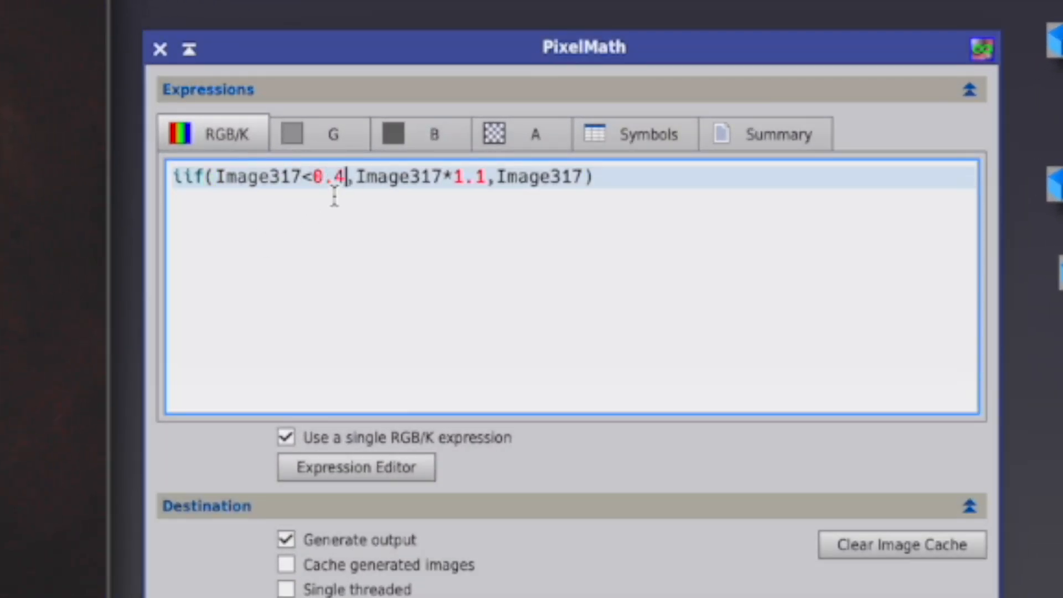
mouse_move(387, 266)
text(3)
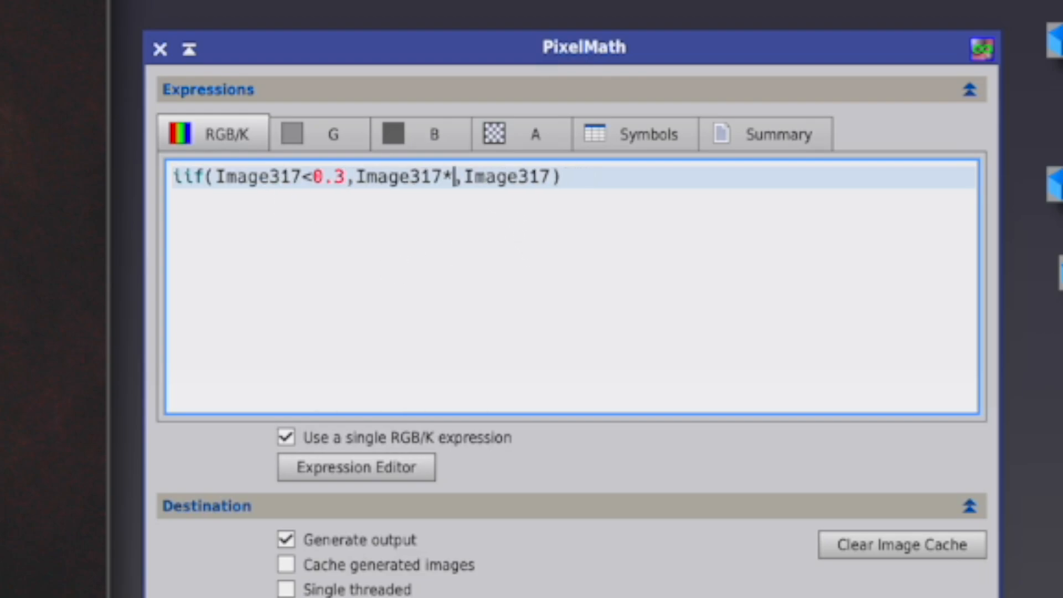
- Use 0.8 to darken Image317 pixels below 0.3, reviewing the Expression Editor
text(0.8)
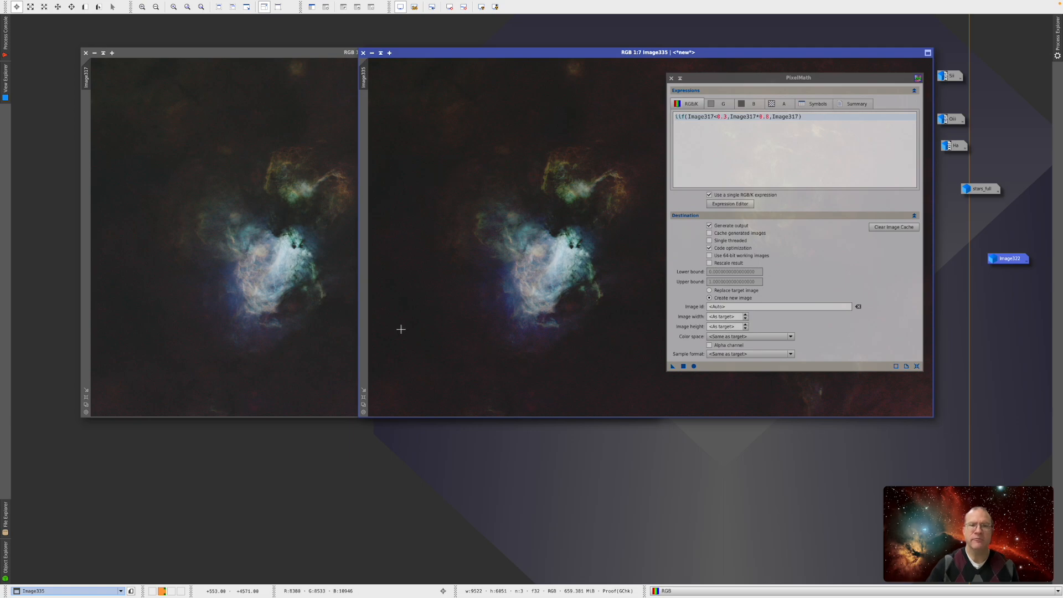
mouse_move(522, 113)
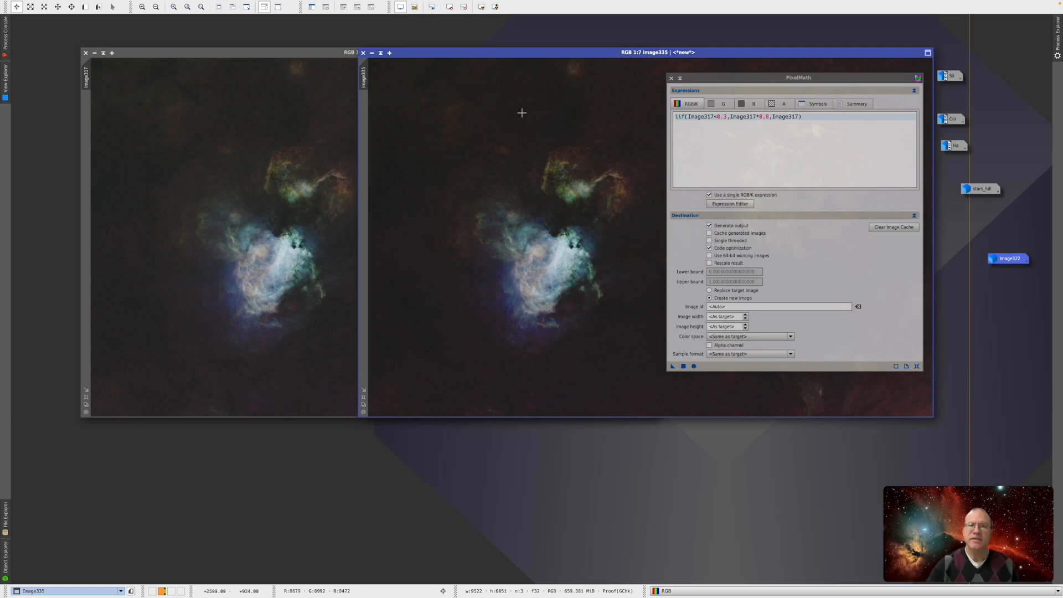
mouse_move(633, 98)
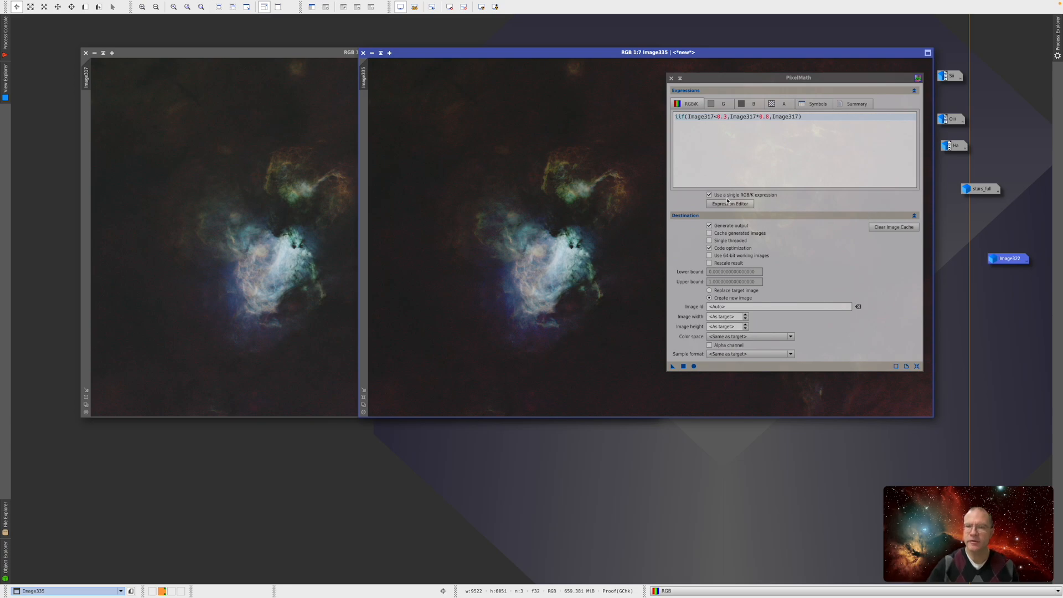
click(730, 203)
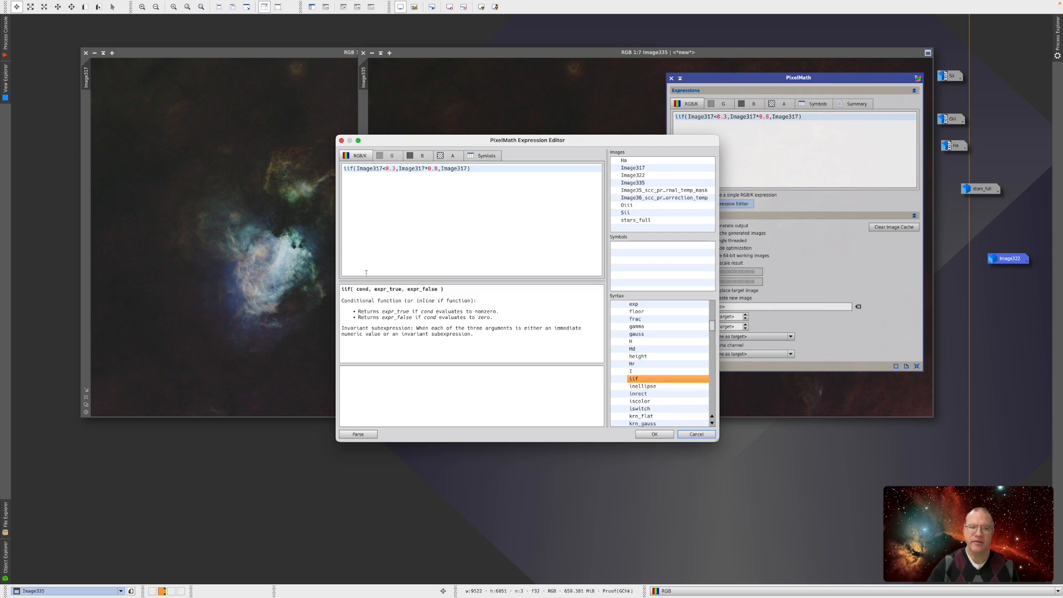
mouse_move(439, 130)
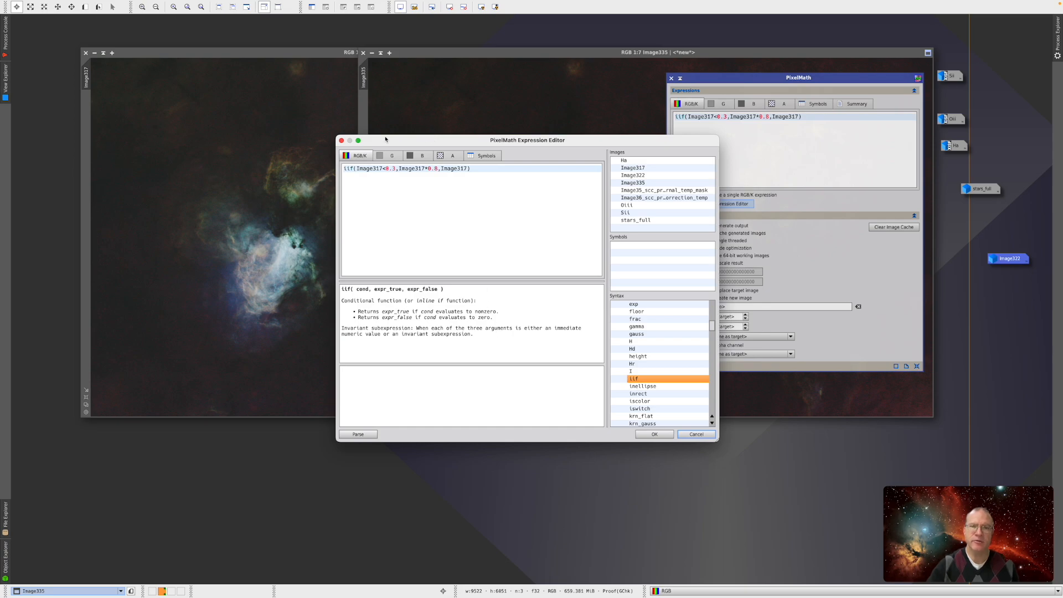
click(653, 434)
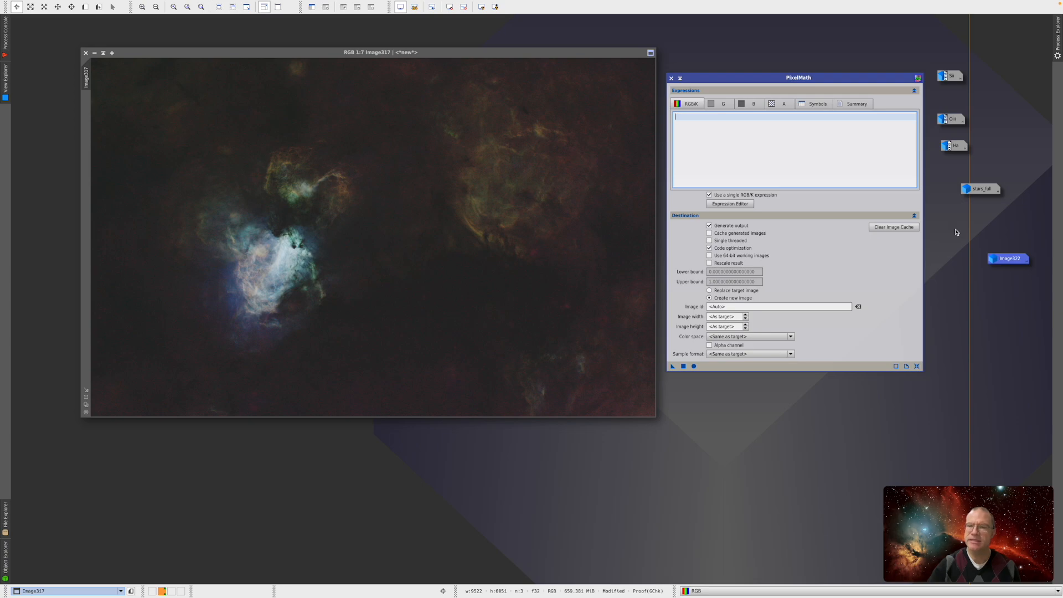
mouse_move(982, 189)
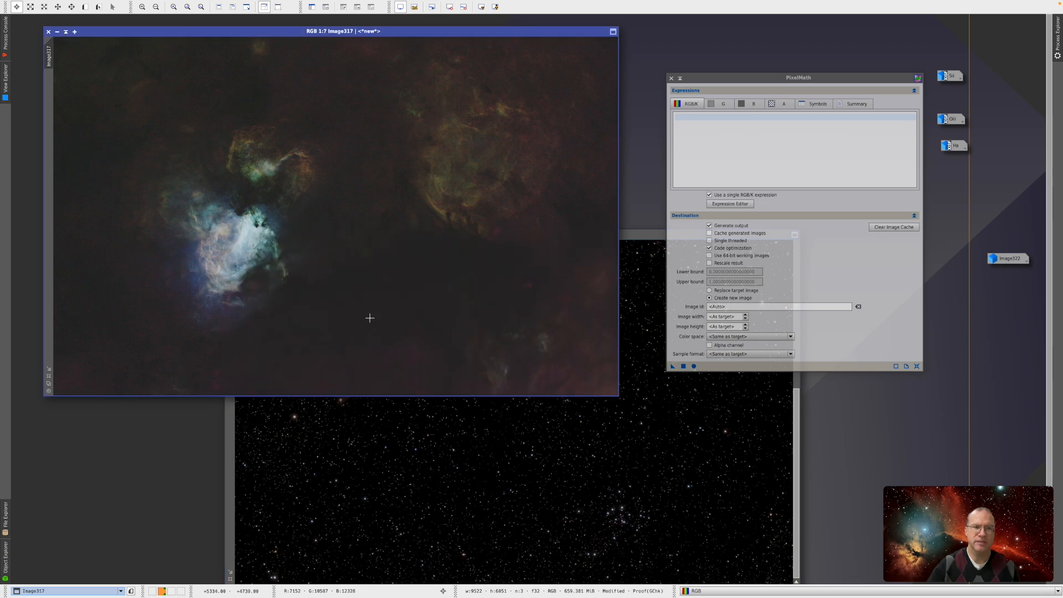
mouse_move(634, 238)
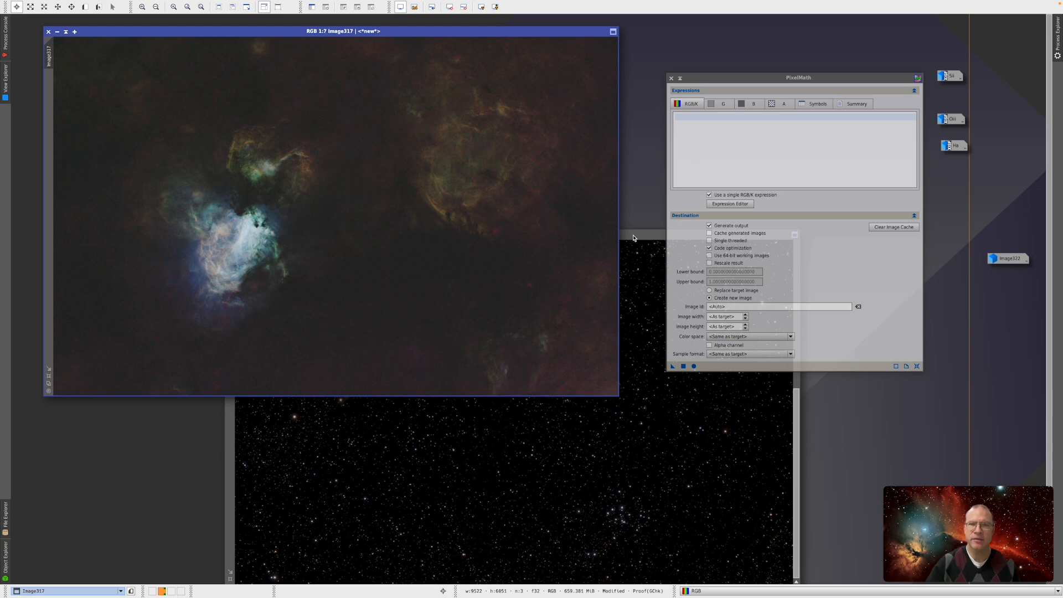
- Enter Image317+stars_full as the PixelMath expression from the Expression Editor
click(730, 203)
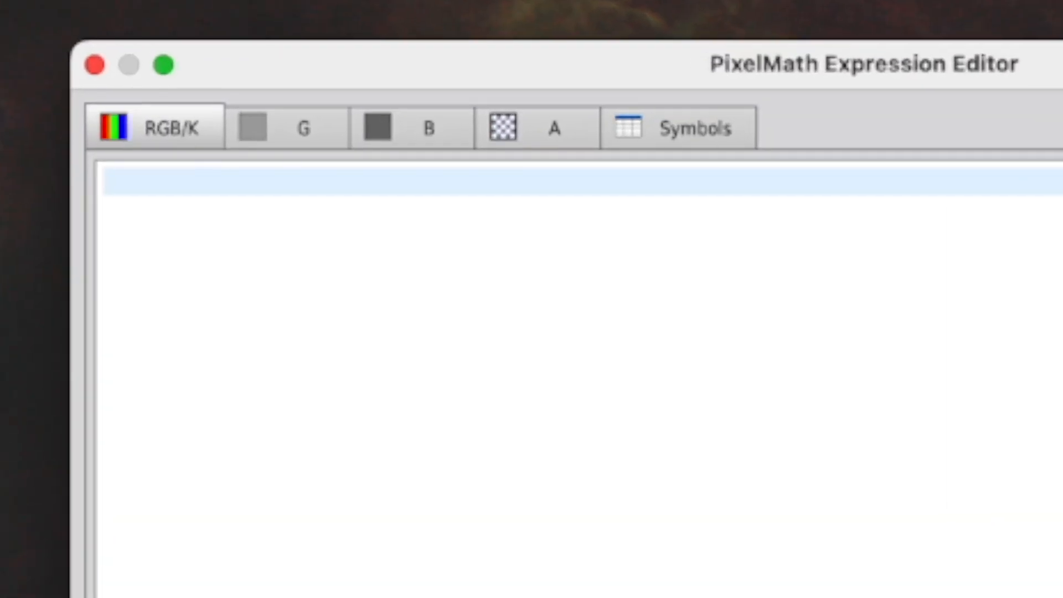
text(Image317+stars_full)
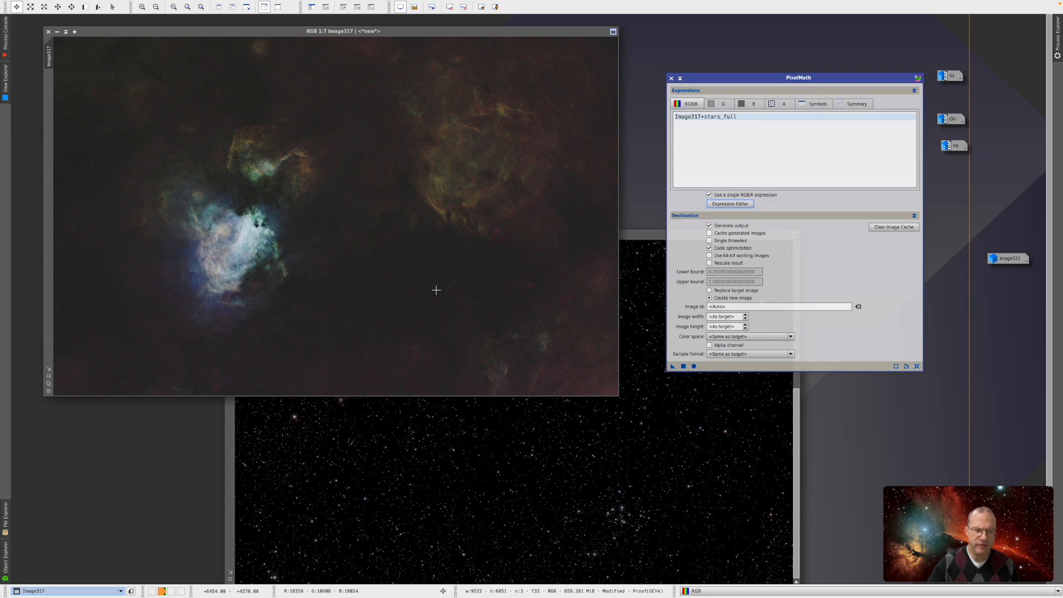
mouse_move(439, 287)
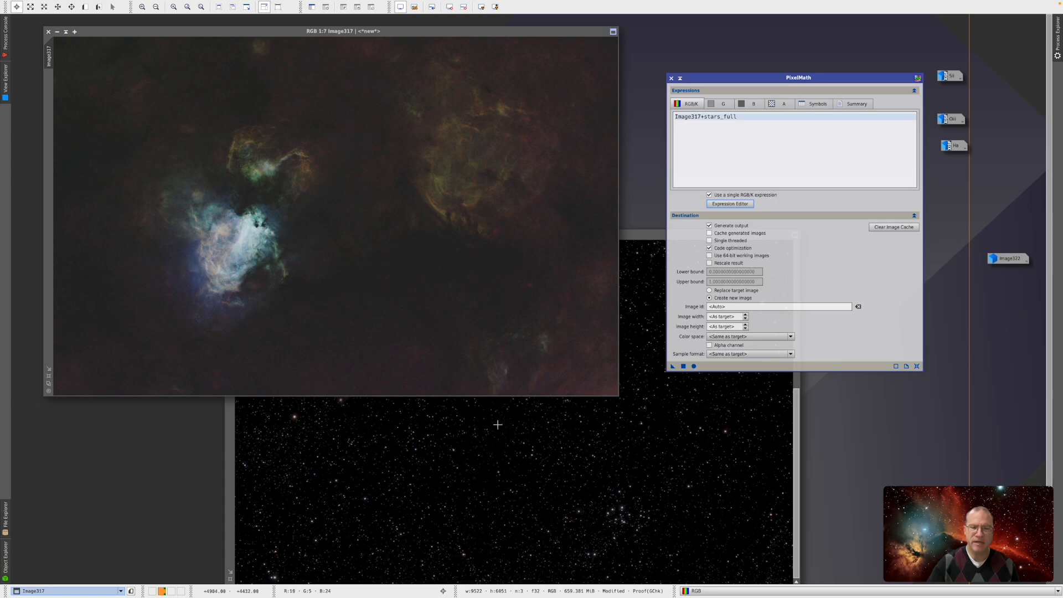
mouse_move(486, 432)
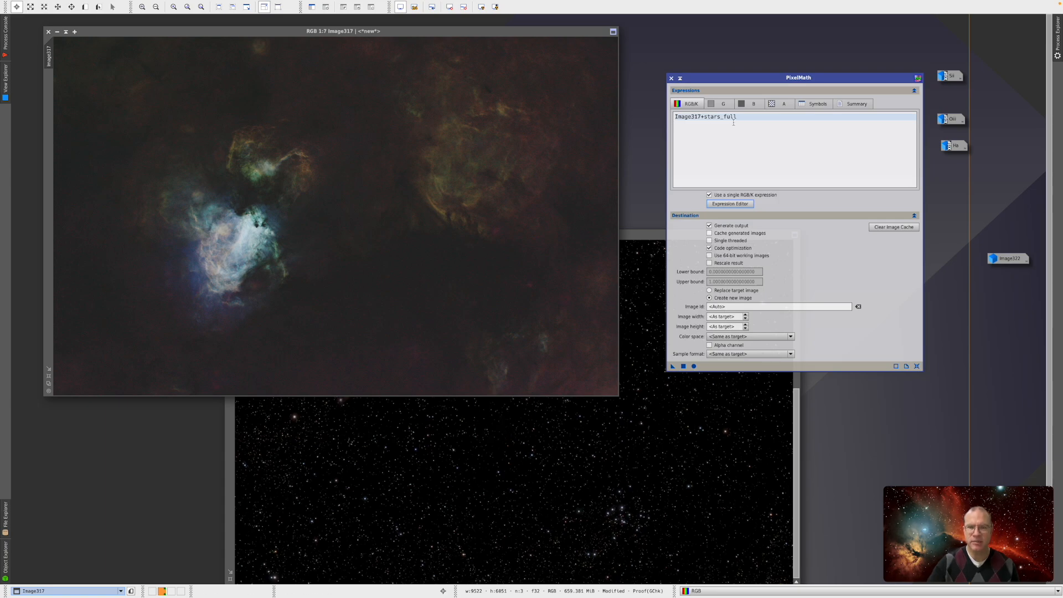
mouse_move(440, 280)
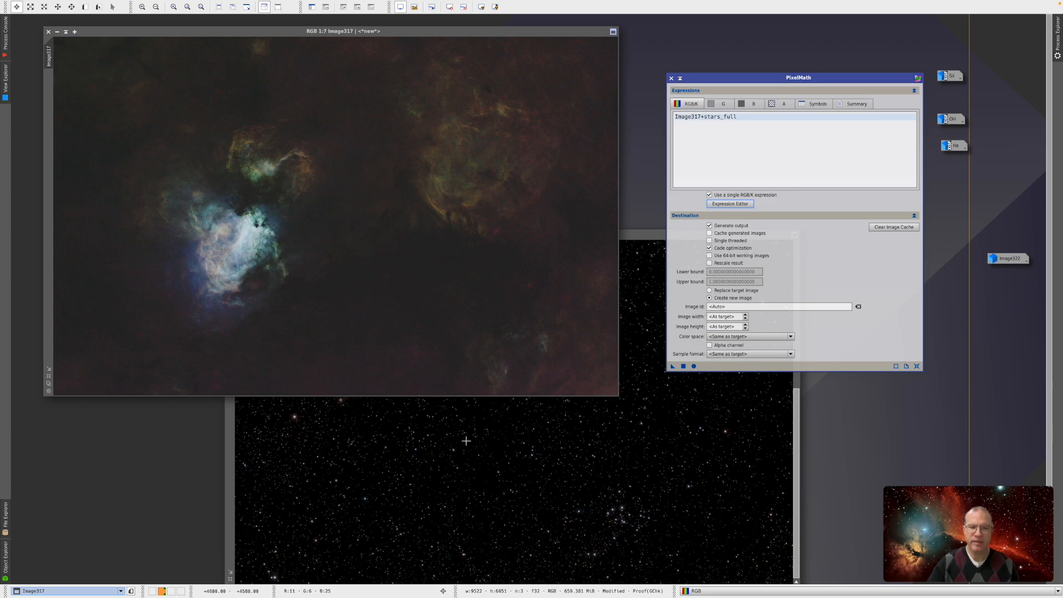
mouse_move(493, 450)
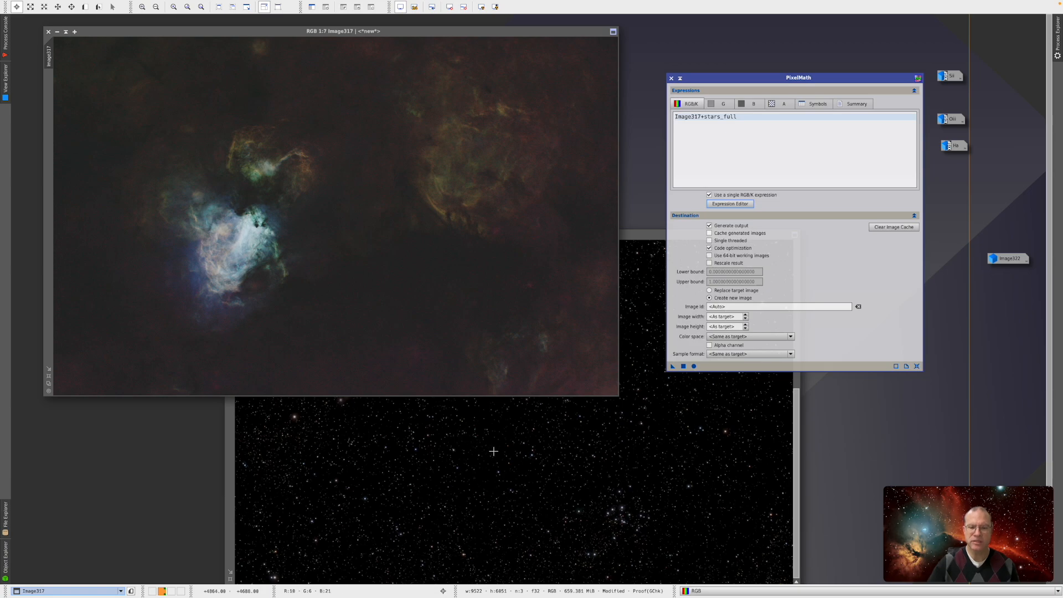
mouse_move(390, 292)
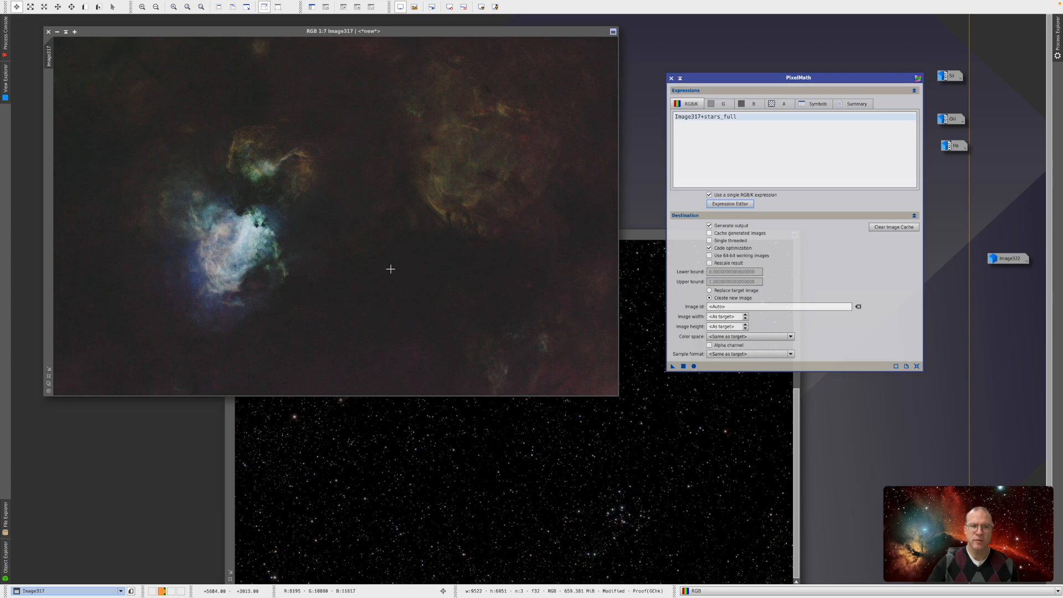
mouse_move(396, 281)
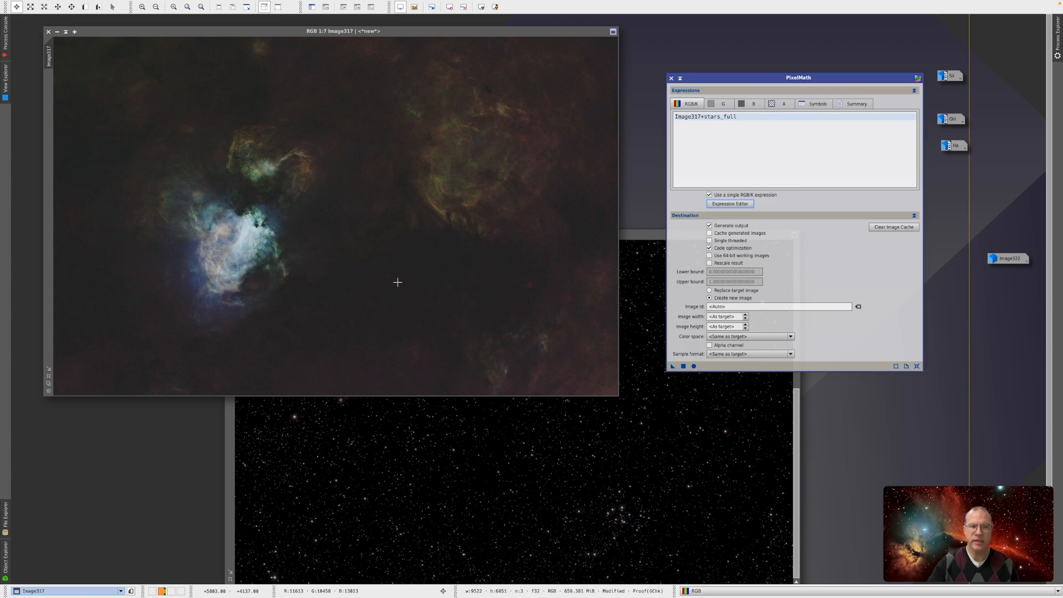
mouse_move(712, 112)
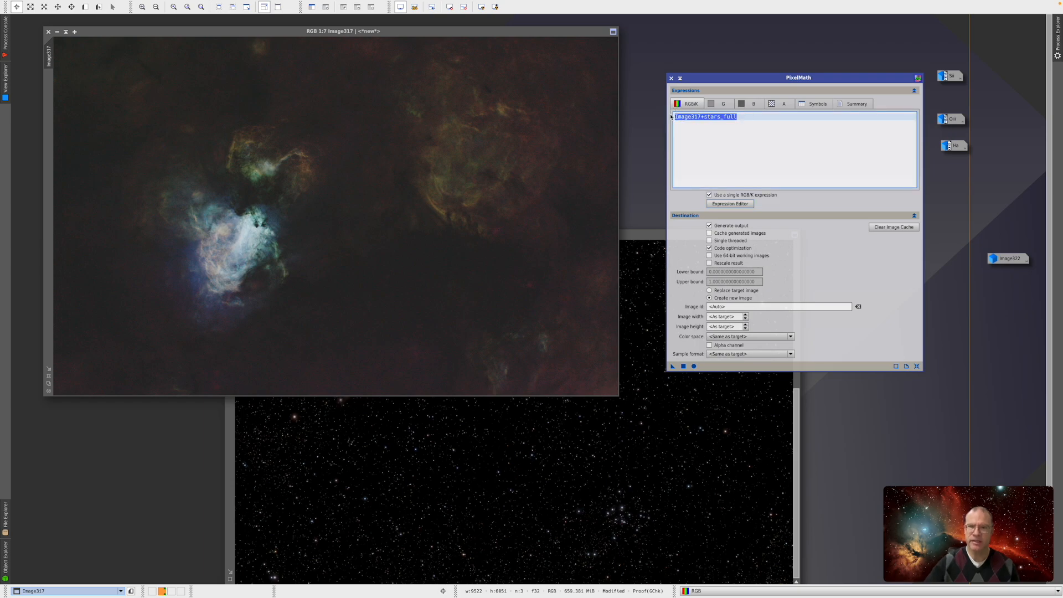
- Apply the screen blend ~((~Image317)*(~stars_full)) to create starry Image336
text(~((~starless)*(~stars)))
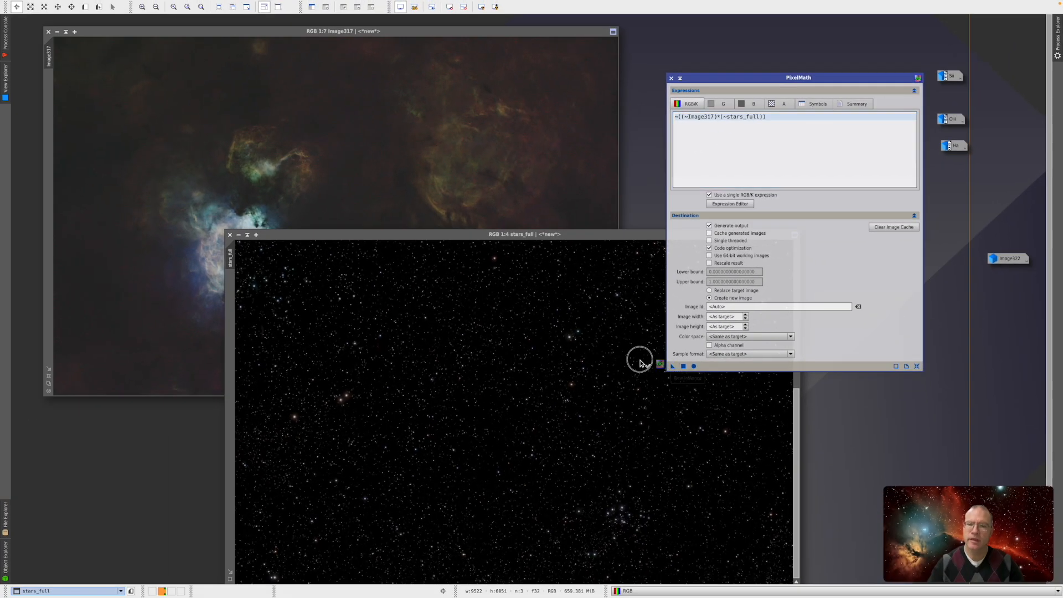
click(672, 366)
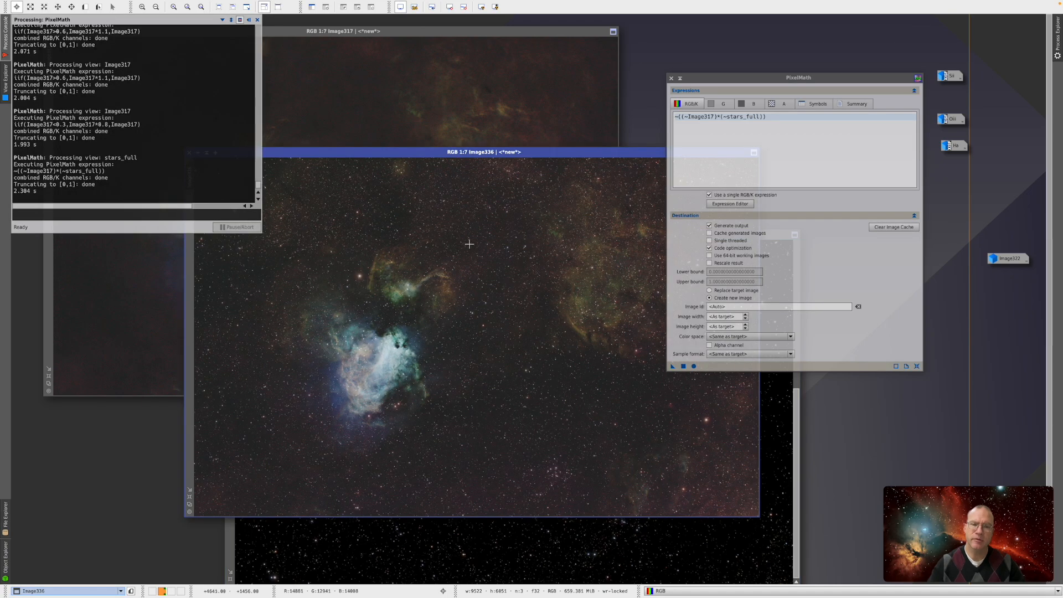
click(257, 20)
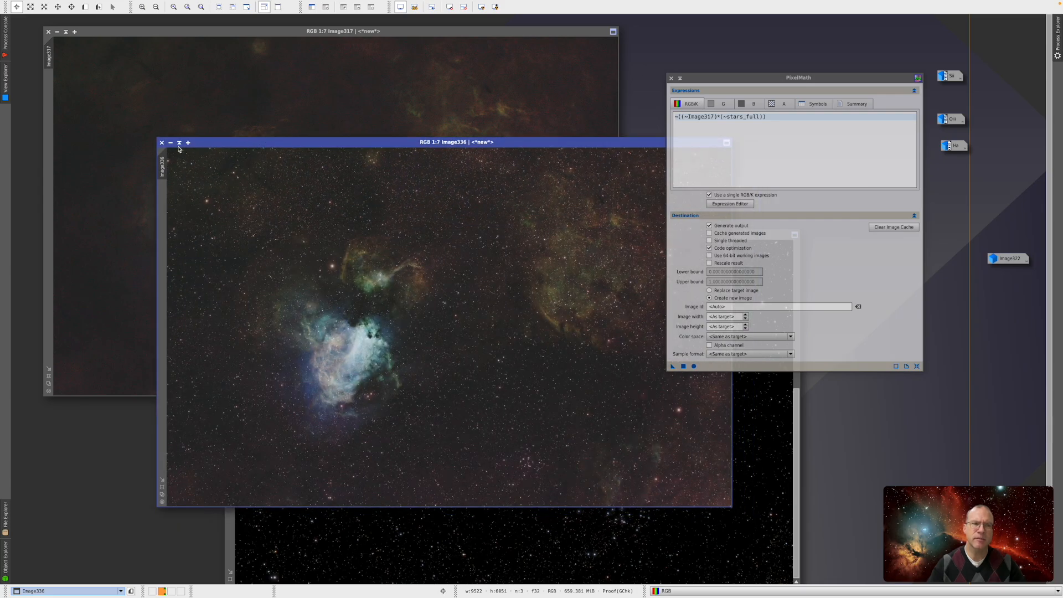
mouse_move(332, 295)
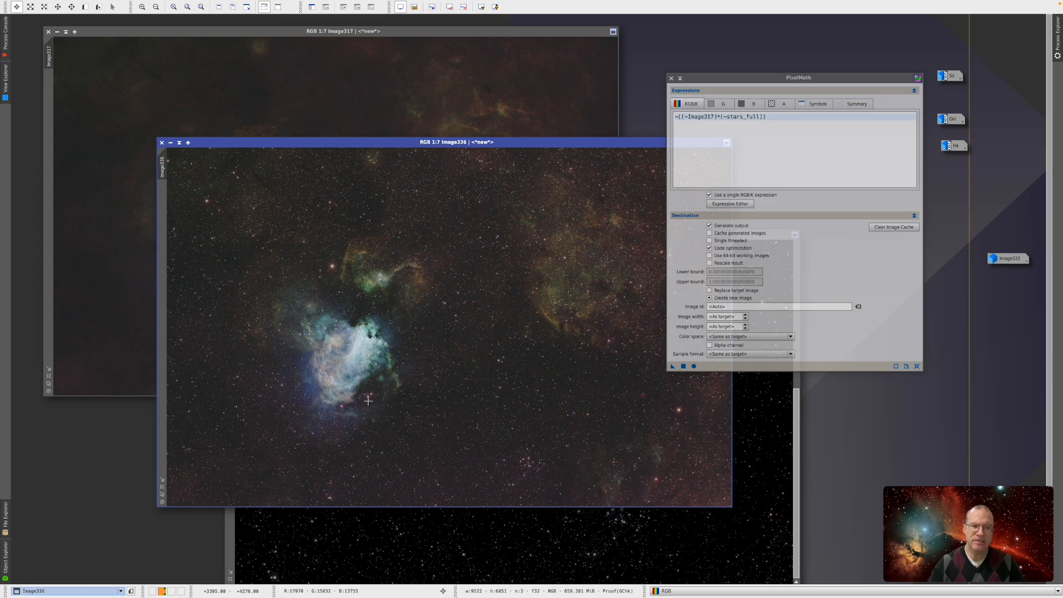
mouse_move(328, 318)
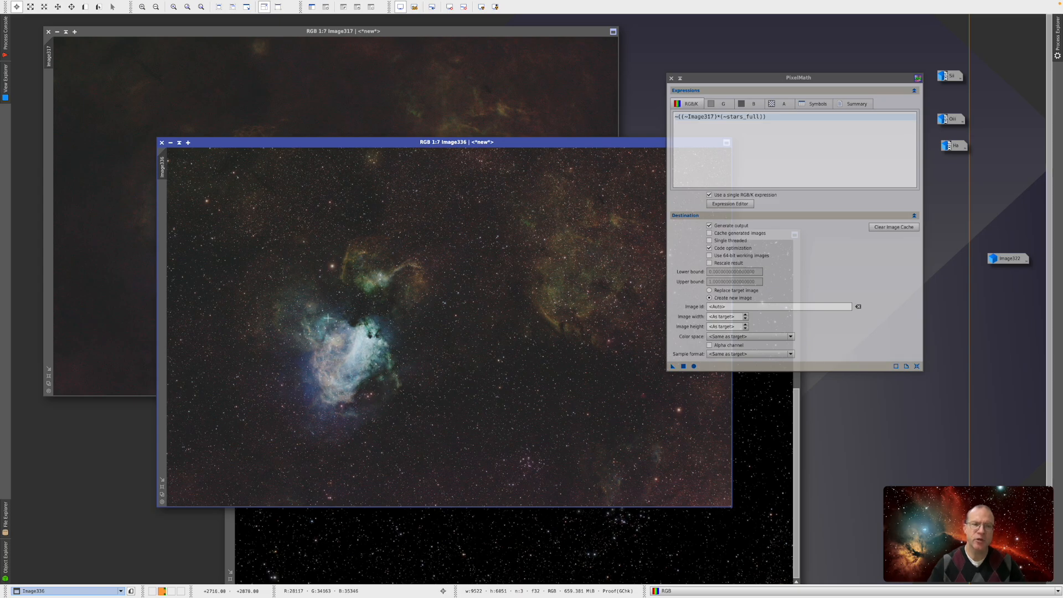
mouse_move(313, 332)
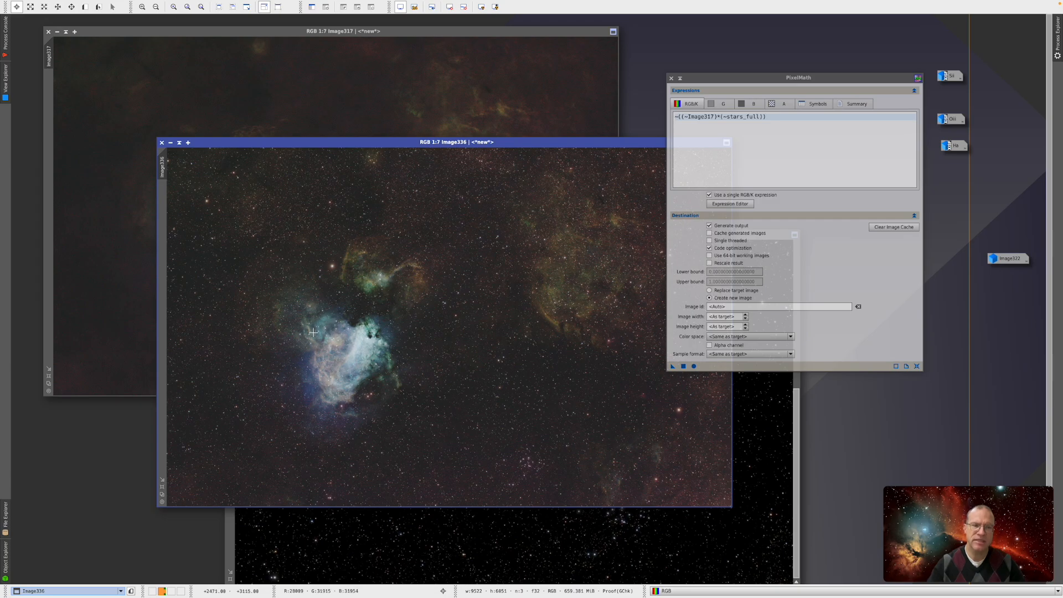
mouse_move(390, 370)
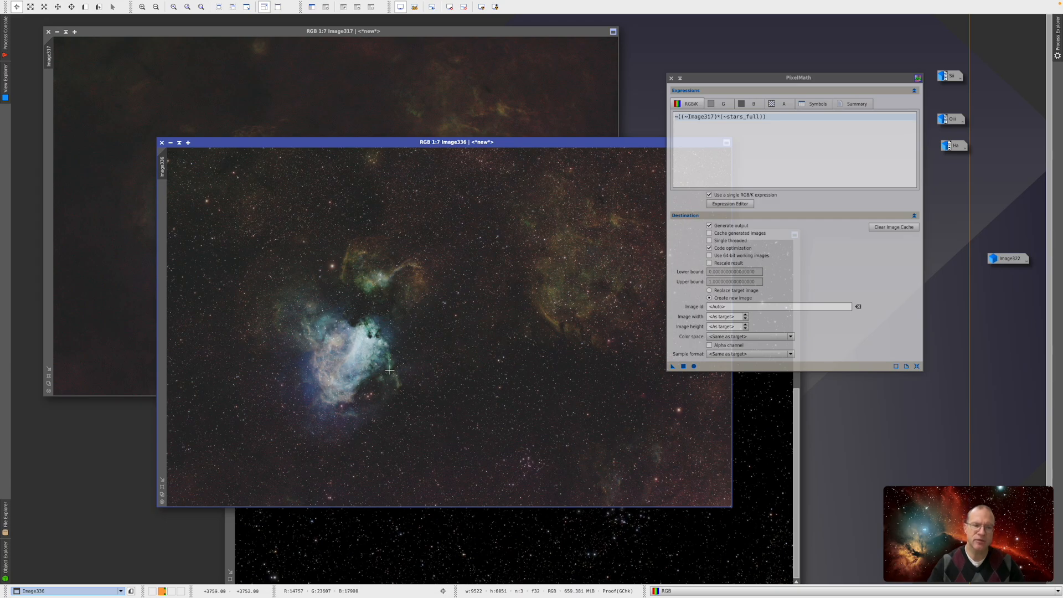
mouse_move(339, 322)
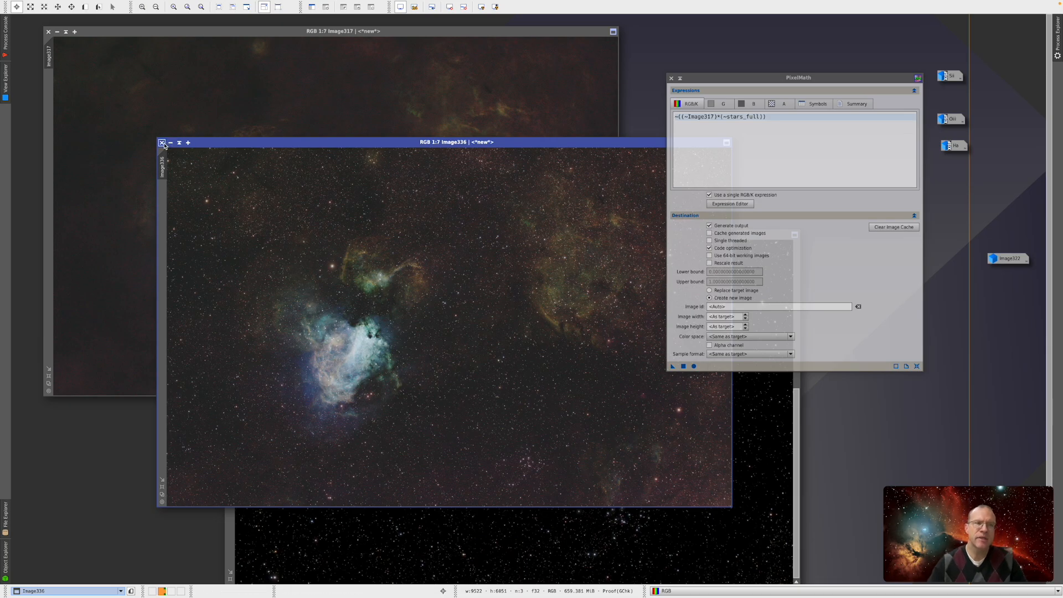
mouse_move(162, 143)
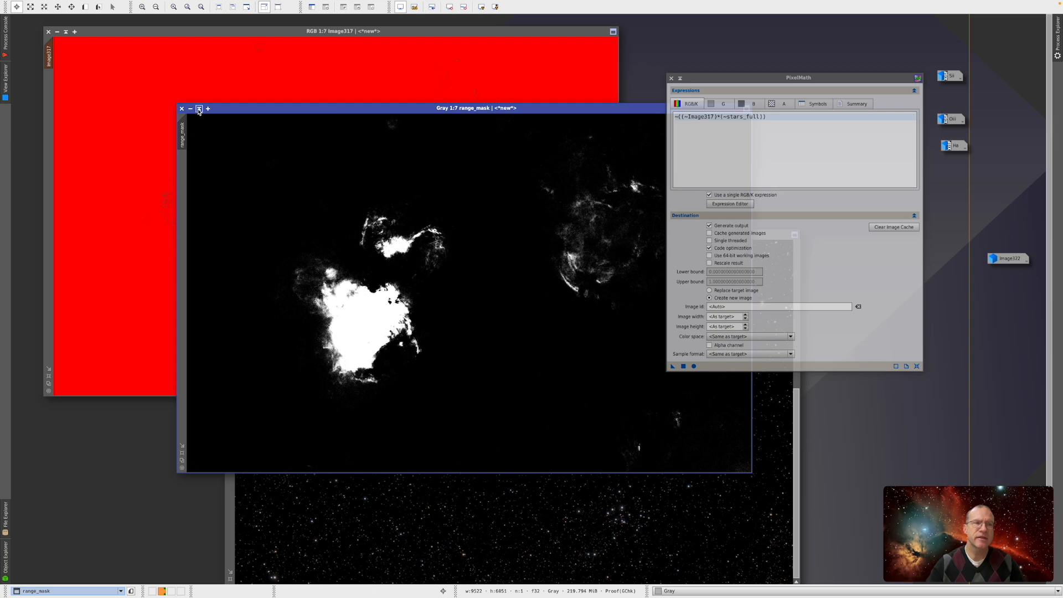
- Minimise the range_mask image window to an icon
click(190, 108)
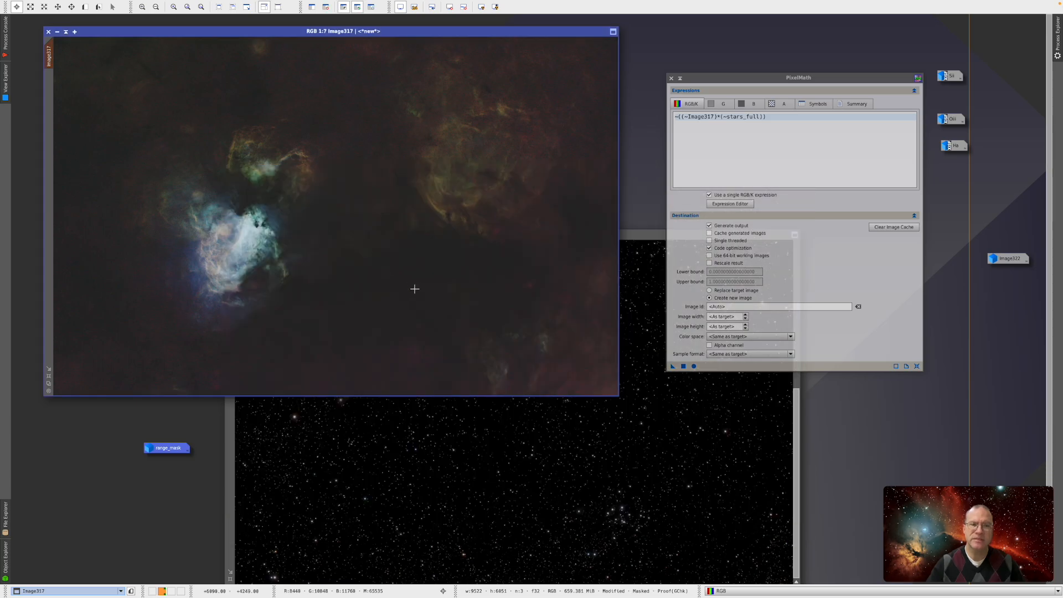
mouse_move(417, 293)
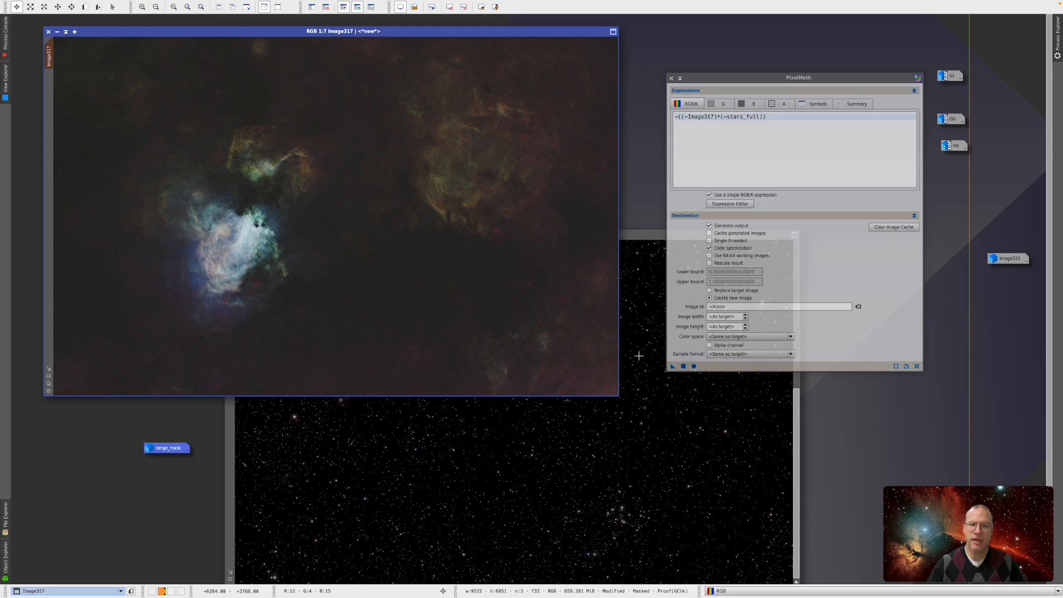
mouse_move(673, 366)
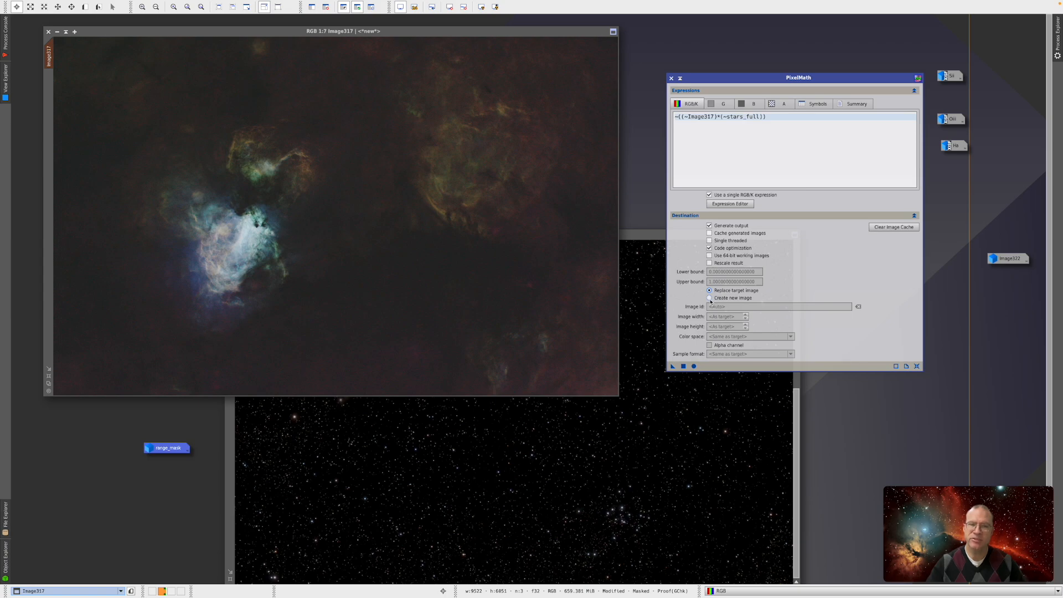
mouse_move(709, 290)
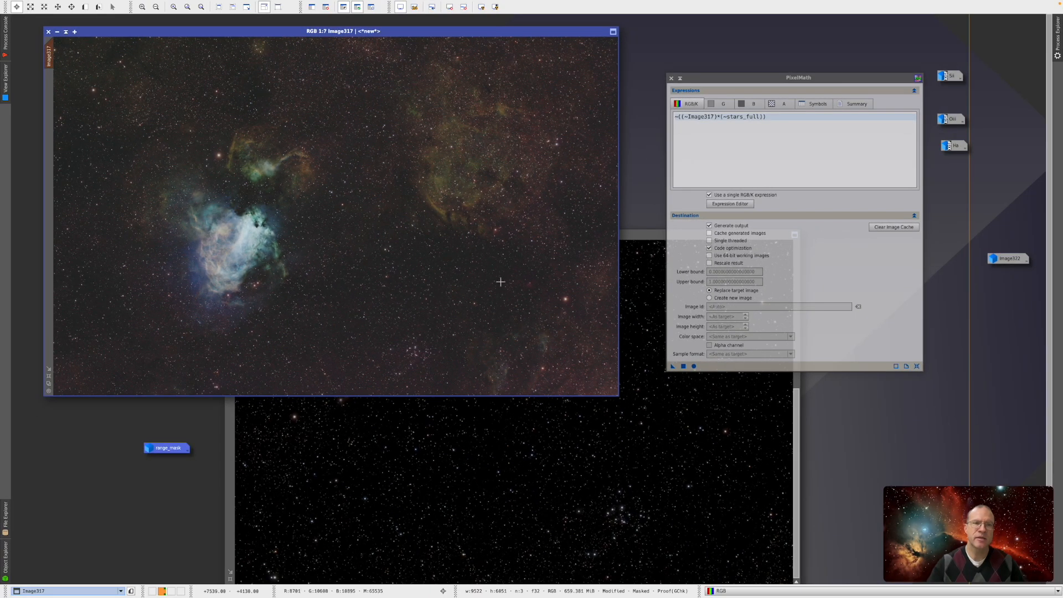
mouse_move(305, 252)
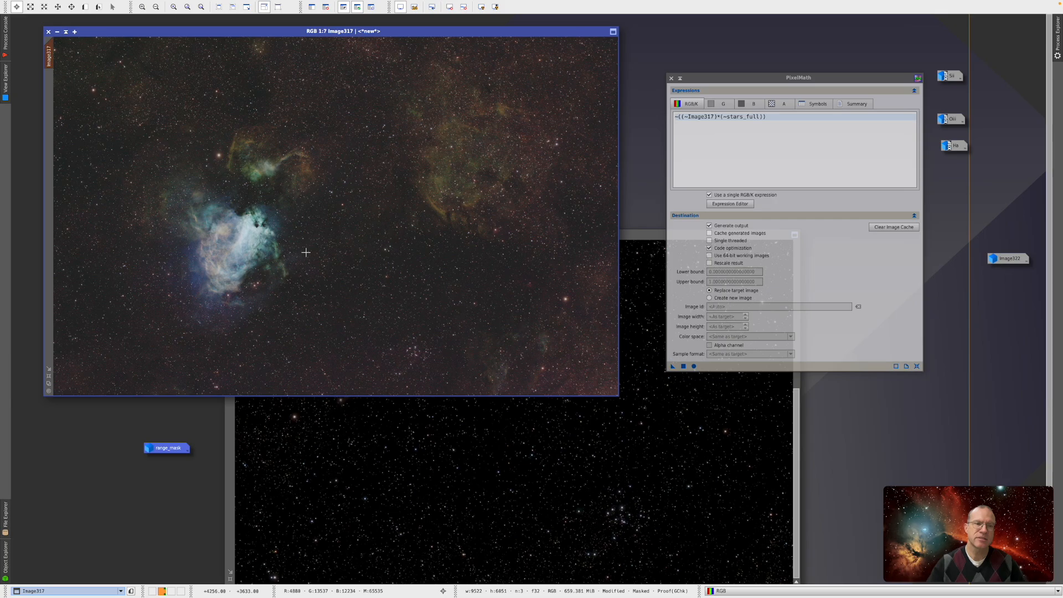